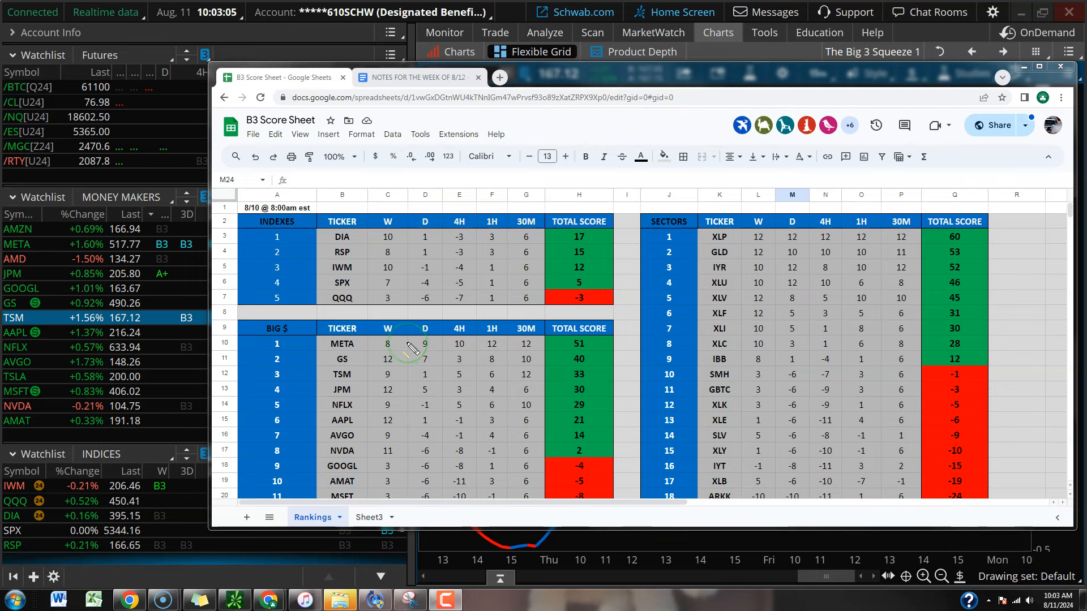
# Step: Check META's daily score and scroll down through the Big $ and Sectors score tables
pyautogui.click(425, 343)
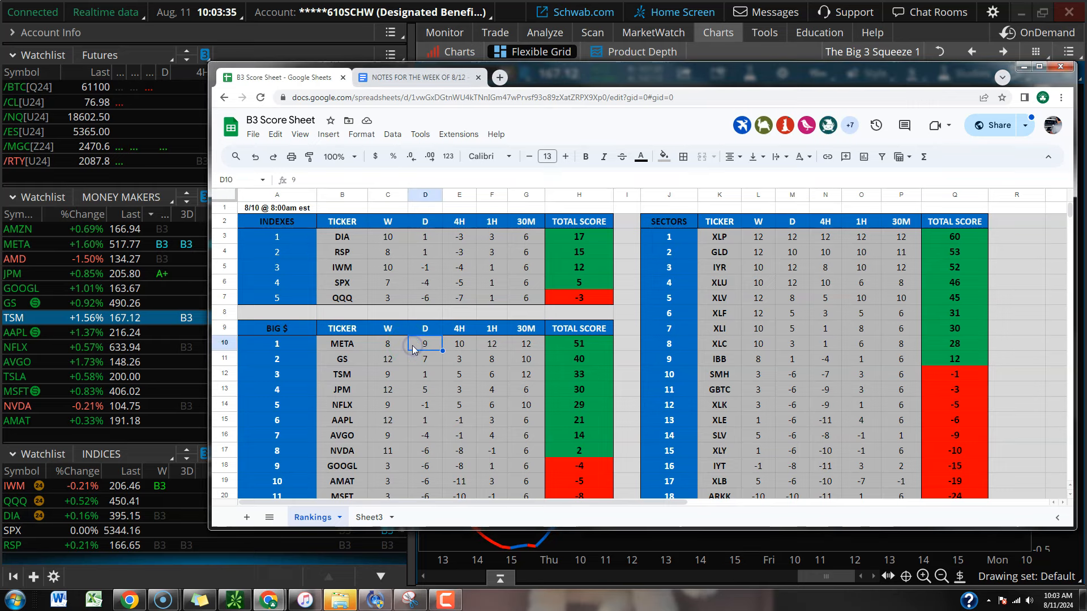
pyautogui.scroll(-3)
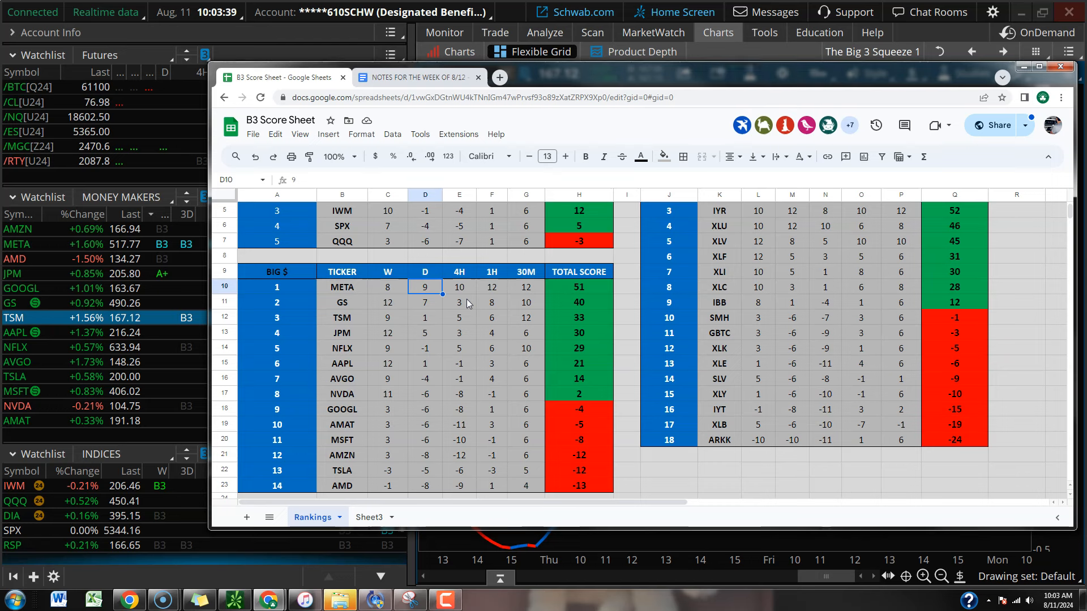
pyautogui.scroll(-3)
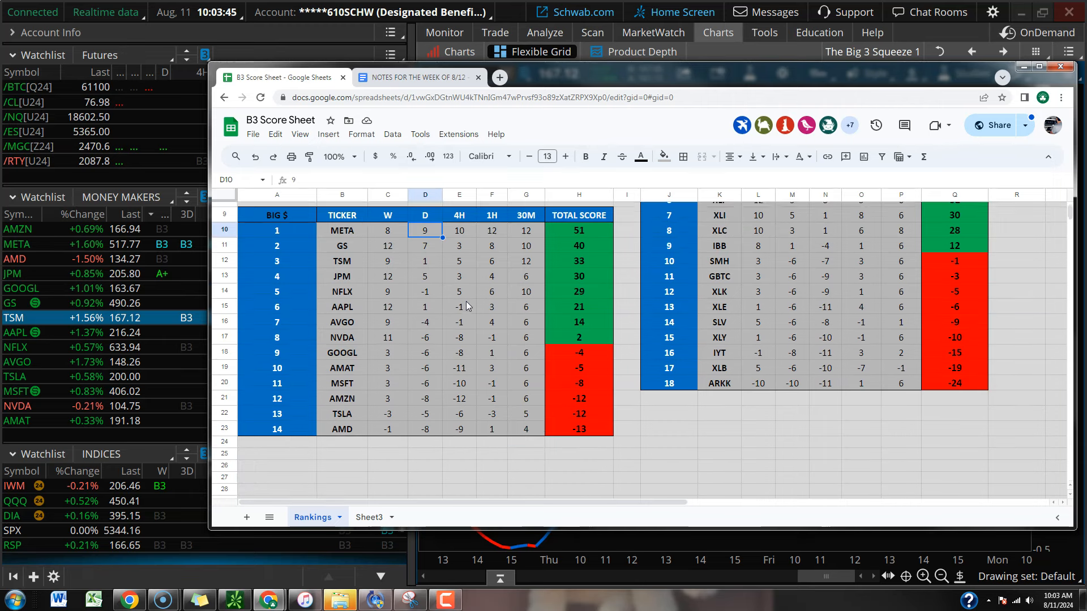
pyautogui.scroll(-3)
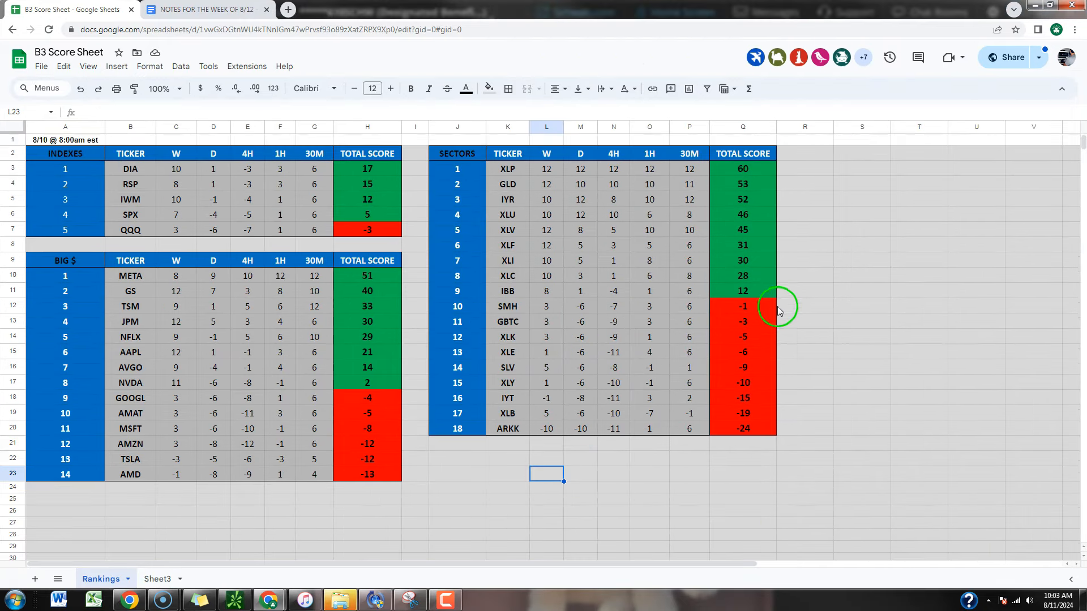
pyautogui.moveTo(725, 183)
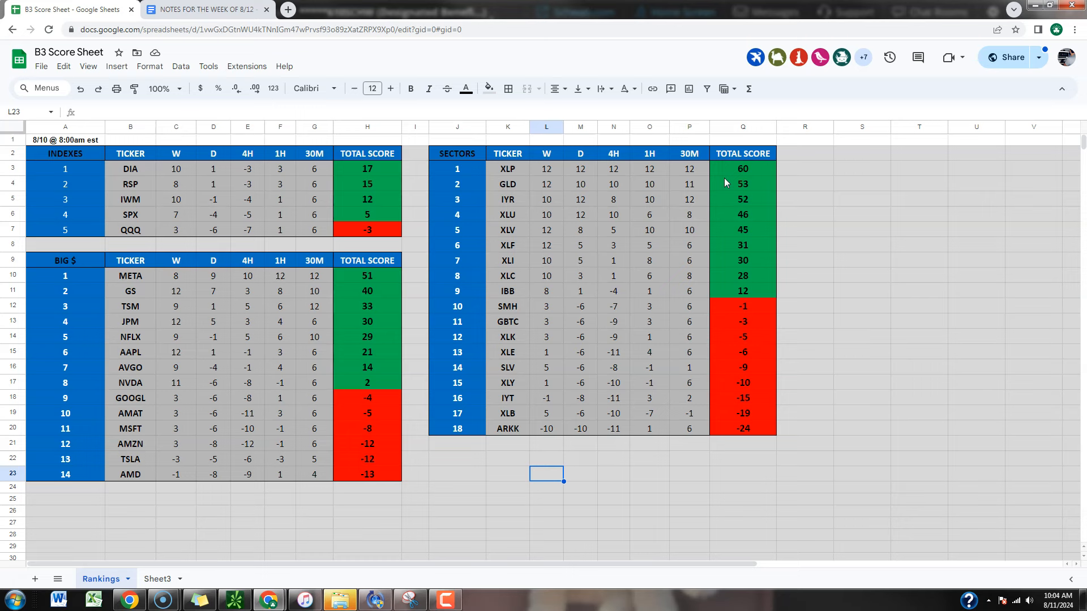
pyautogui.moveTo(729, 188)
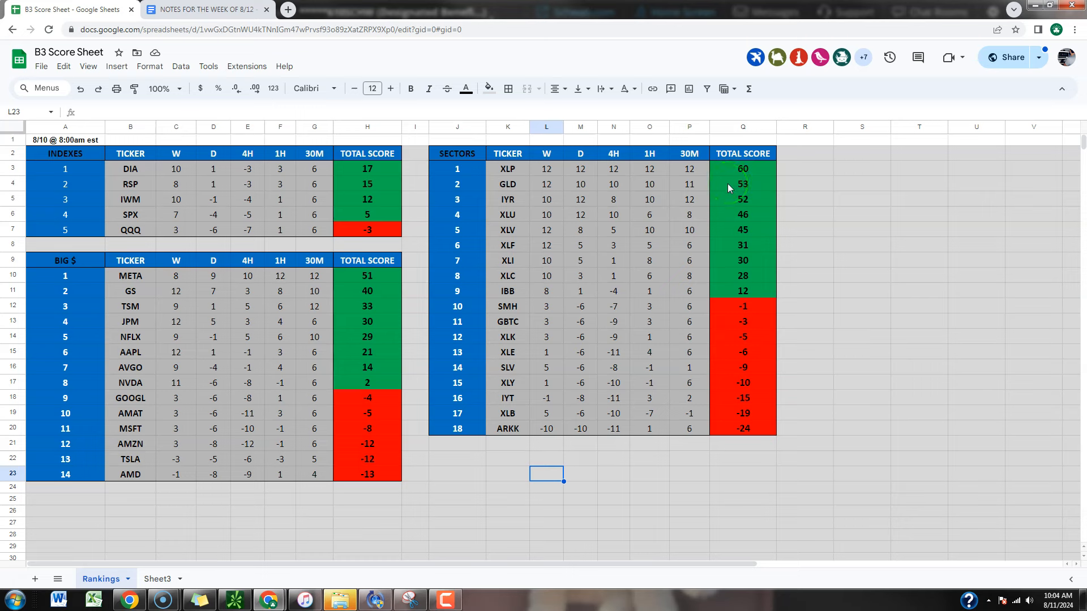
pyautogui.moveTo(612, 183)
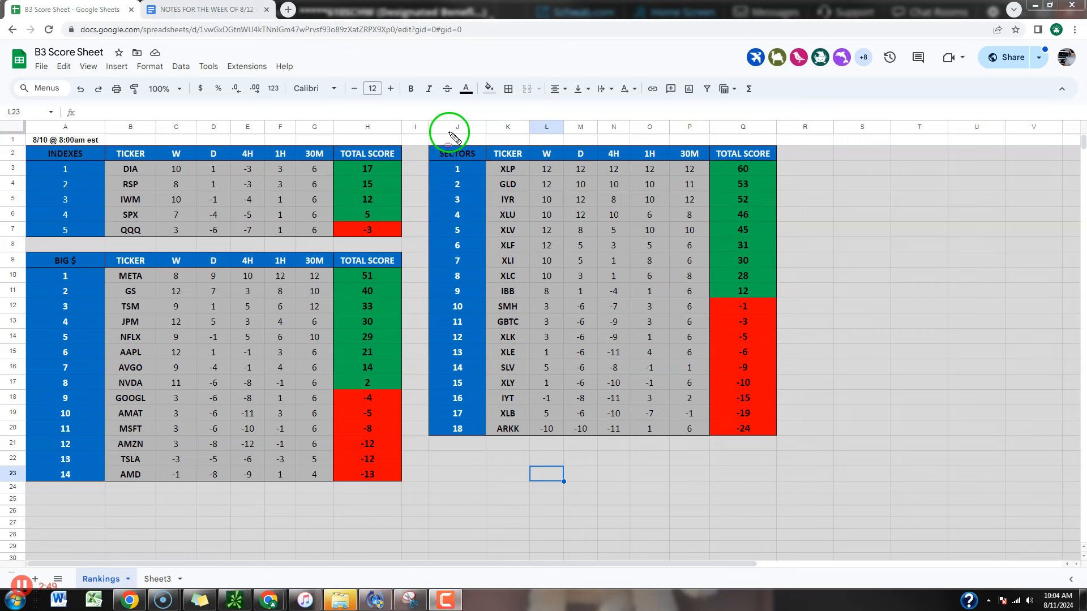
# Step: Finish with the Sectors table and switch over to the thinkorswim Charts window
pyautogui.moveTo(449, 132); pyautogui.dragTo(825, 339)
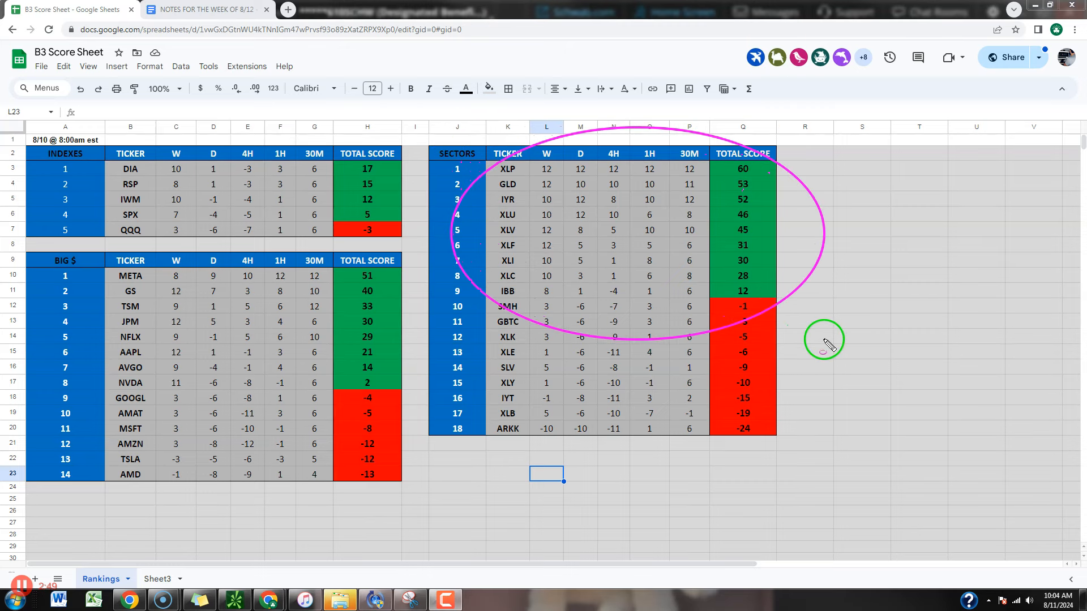
pyautogui.moveTo(641, 313)
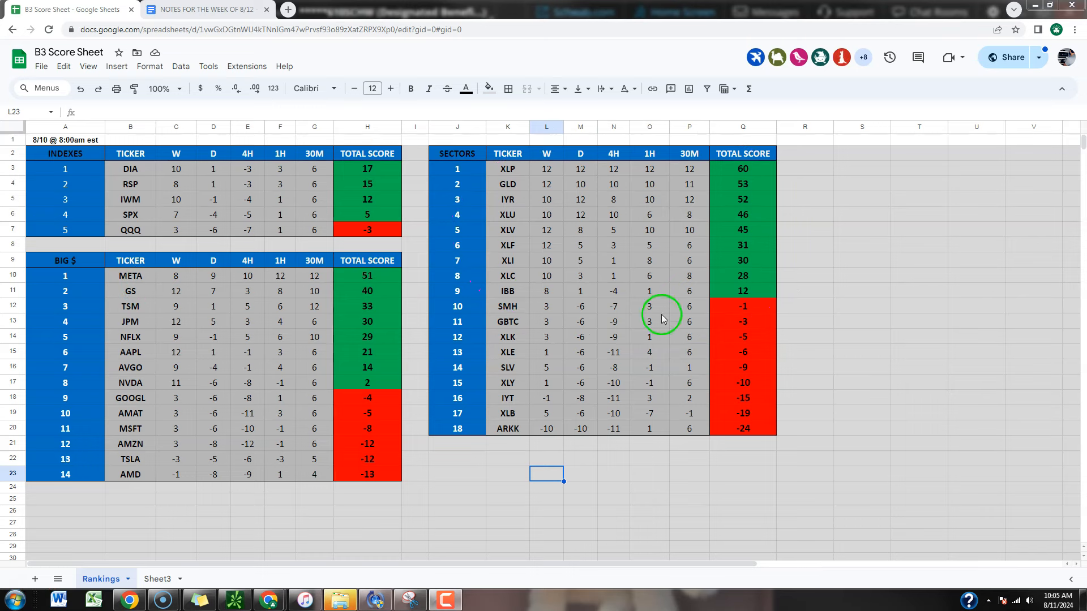
pyautogui.moveTo(757, 320)
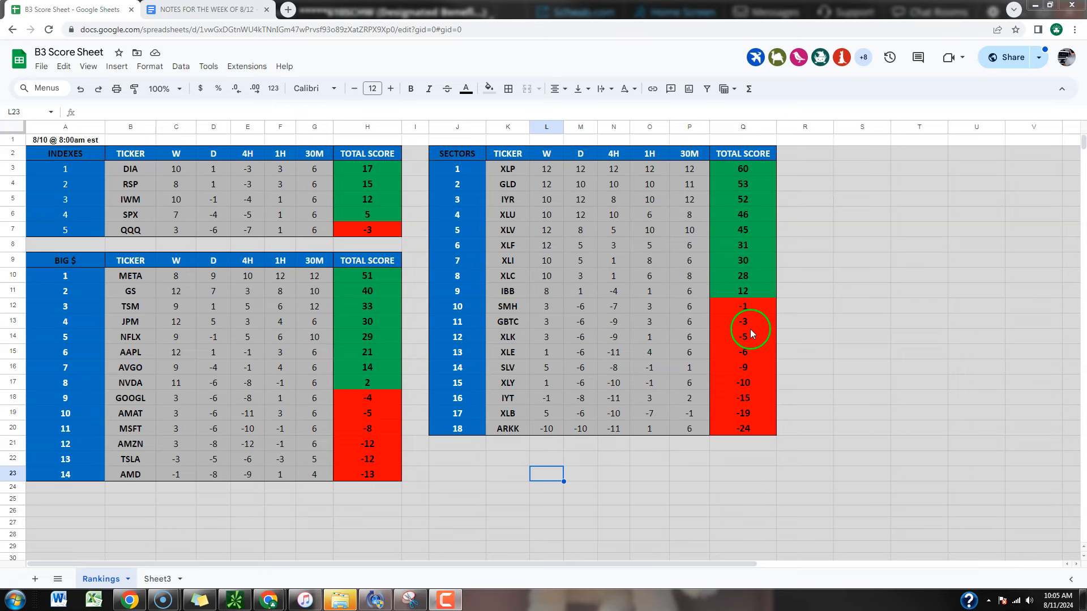
pyautogui.click(743, 337)
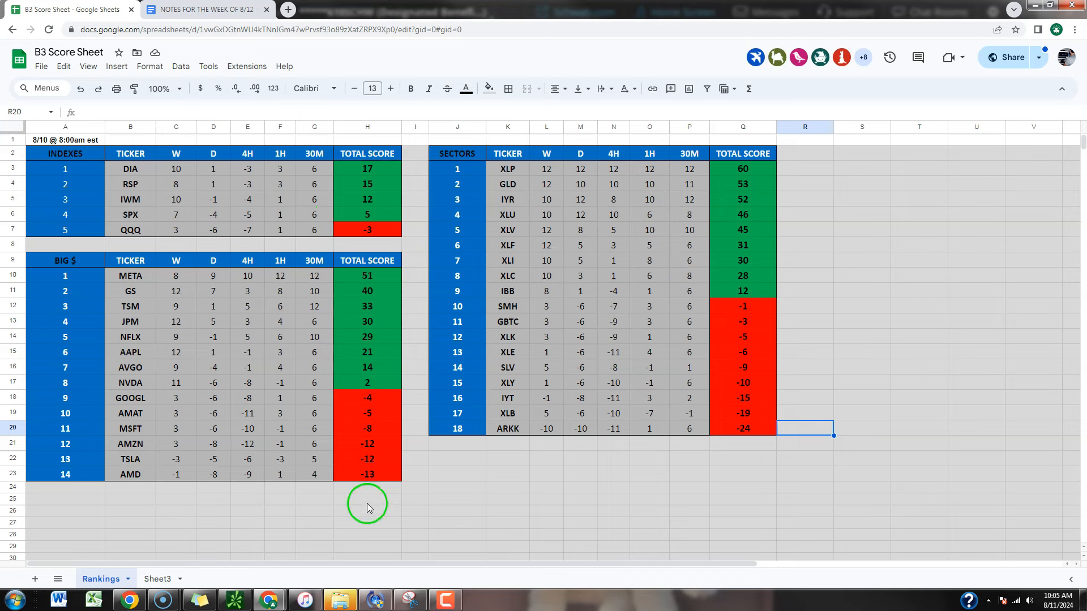
pyautogui.moveTo(371, 478)
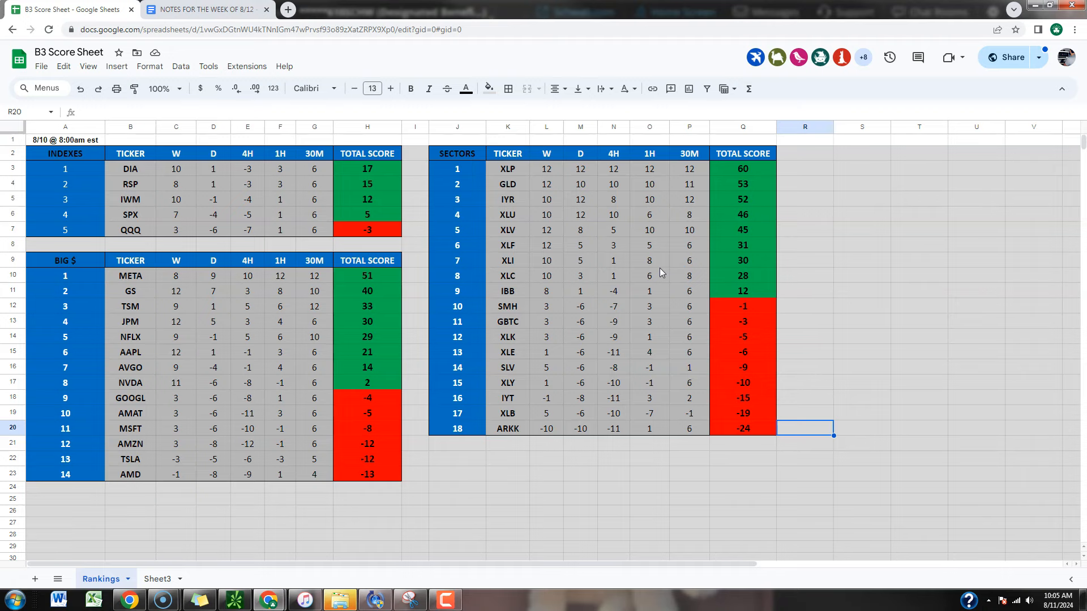
pyautogui.click(201, 9)
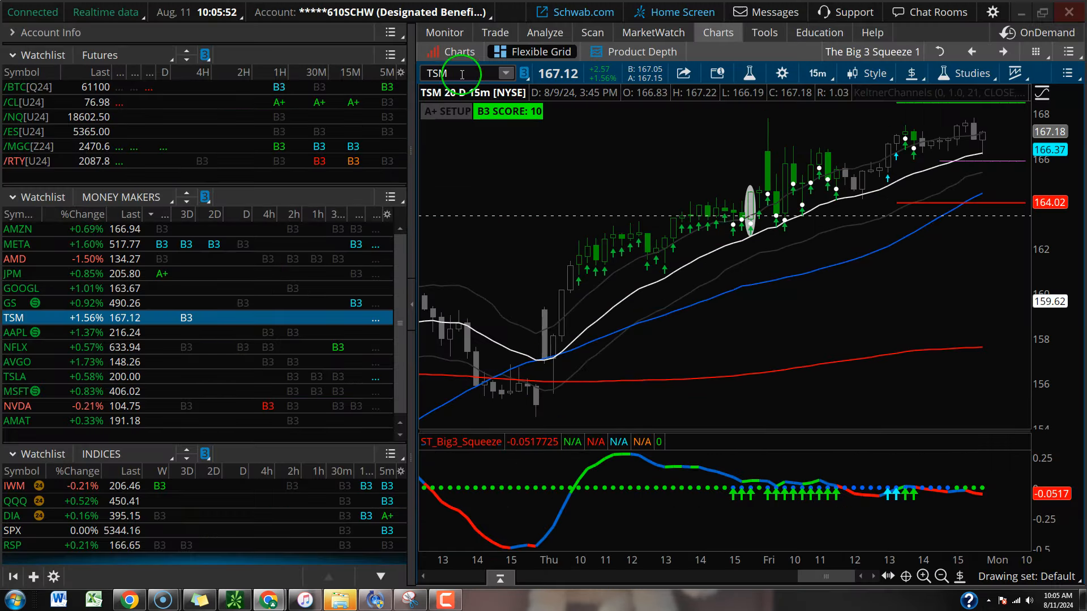
# Step: Load SPX from the INDICES watchlist and set it to the Wk 3 Y : W weekly time frame
pyautogui.click(444, 74)
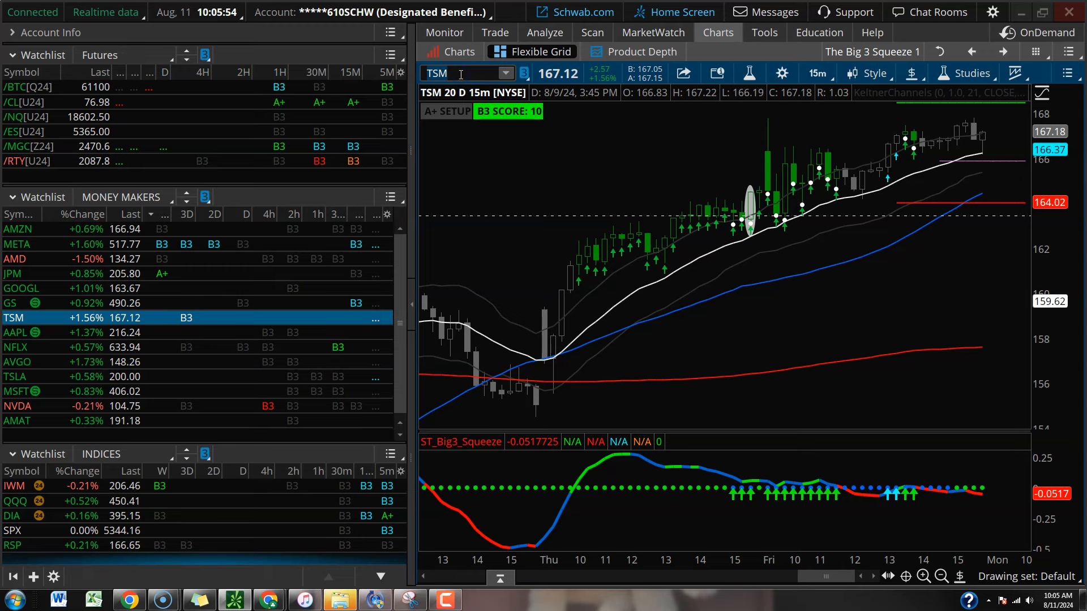
pyautogui.click(12, 530)
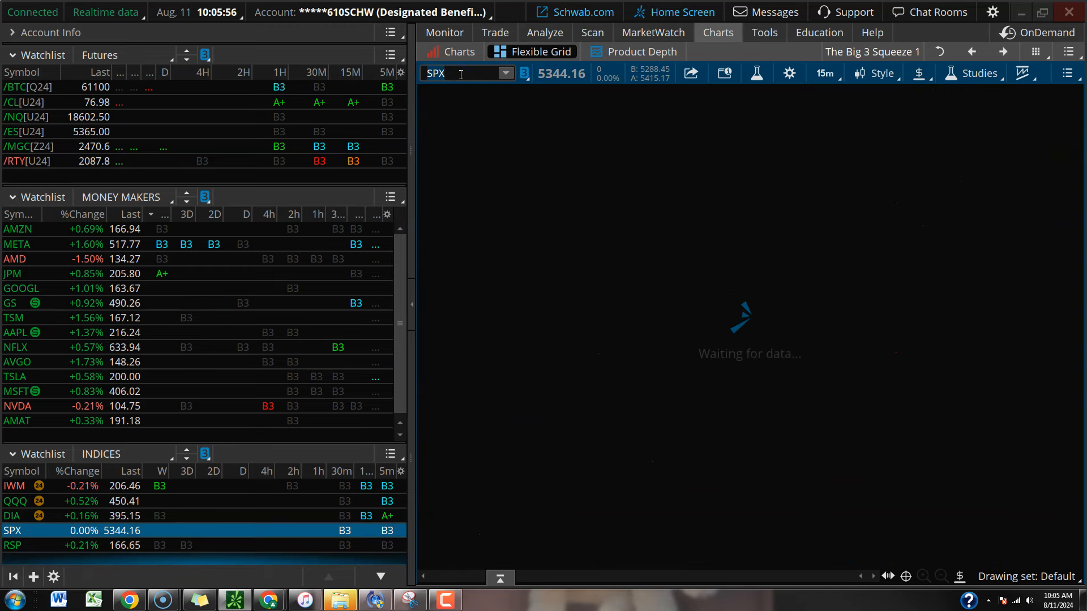
pyautogui.click(822, 73)
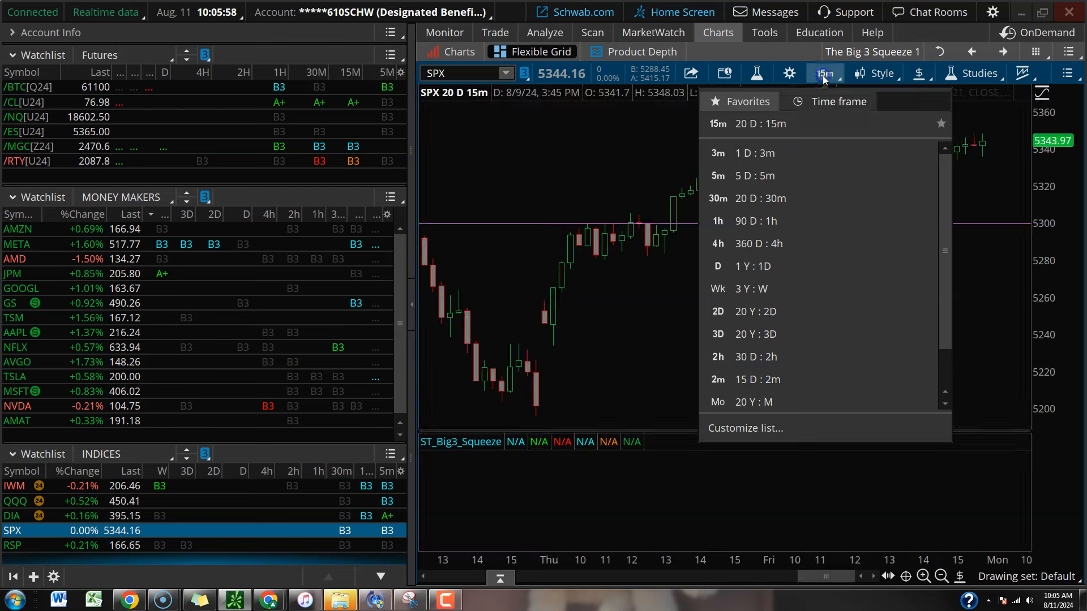
pyautogui.click(718, 289)
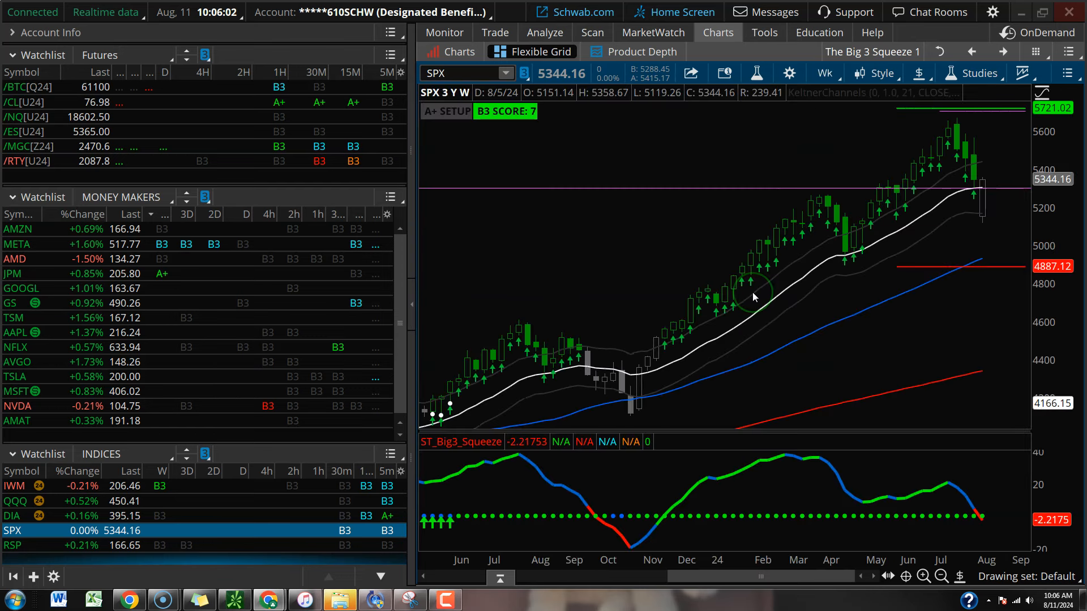
pyautogui.moveTo(699, 164)
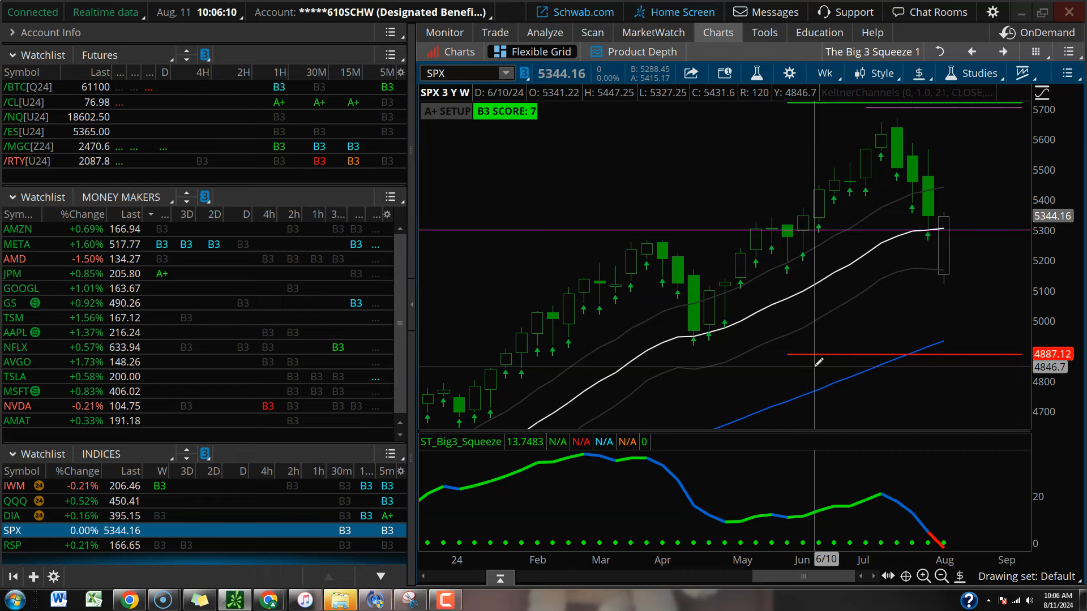
pyautogui.moveTo(822, 361)
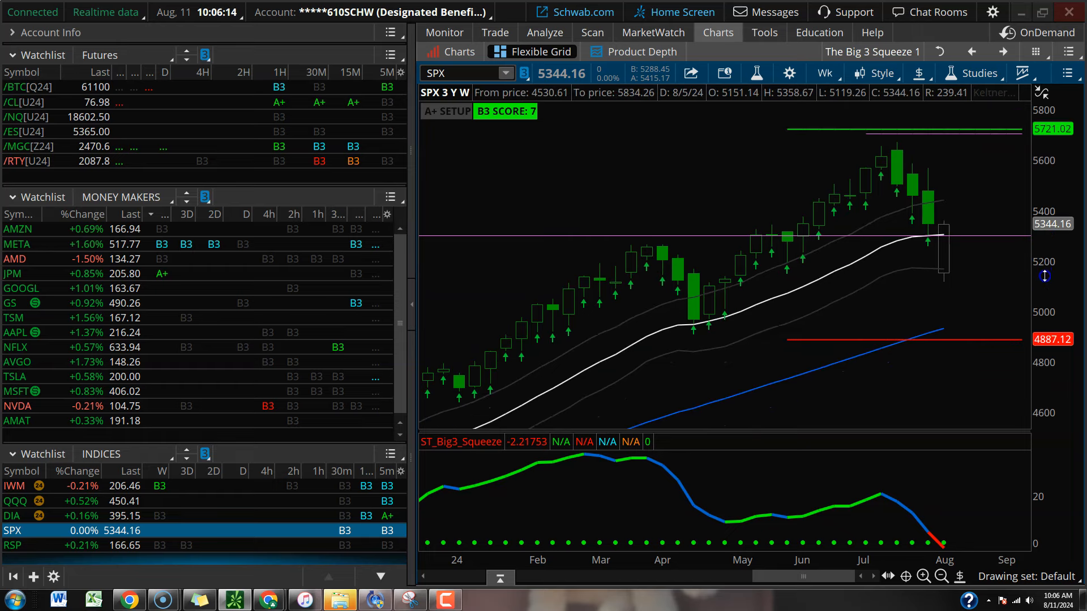
pyautogui.click(943, 577)
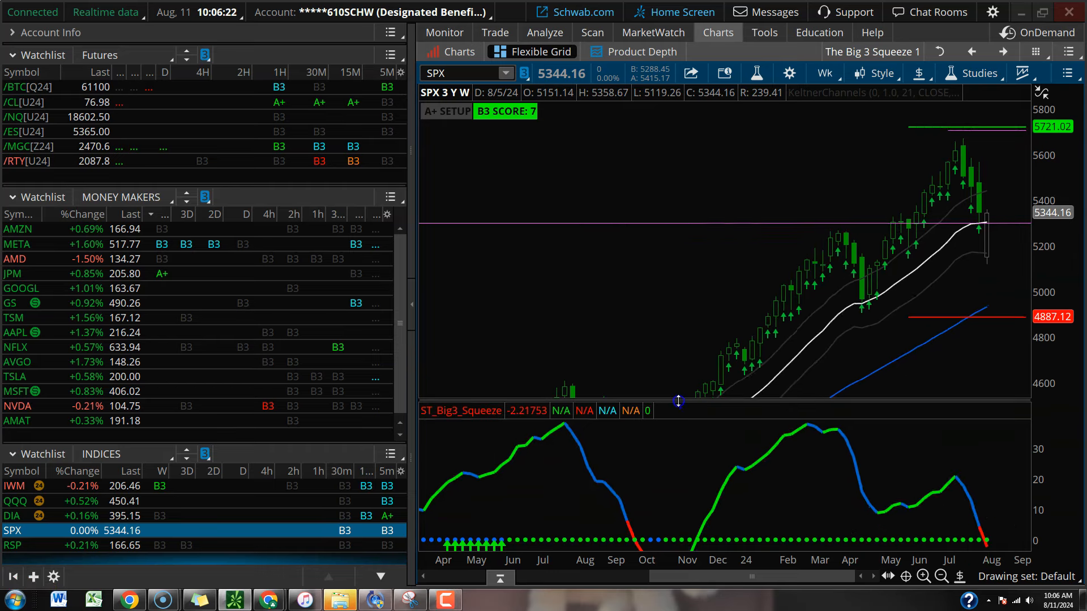
pyautogui.click(822, 73)
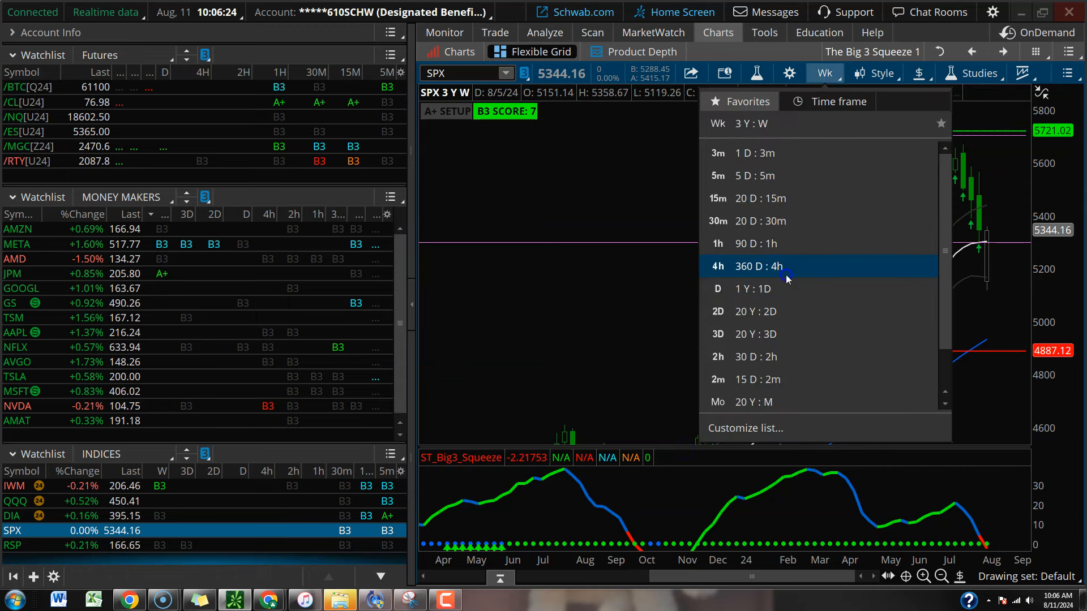
pyautogui.click(758, 266)
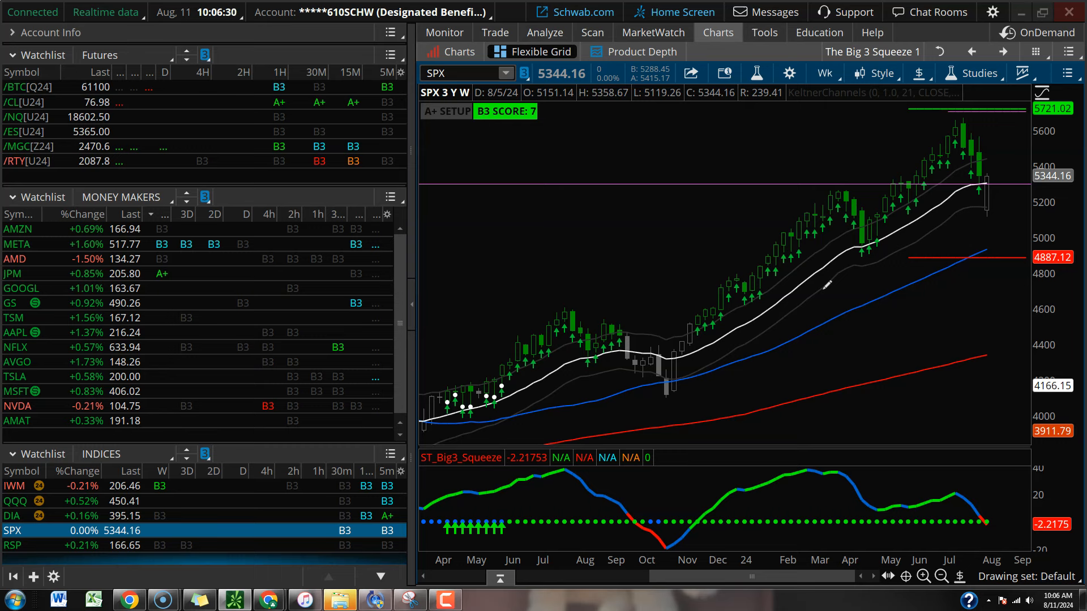
pyautogui.moveTo(682, 495)
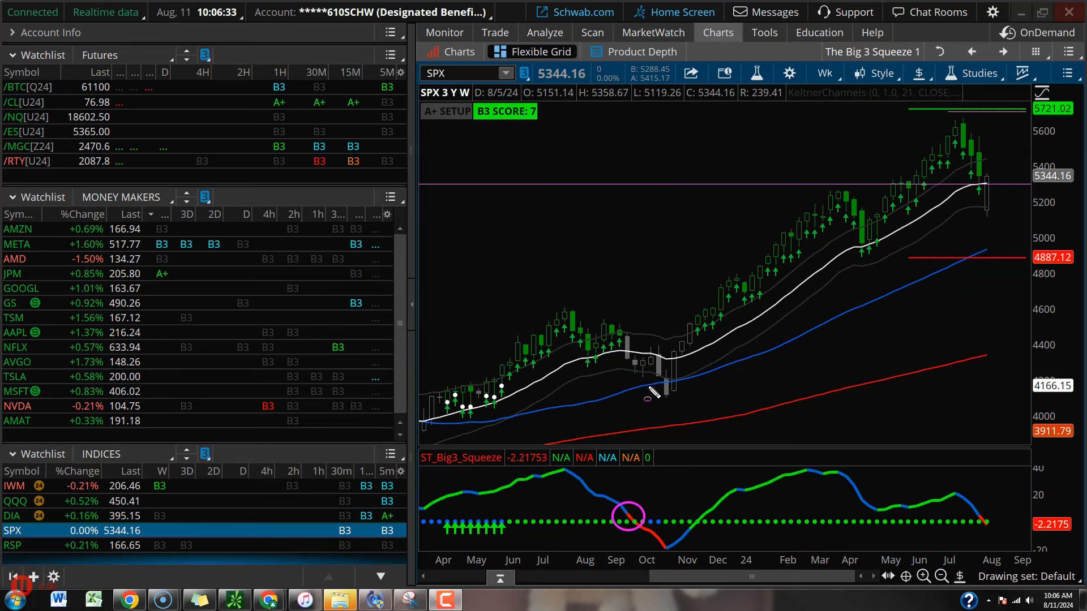
pyautogui.moveTo(637, 356)
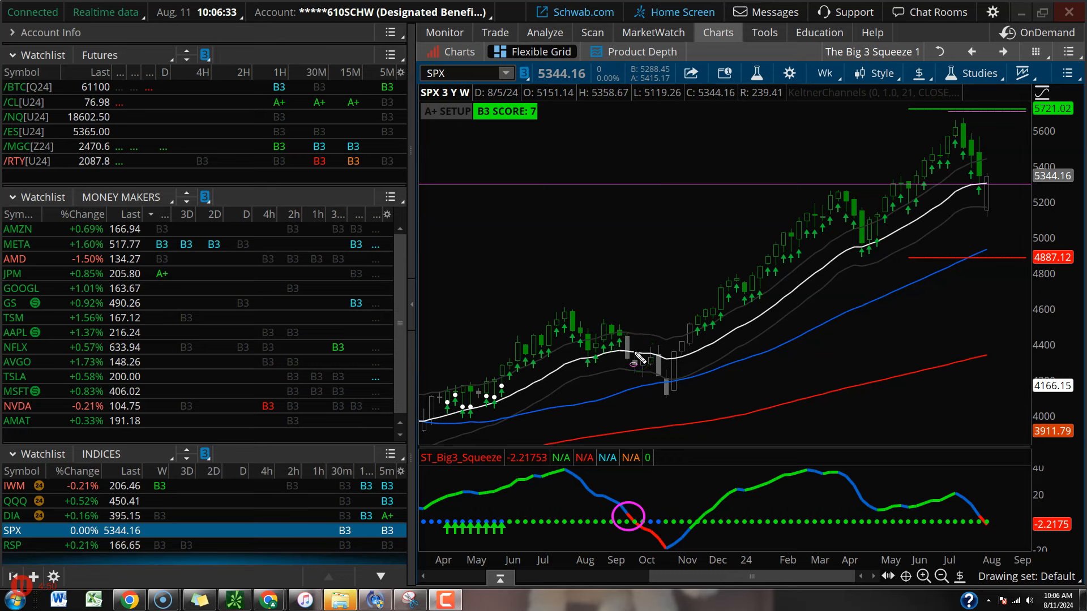
pyautogui.moveTo(634, 530)
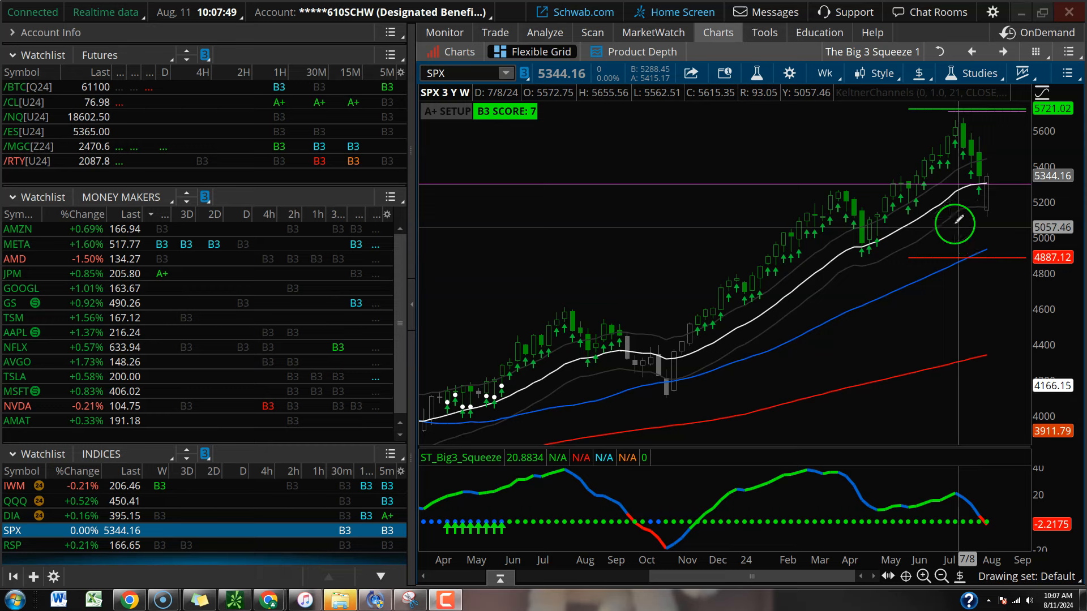
# Step: Set the SPX chart to the 90 D : 1h hourly time frame
pyautogui.click(819, 73)
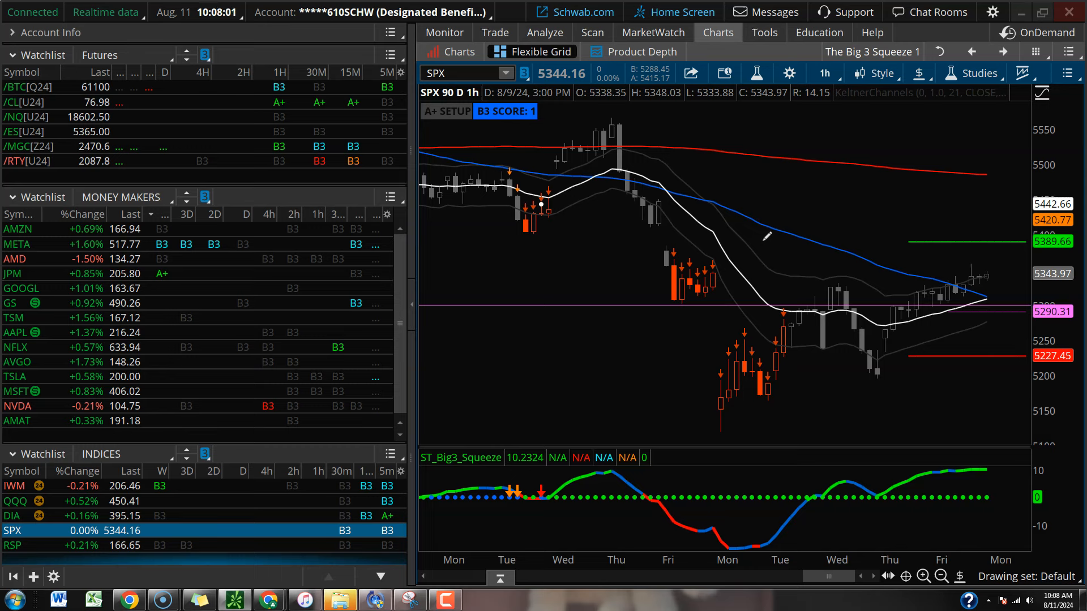
pyautogui.moveTo(841, 221)
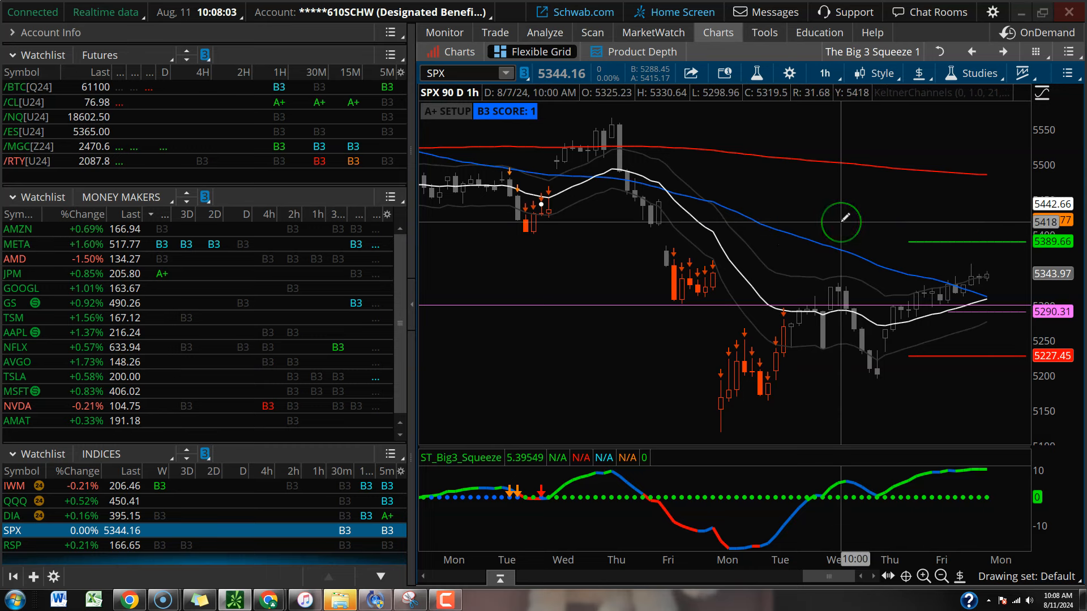
pyautogui.moveTo(853, 220)
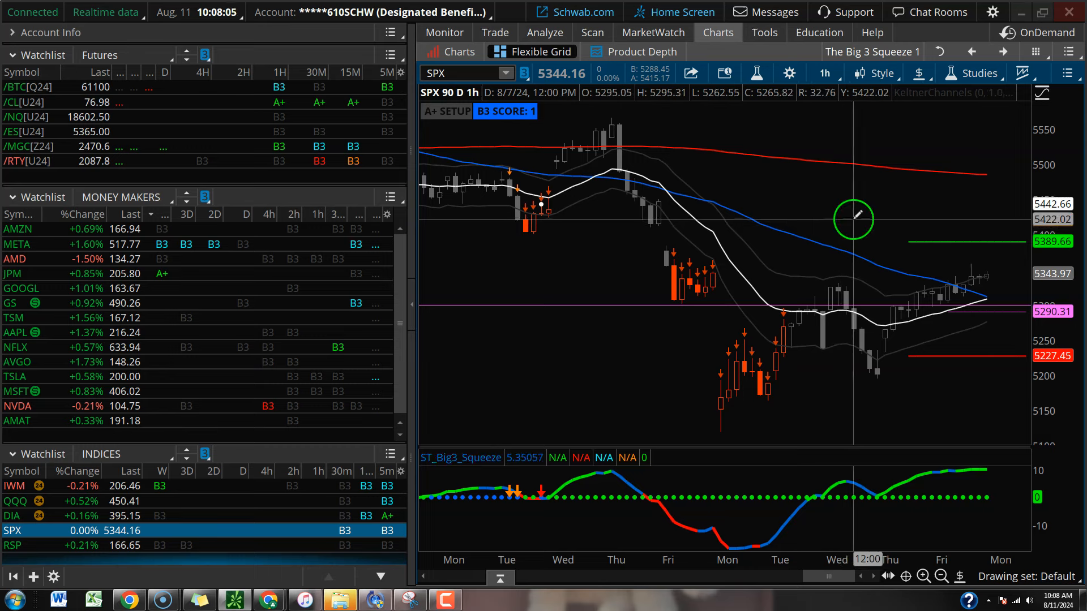
pyautogui.moveTo(884, 243)
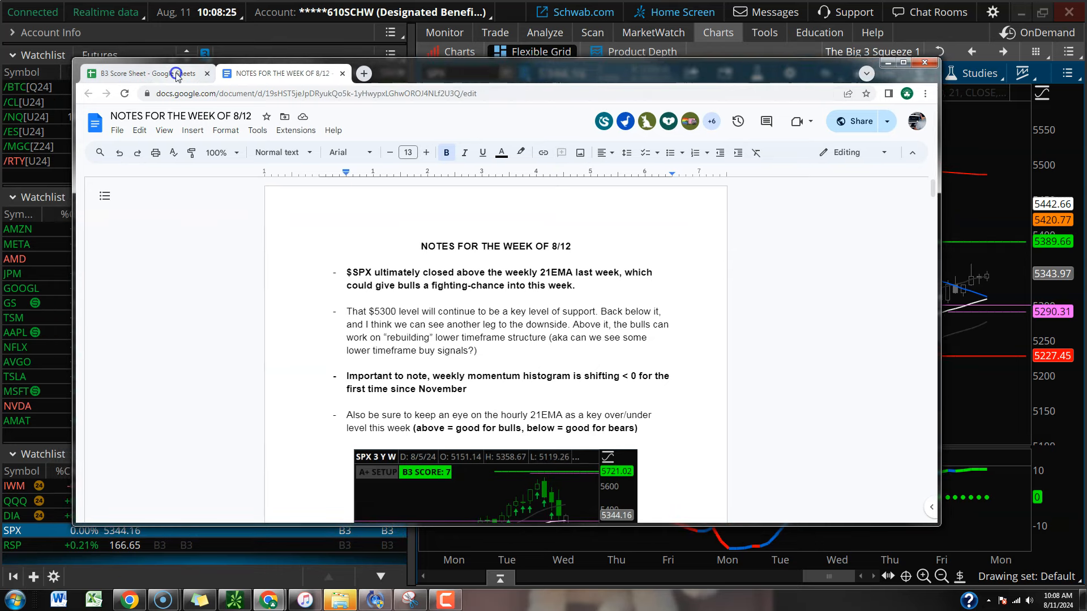
# Step: Set the weekly notes aside so the SPX 90-day hourly chart shows again
pyautogui.click(143, 72)
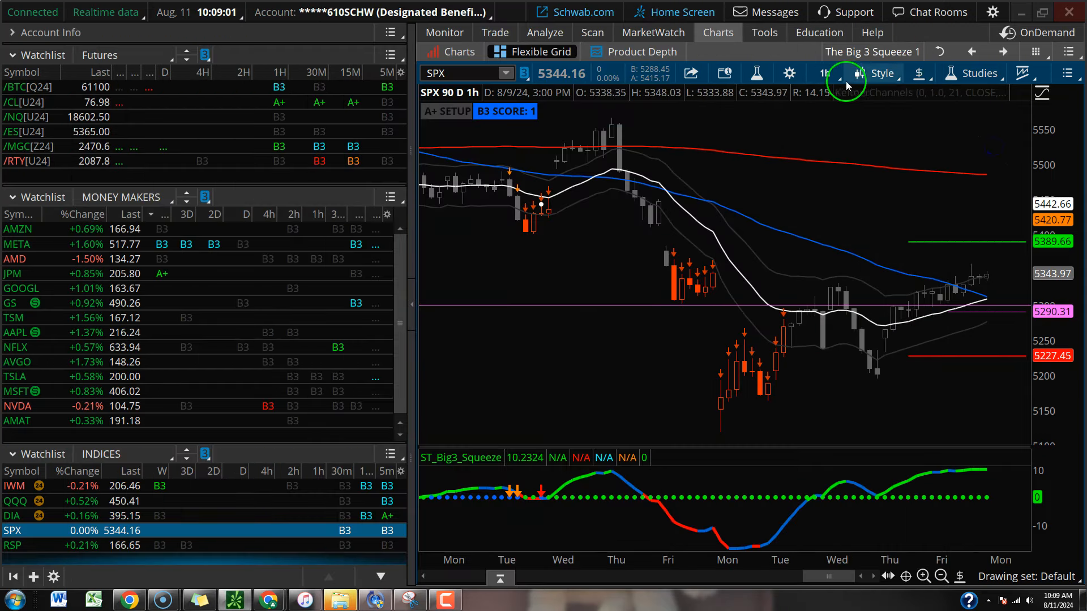
# Step: Revisit TSM on 15m, then load SPX and set it to the 1 Y : 1D daily view
pyautogui.click(824, 74)
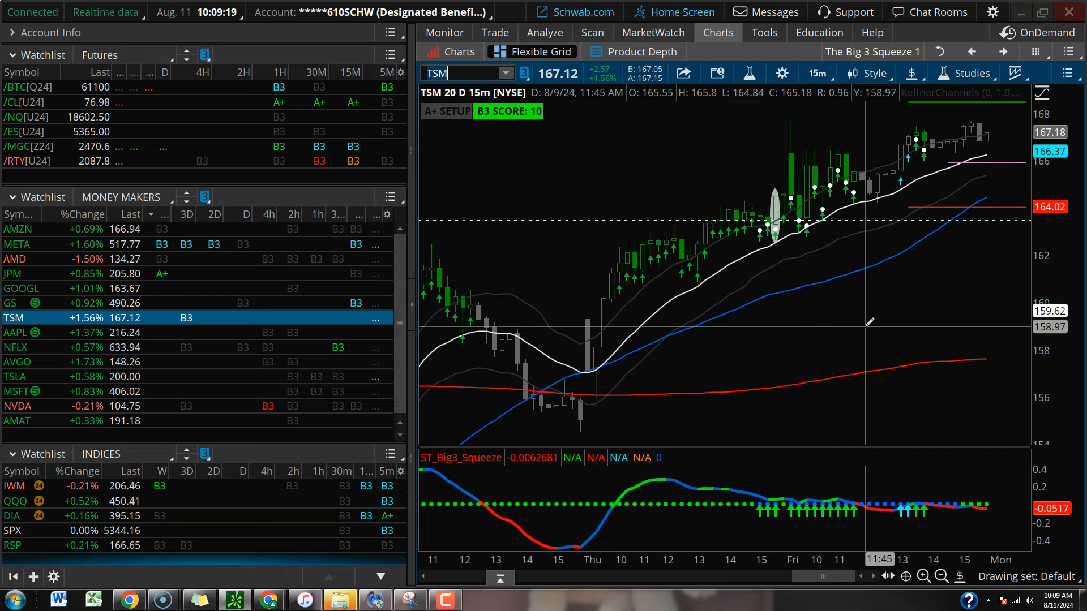
pyautogui.moveTo(798, 251)
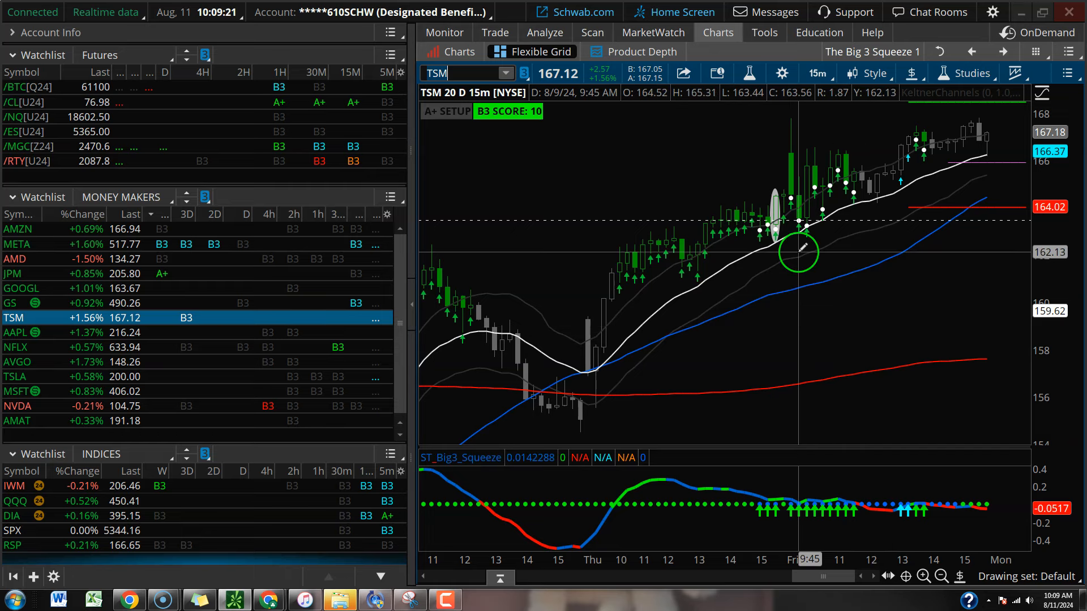
pyautogui.moveTo(745, 215)
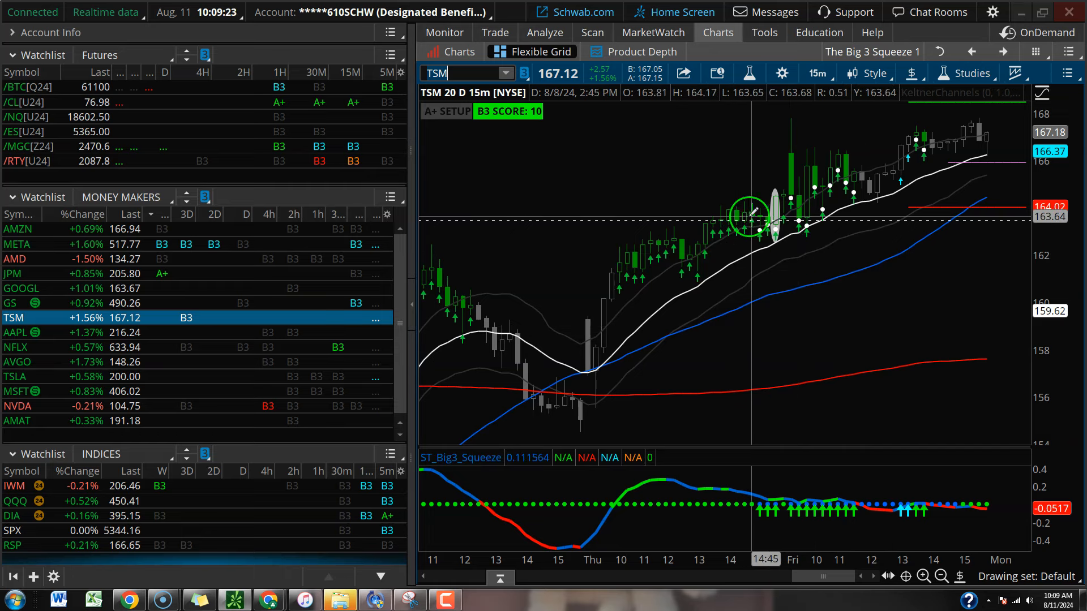
pyautogui.moveTo(790, 122)
pyautogui.write('S')
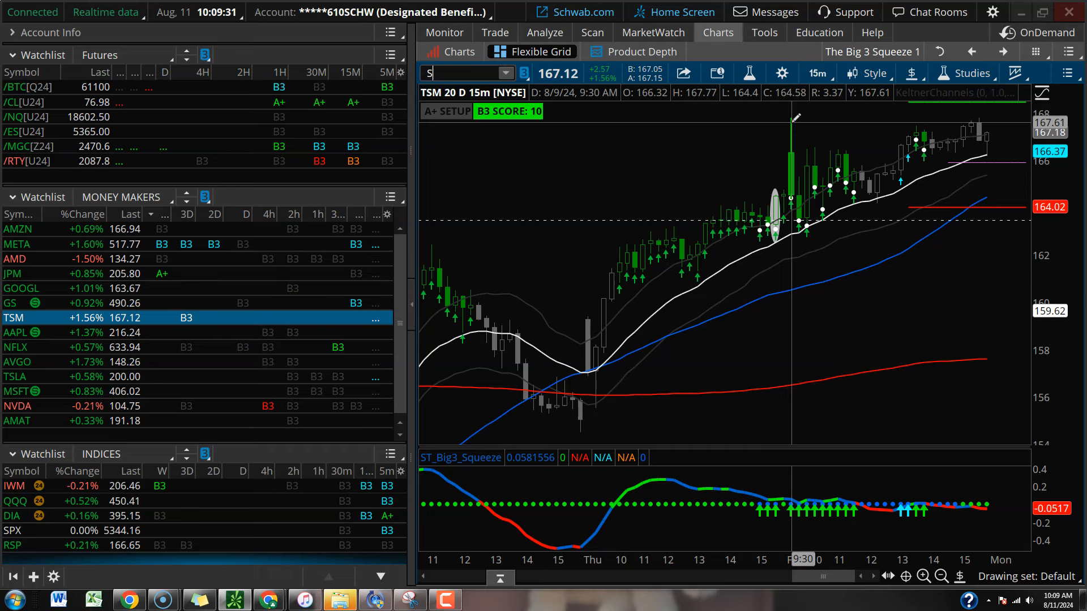
pyautogui.click(13, 530)
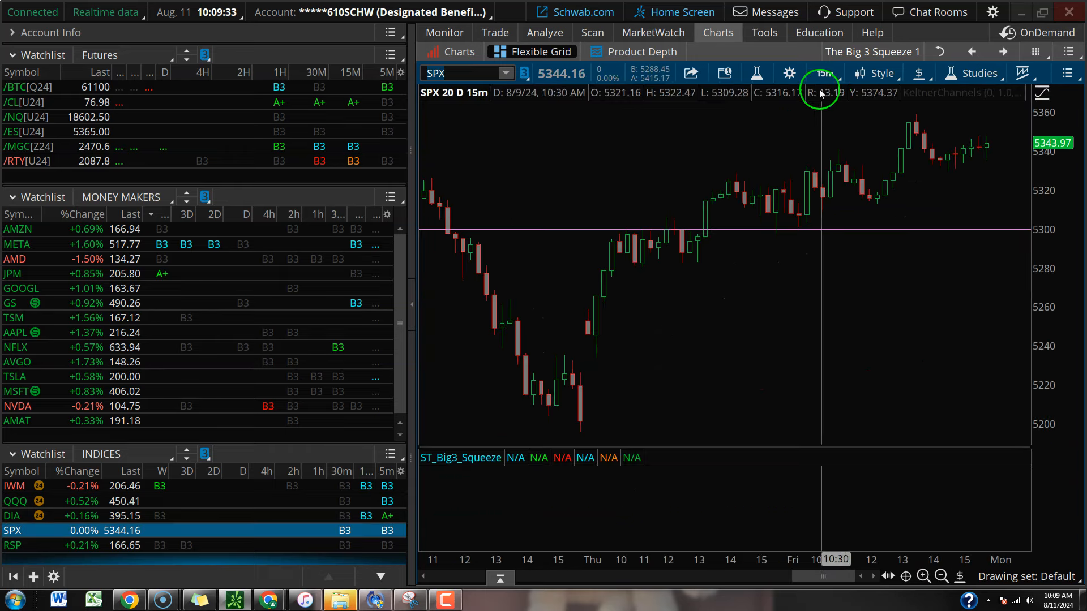
pyautogui.click(824, 73)
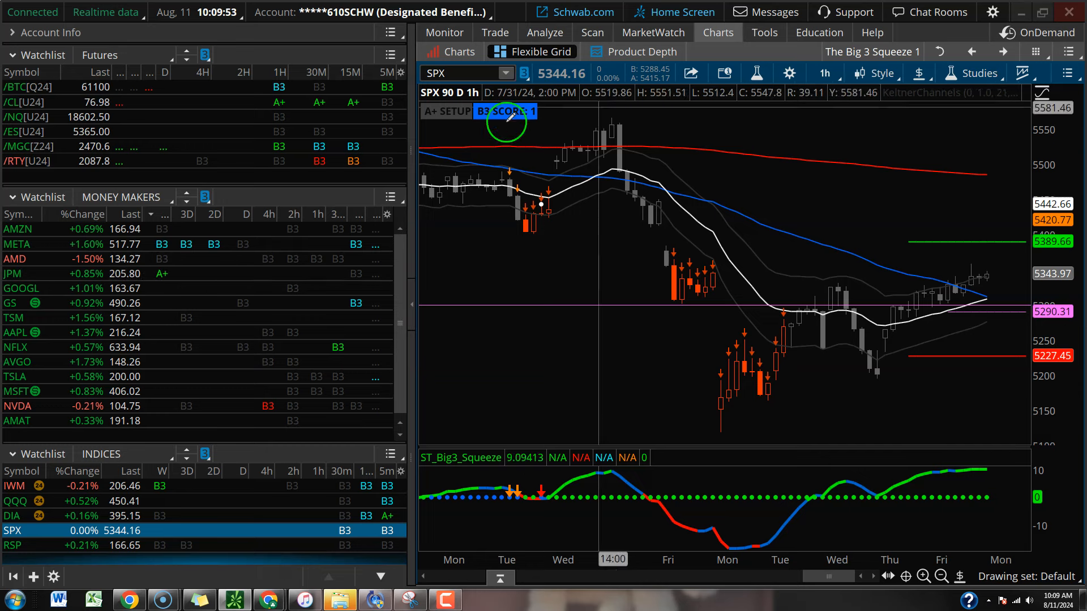
pyautogui.click(824, 73)
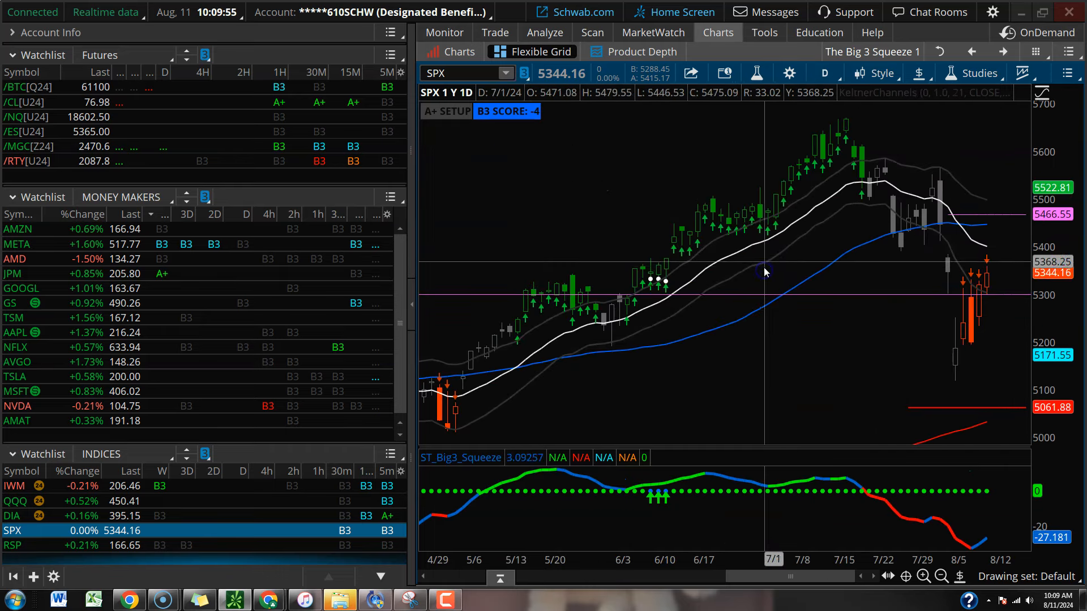
pyautogui.moveTo(790, 233)
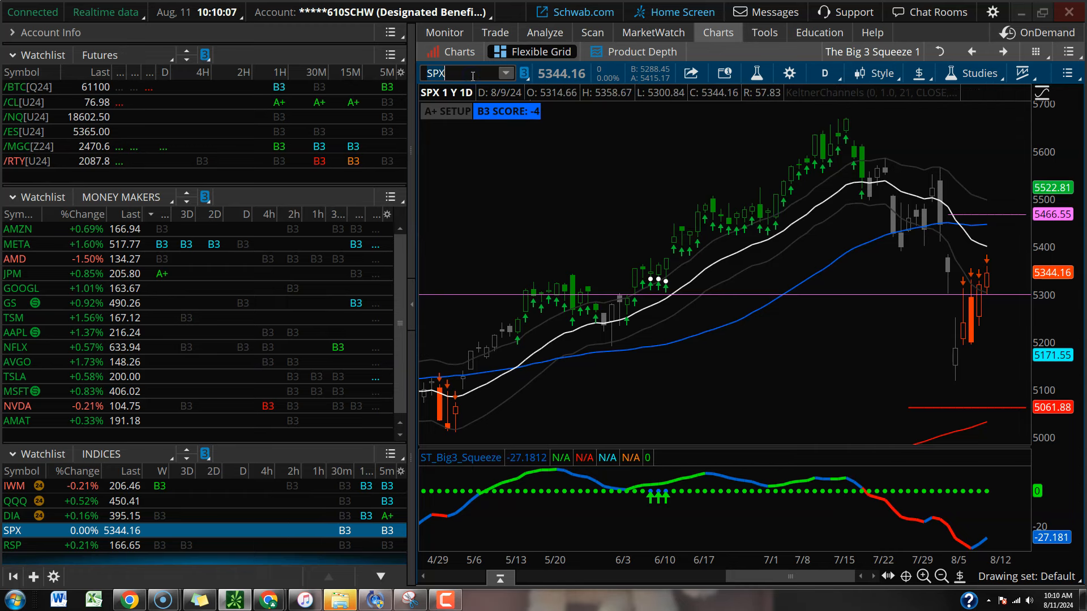
pyautogui.click(14, 502)
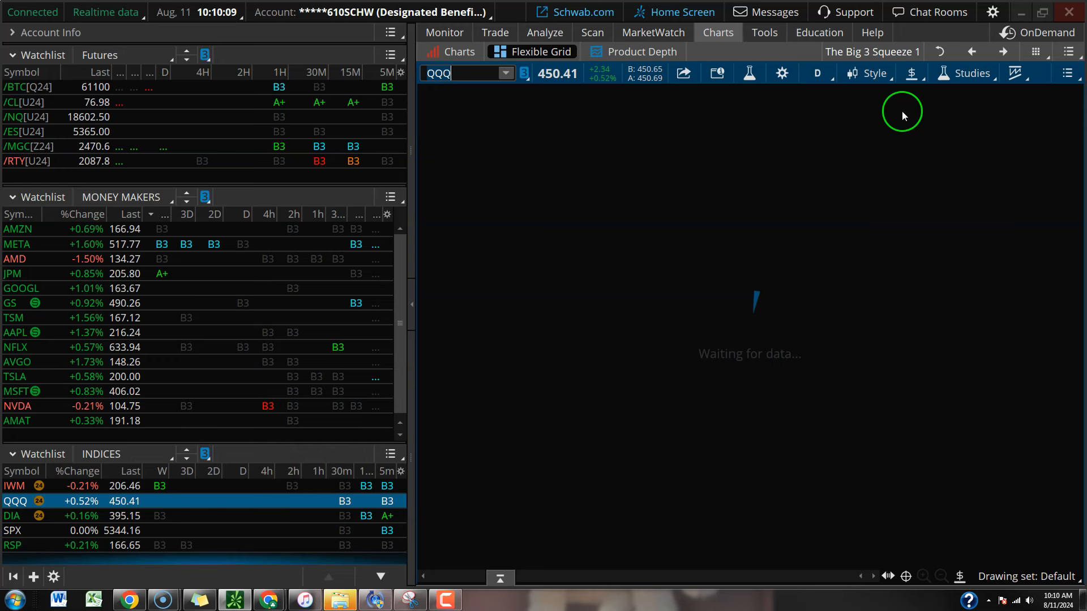
pyautogui.click(816, 72)
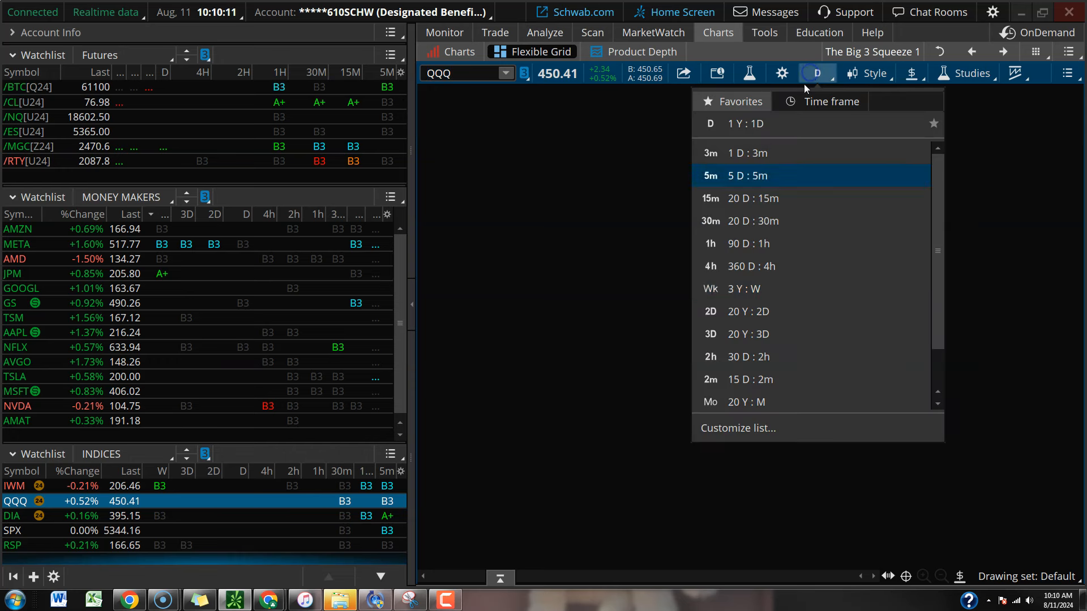
pyautogui.click(743, 288)
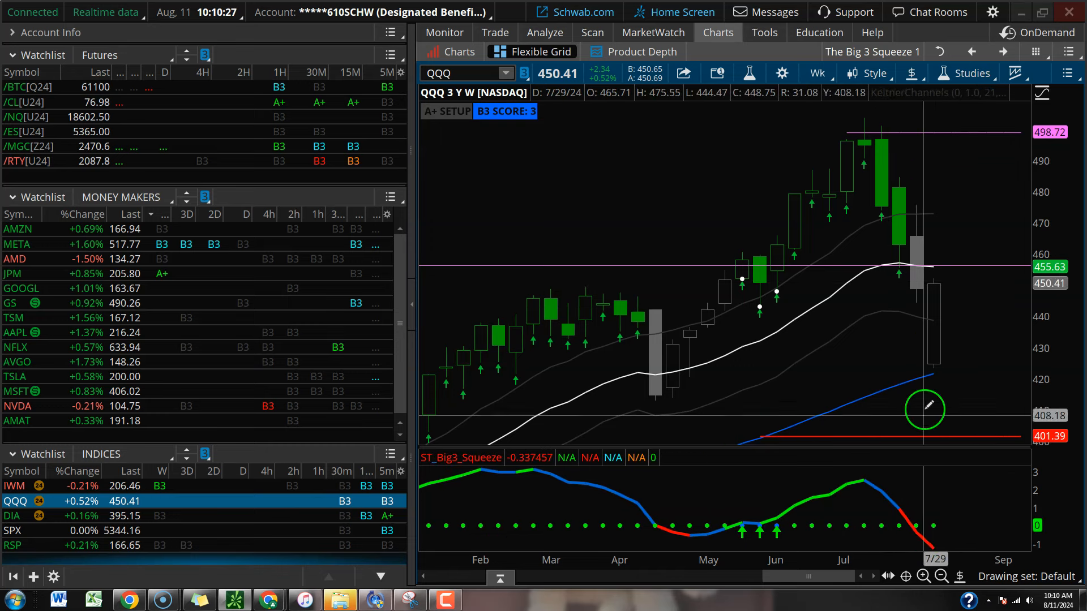
pyautogui.moveTo(900, 261)
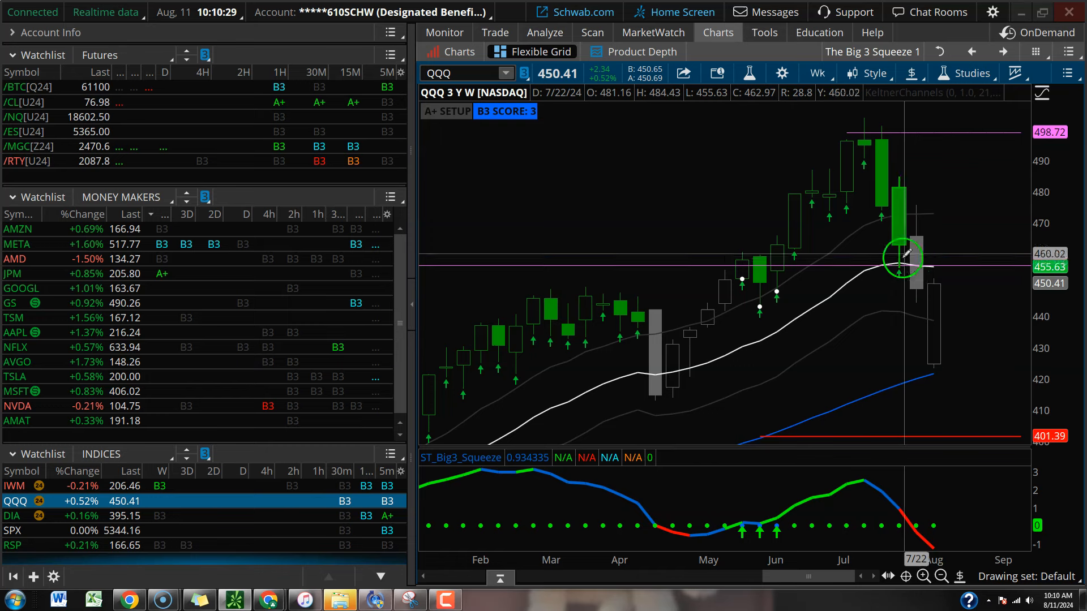
pyautogui.moveTo(940, 281)
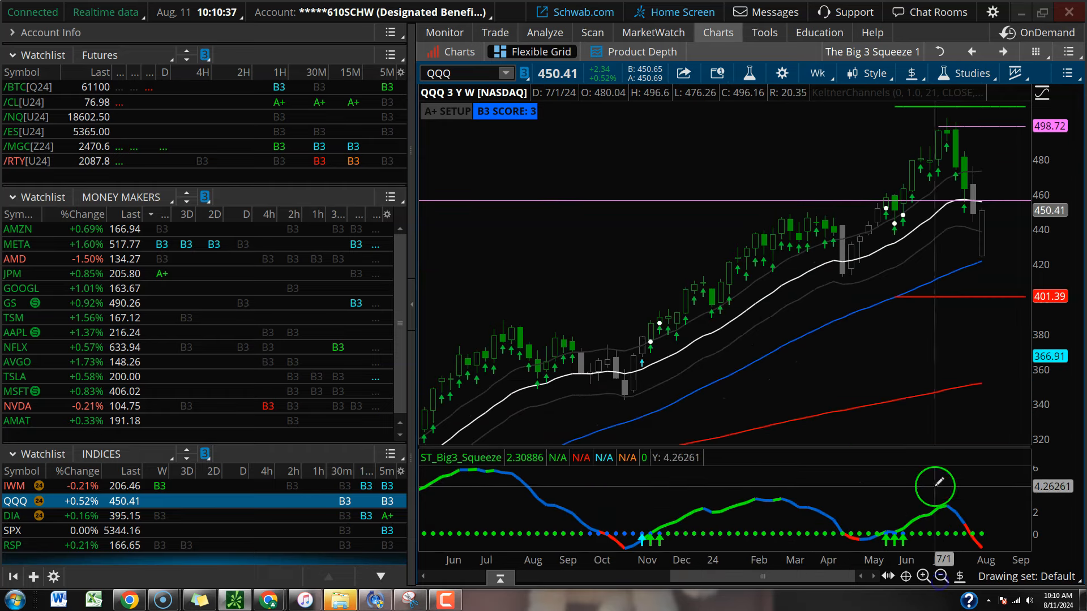
pyautogui.moveTo(943, 184)
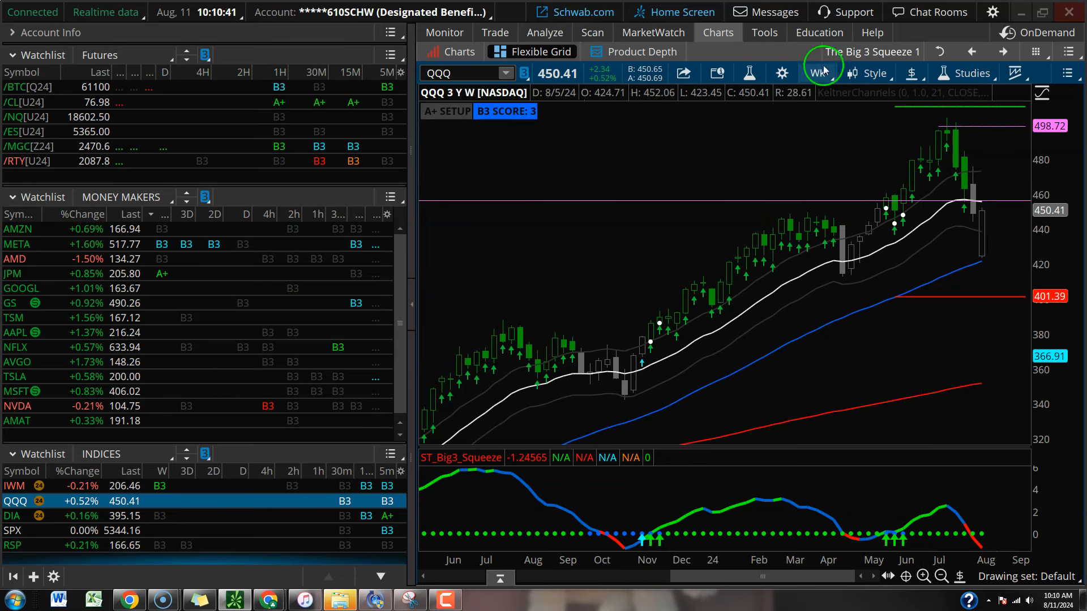
pyautogui.click(821, 72)
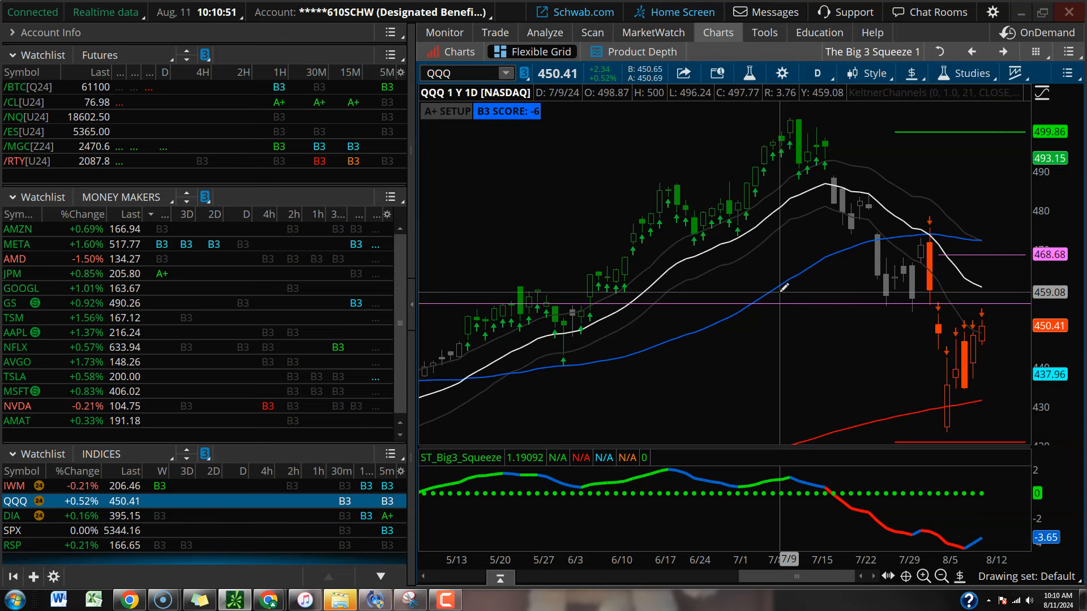
pyautogui.moveTo(938, 296)
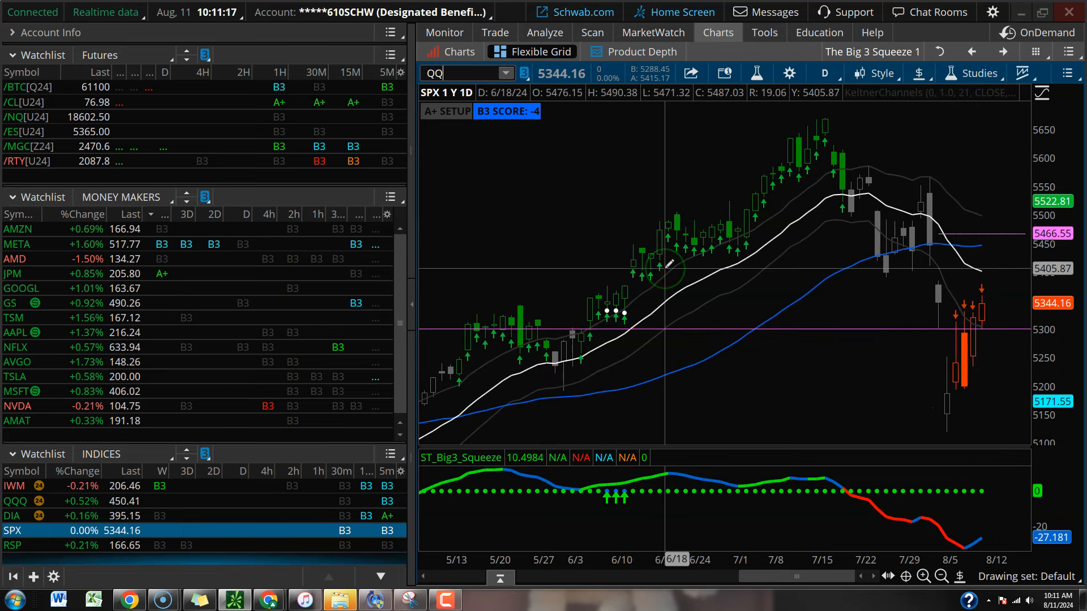
# Step: Load QQQ on the 90 D : 1h hourly time frame
pyautogui.click(816, 72)
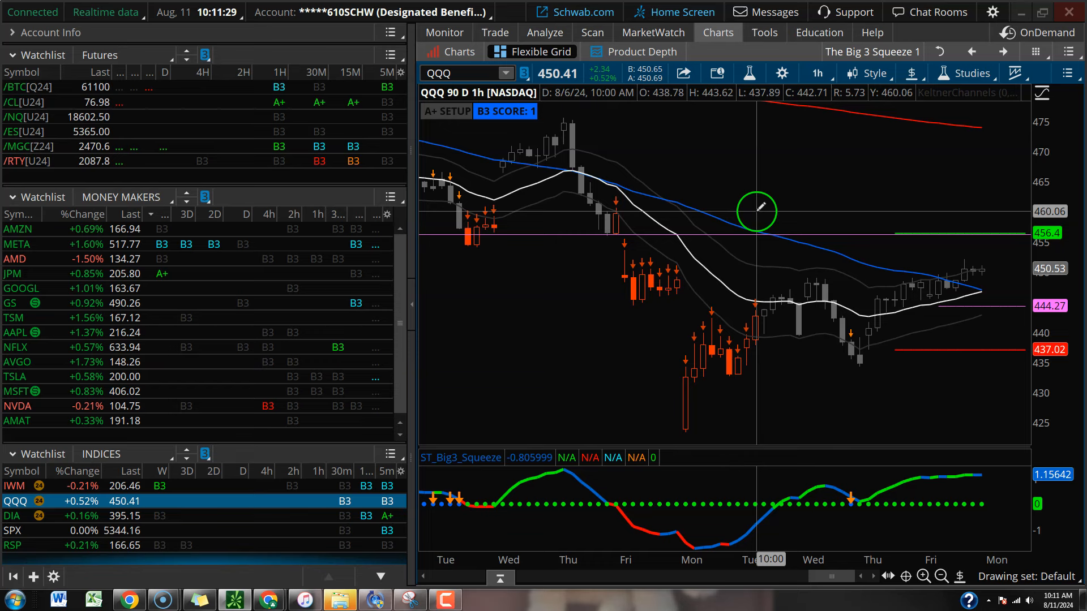
pyautogui.moveTo(914, 289)
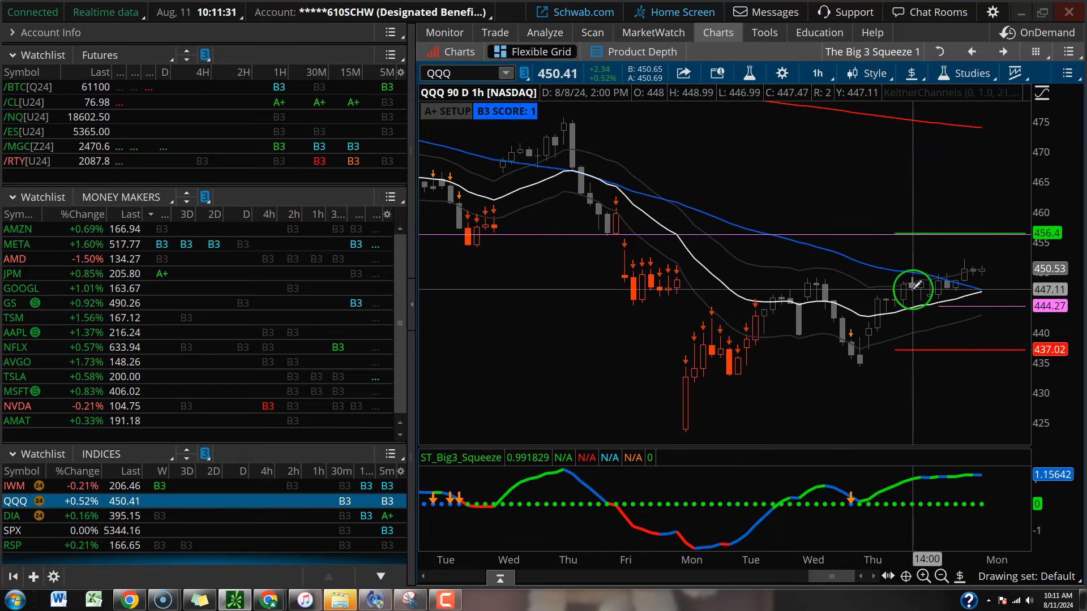
pyautogui.moveTo(932, 286)
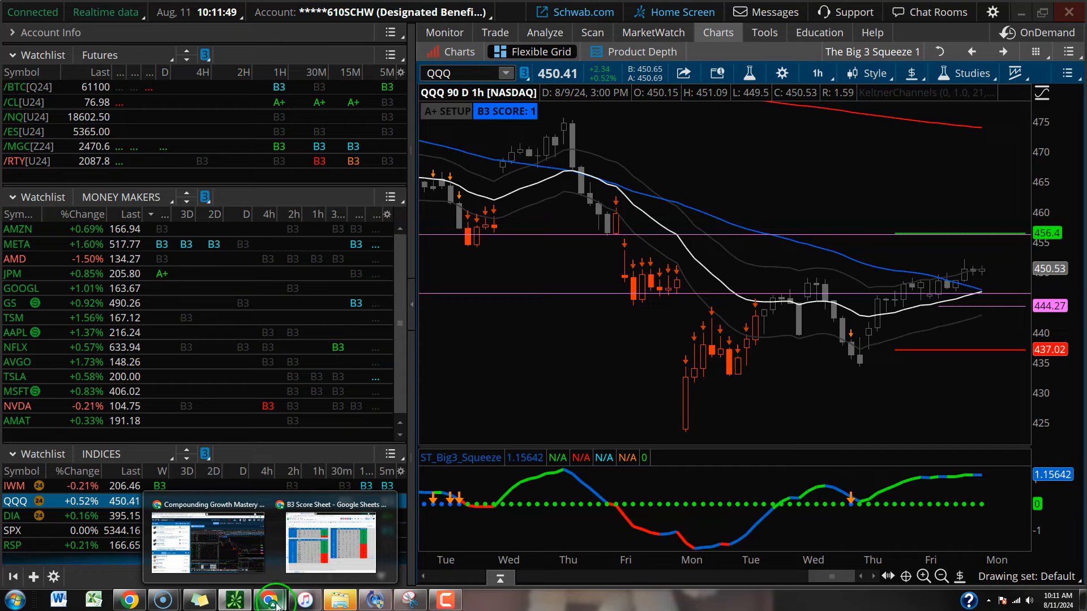
pyautogui.click(329, 541)
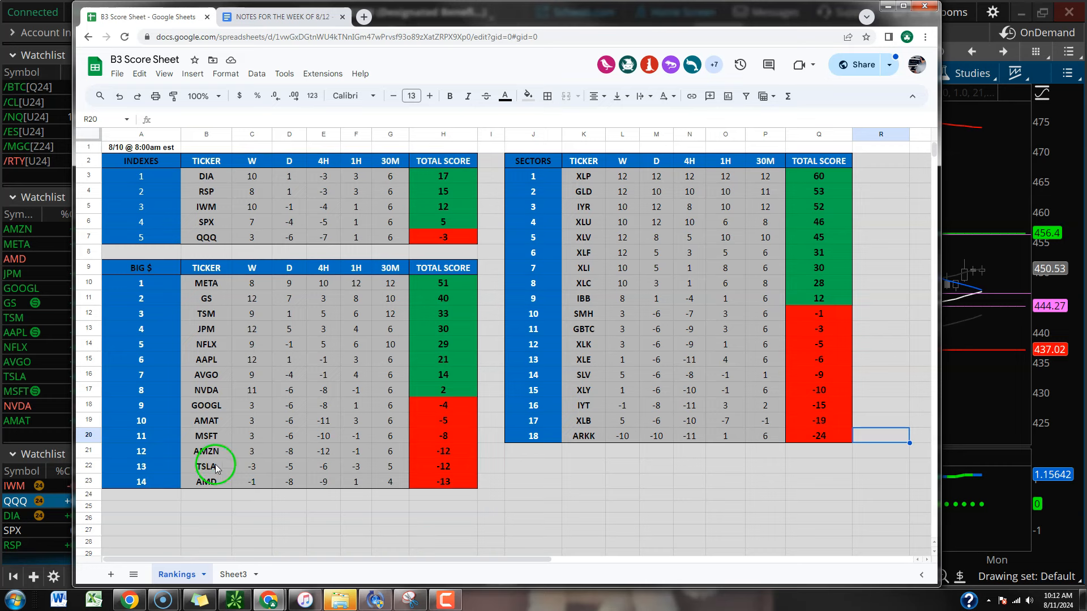
pyautogui.click(206, 465)
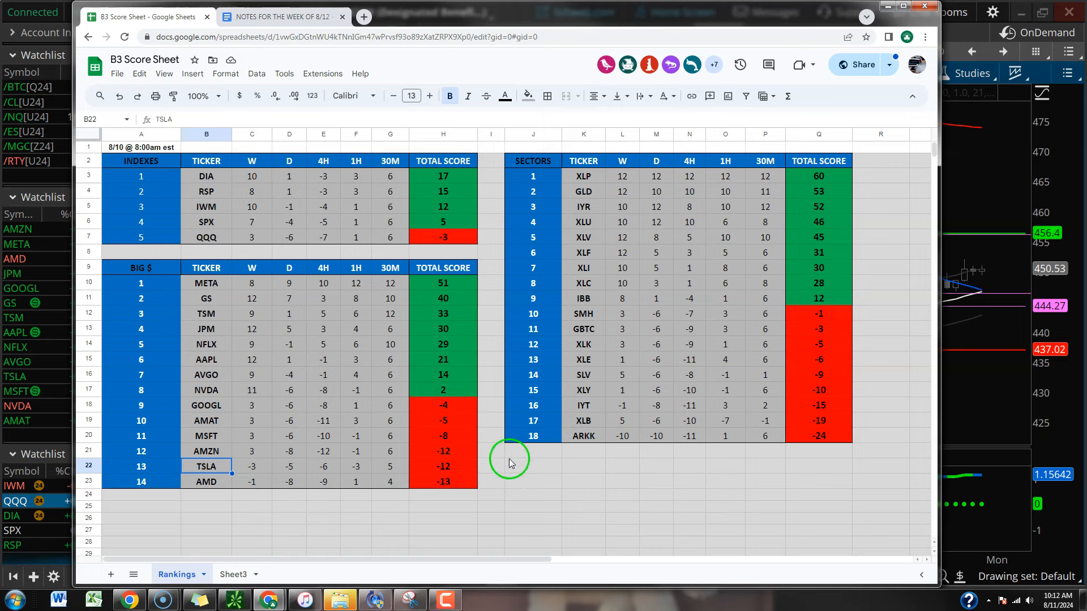
pyautogui.click(206, 283)
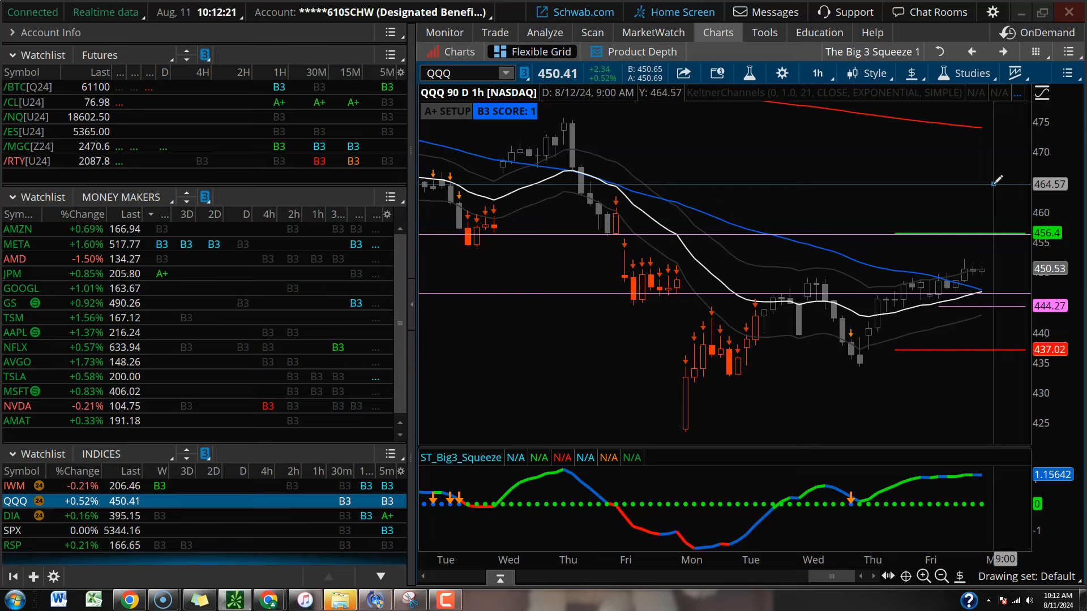
pyautogui.moveTo(551, 239)
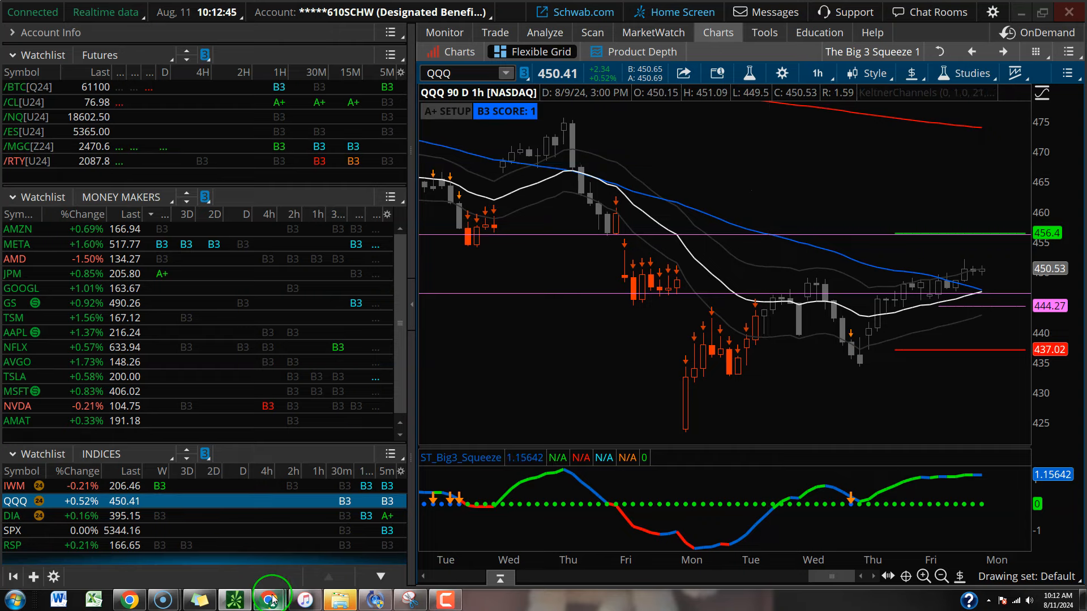
pyautogui.moveTo(269, 598)
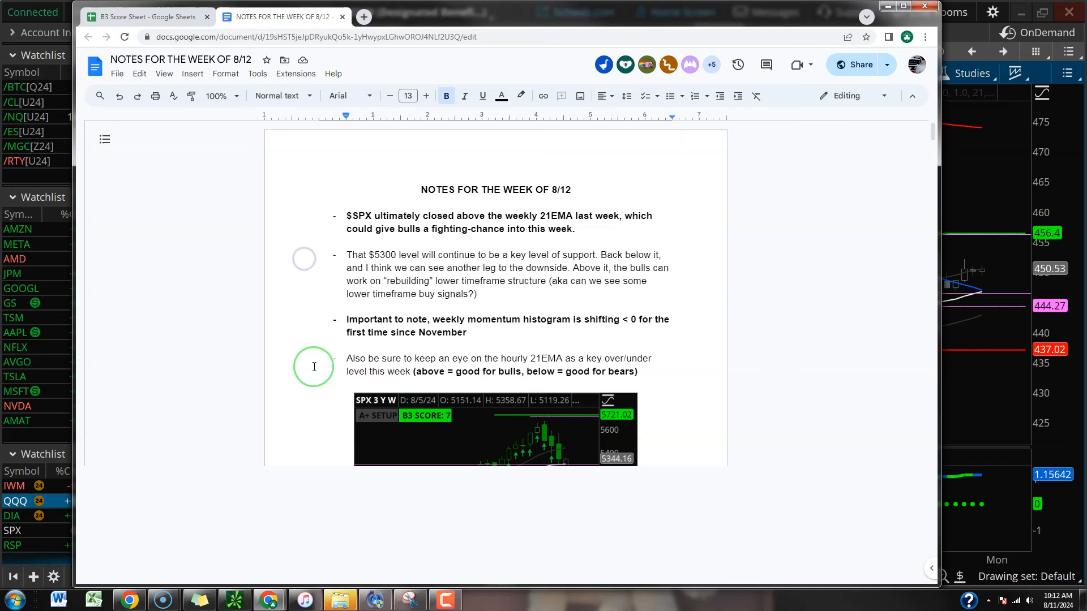
# Step: Scroll the 8/12 notes past the rankings and squeeze watchlists down to the Weekly Goals heading
pyautogui.scroll(-3)
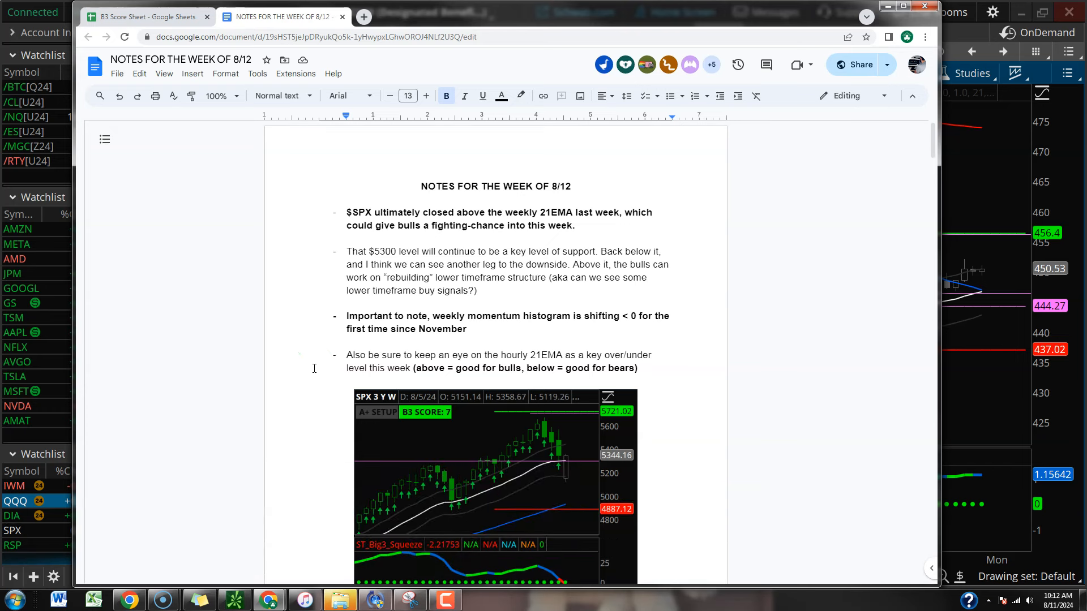
pyautogui.scroll(-3)
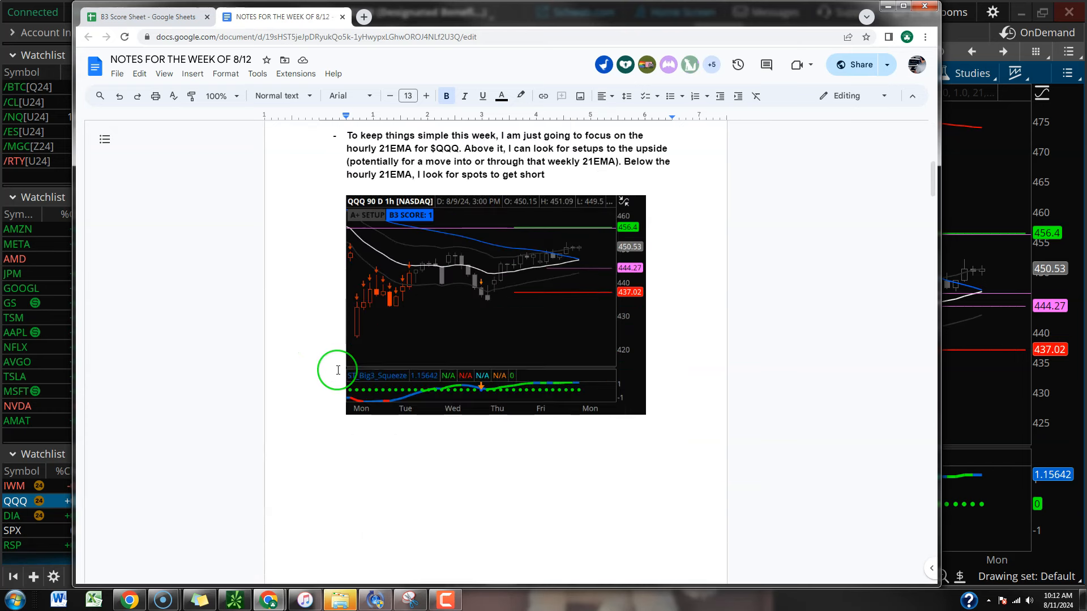
pyautogui.scroll(-3)
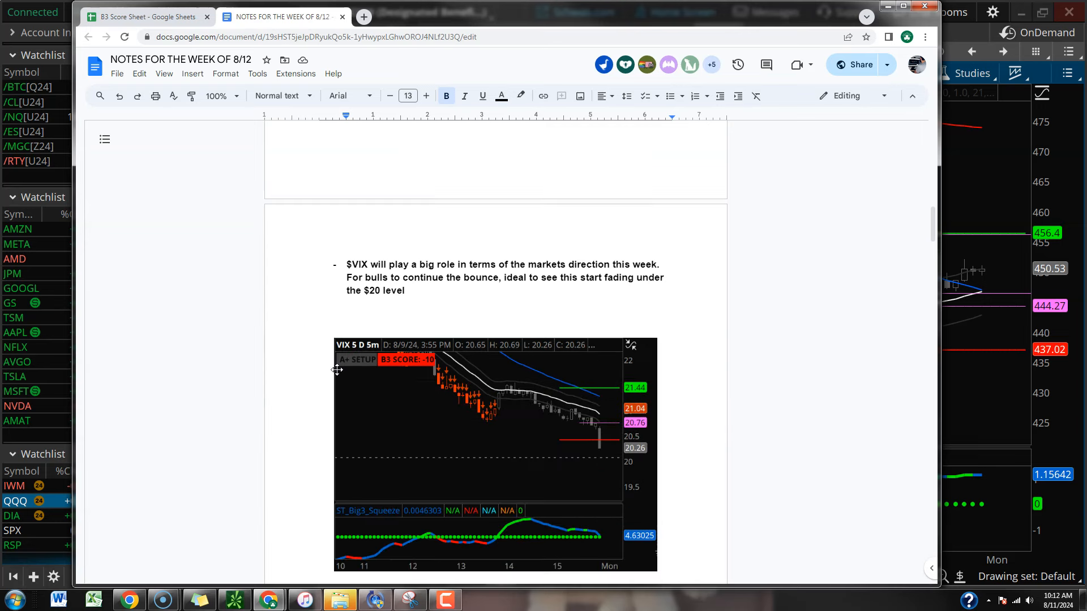
pyautogui.scroll(-3)
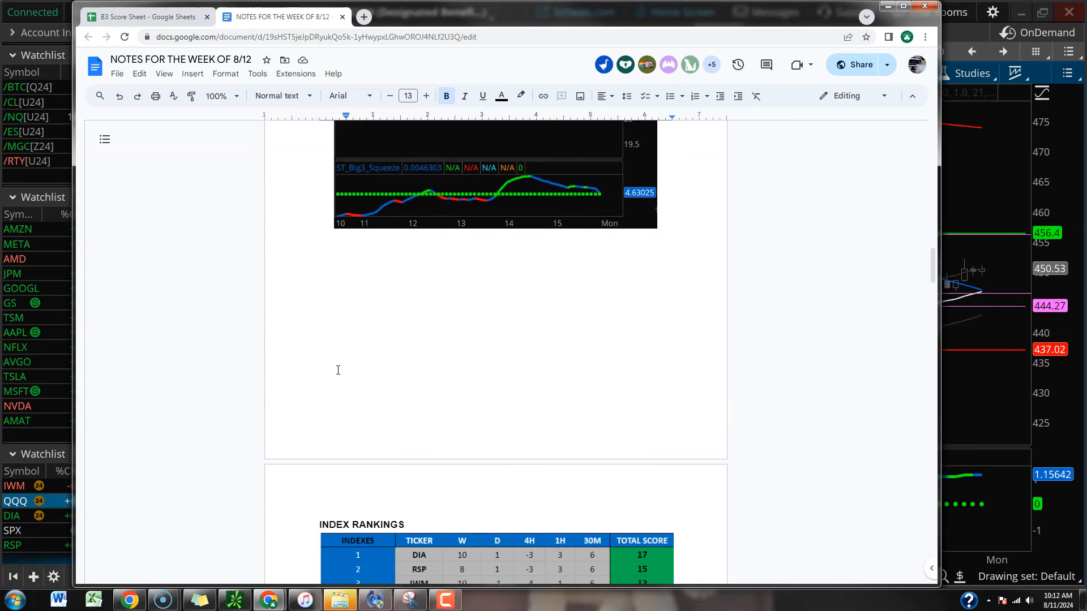
pyautogui.scroll(-3)
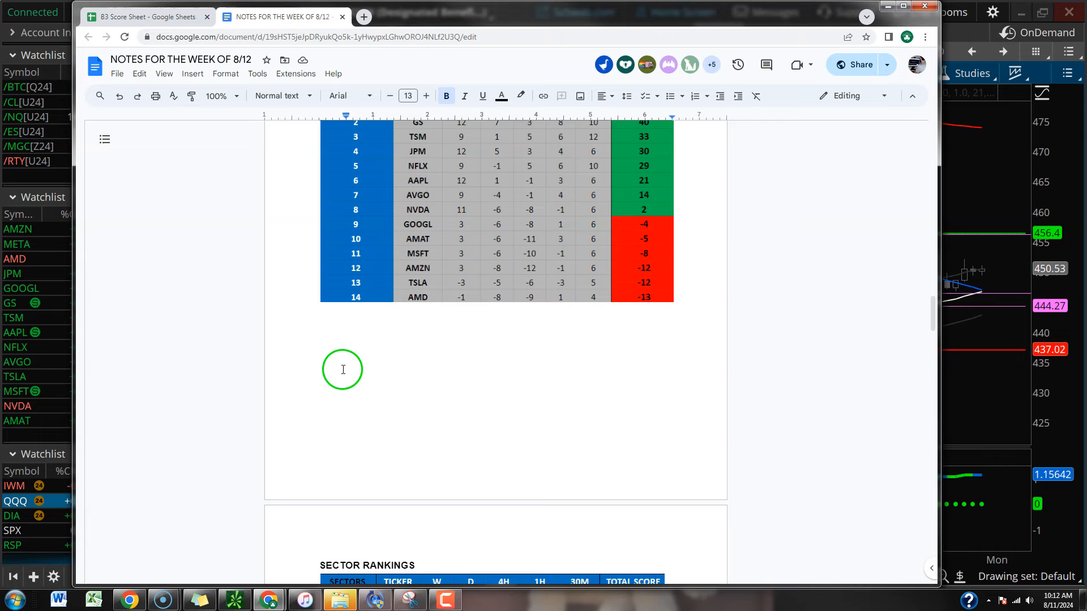
pyautogui.scroll(-3)
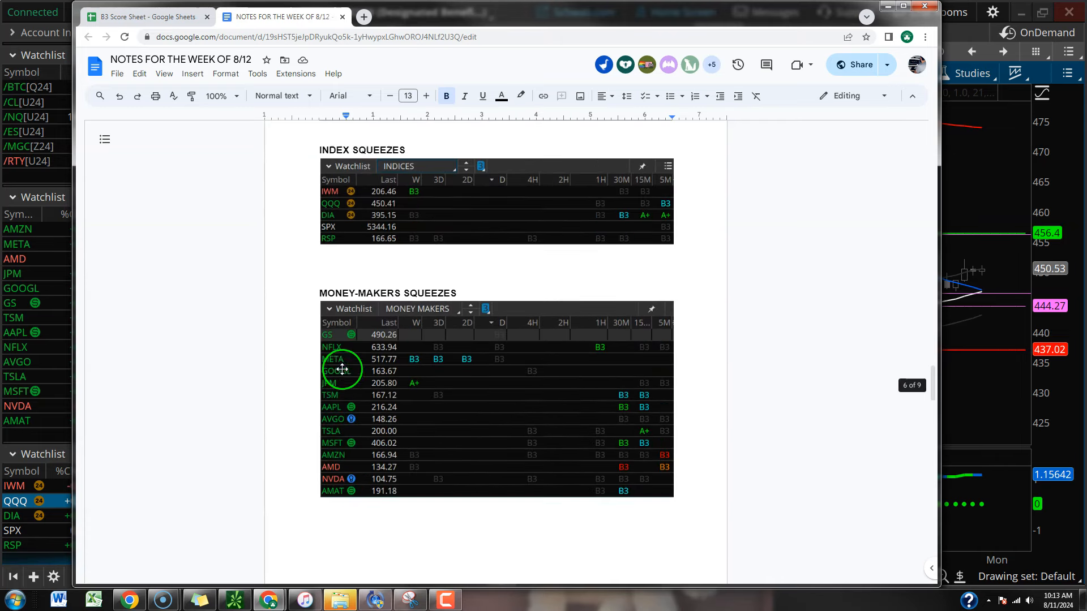
pyautogui.scroll(-3)
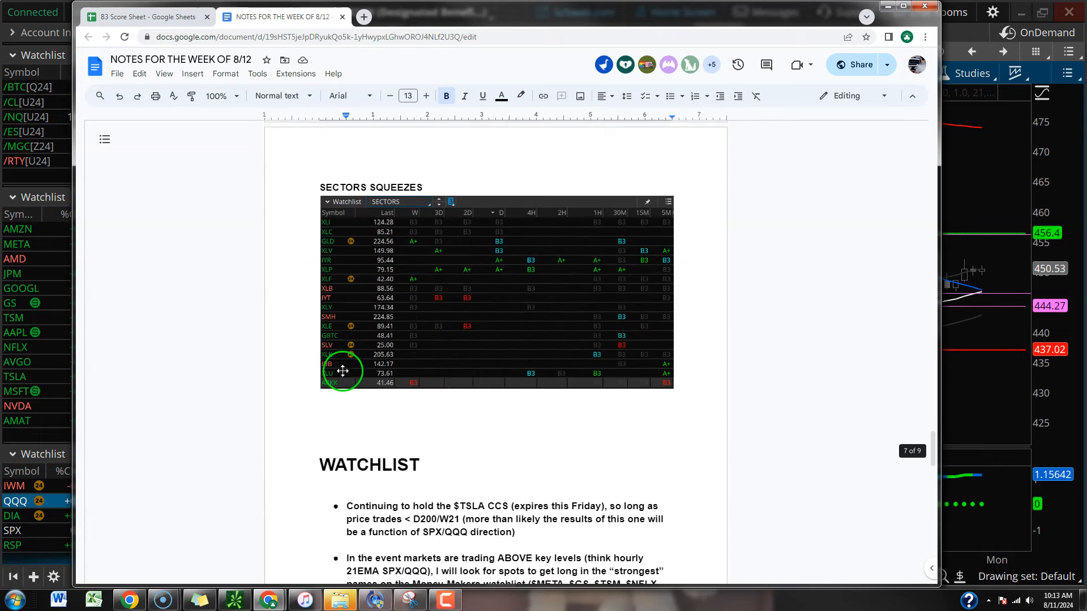
pyautogui.scroll(-3)
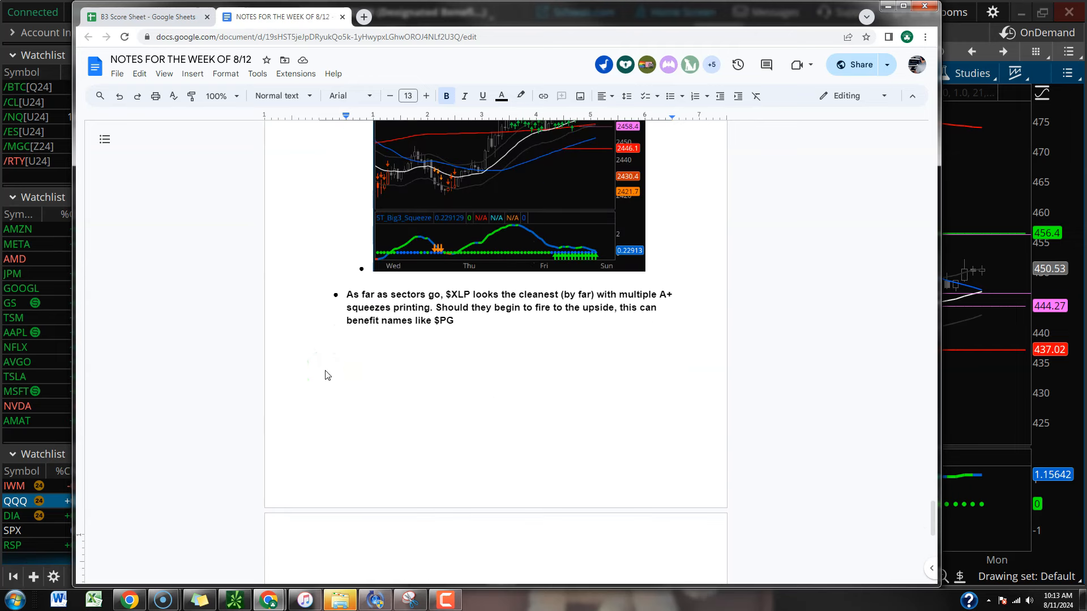
pyautogui.scroll(-3)
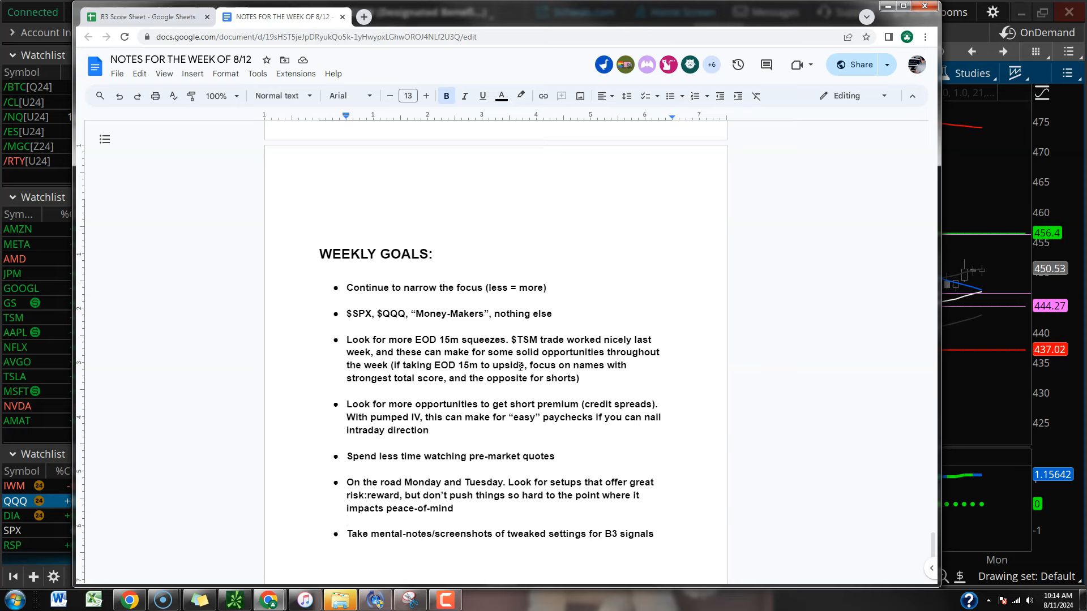
pyautogui.click(348, 520)
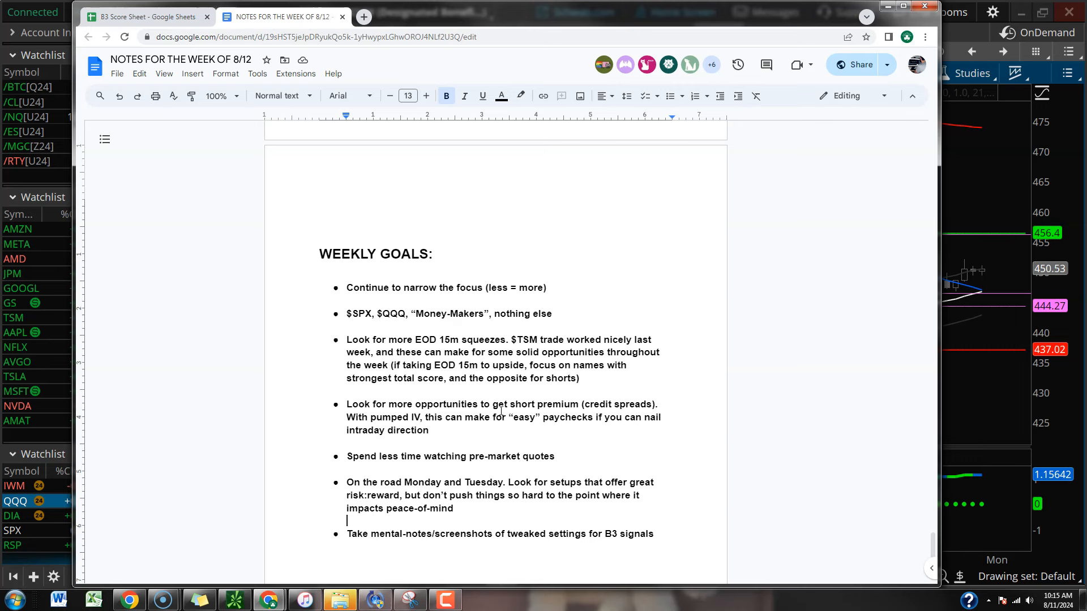
pyautogui.click(652, 401)
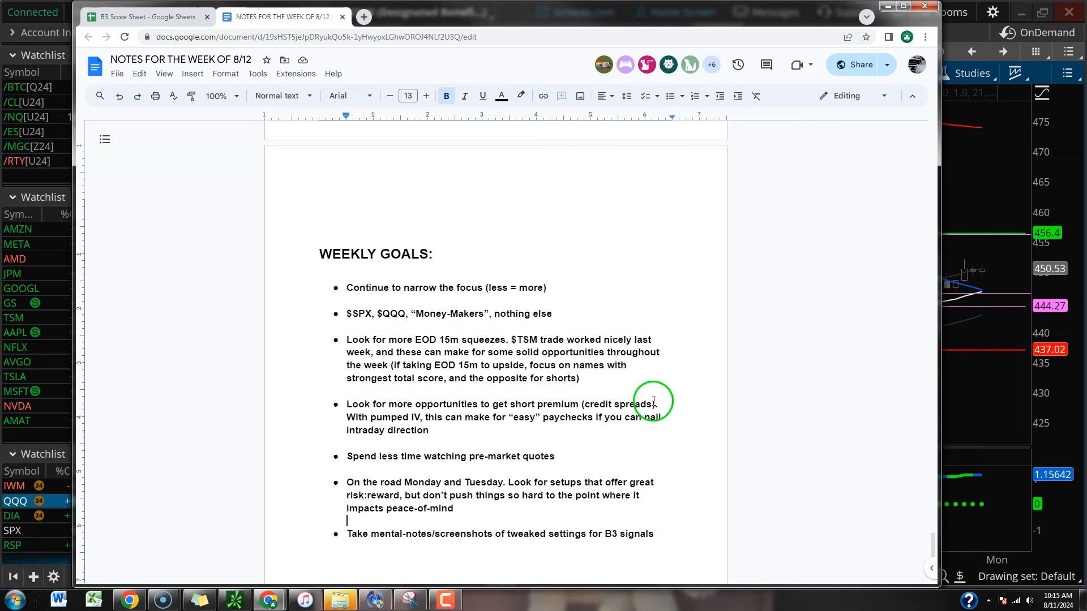
pyautogui.scroll(-3)
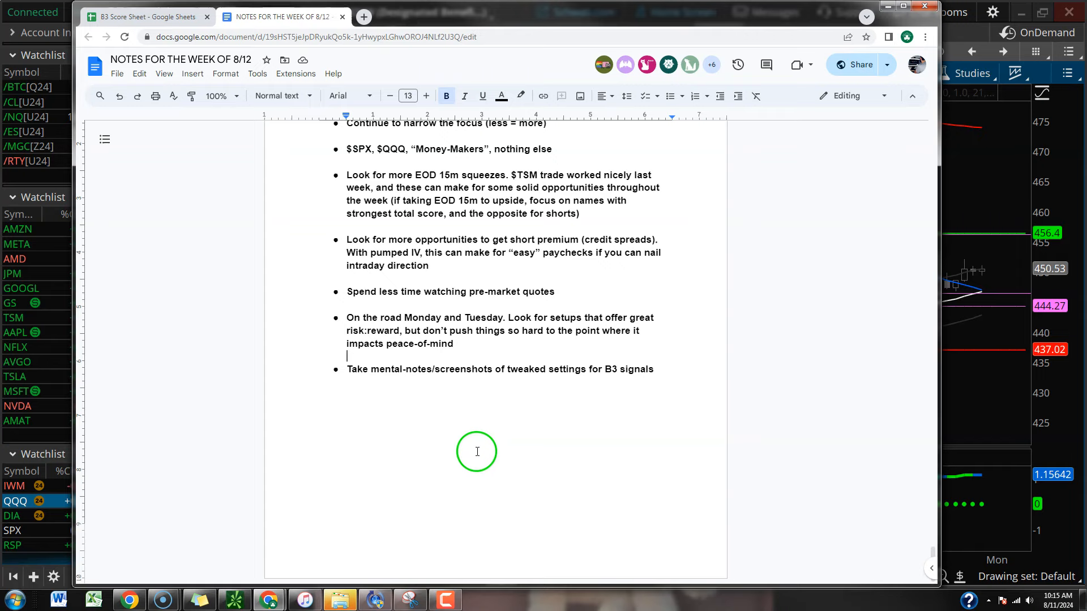
pyautogui.moveTo(518, 402)
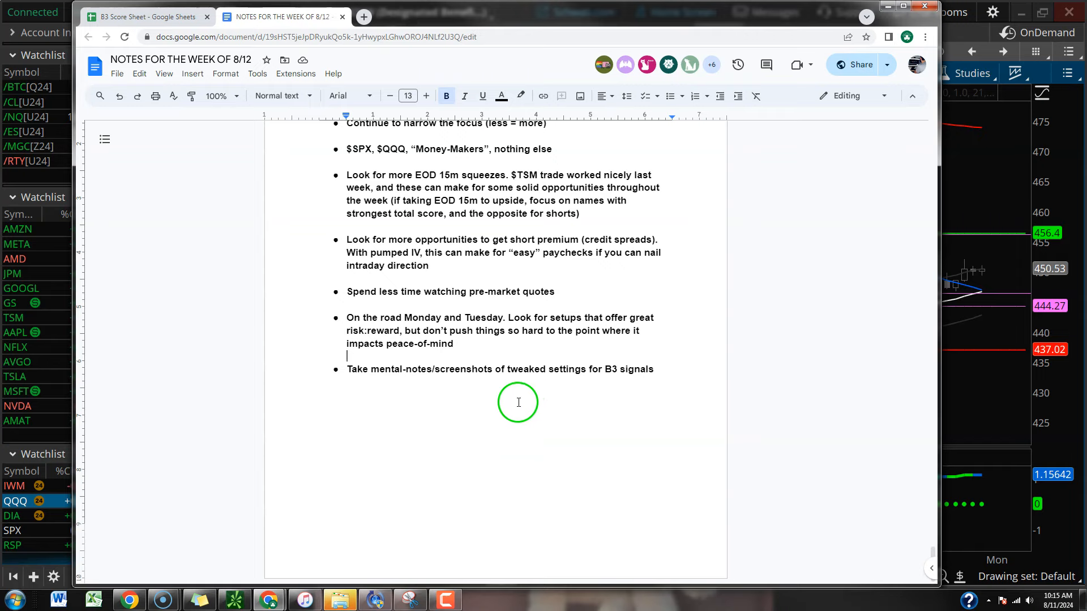
pyautogui.moveTo(962, 39)
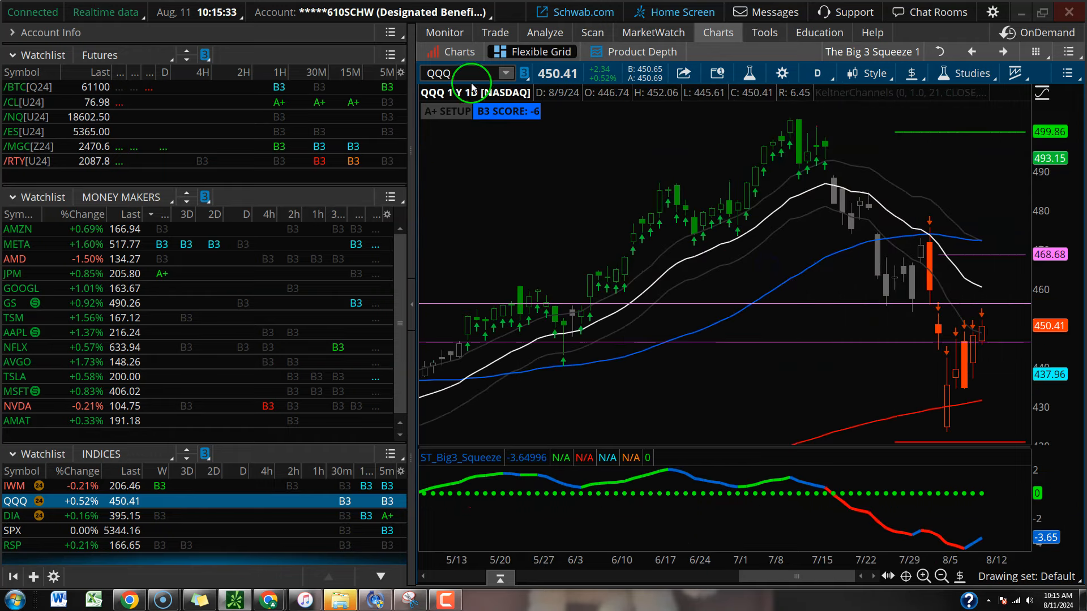
# Step: Load DIA and cycle its time frame through 3Y:W and 90D:1h back toward 1Y:1D
pyautogui.write('DIA')
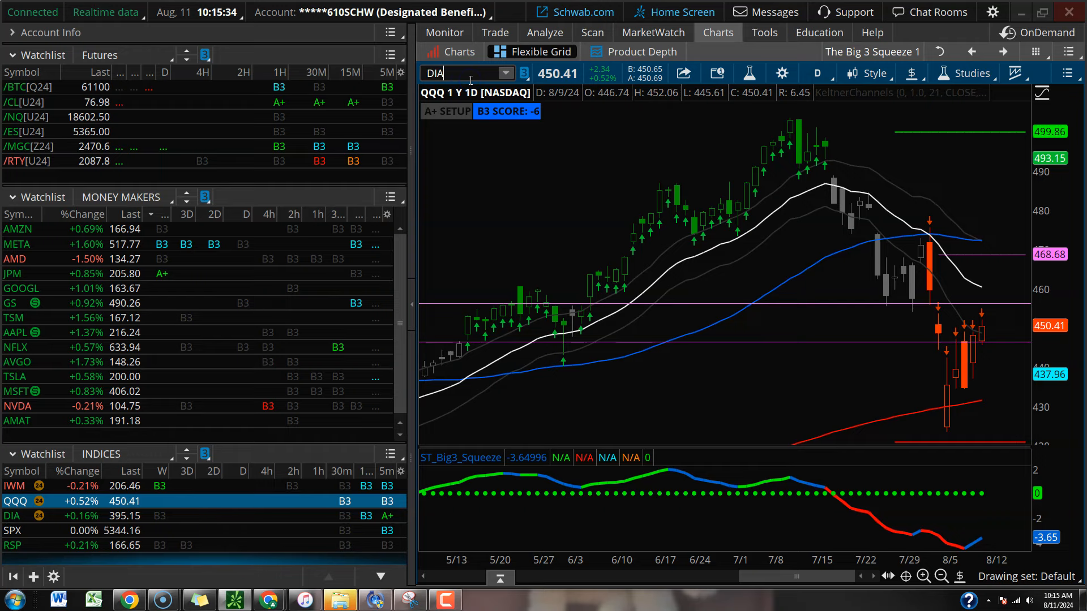
pyautogui.click(11, 516)
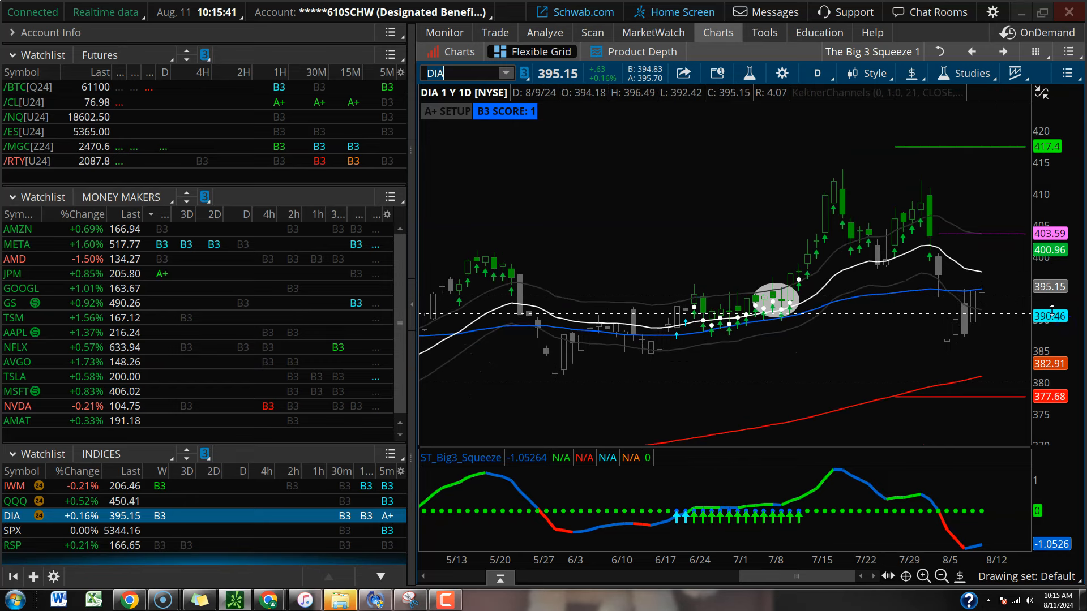
pyautogui.moveTo(784, 283)
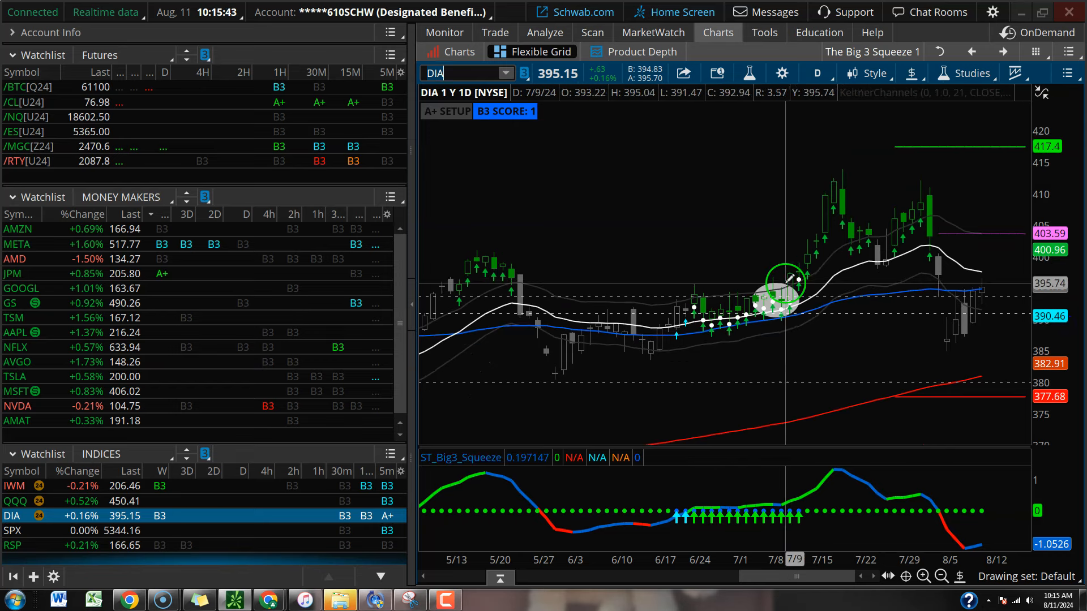
pyautogui.moveTo(573, 159)
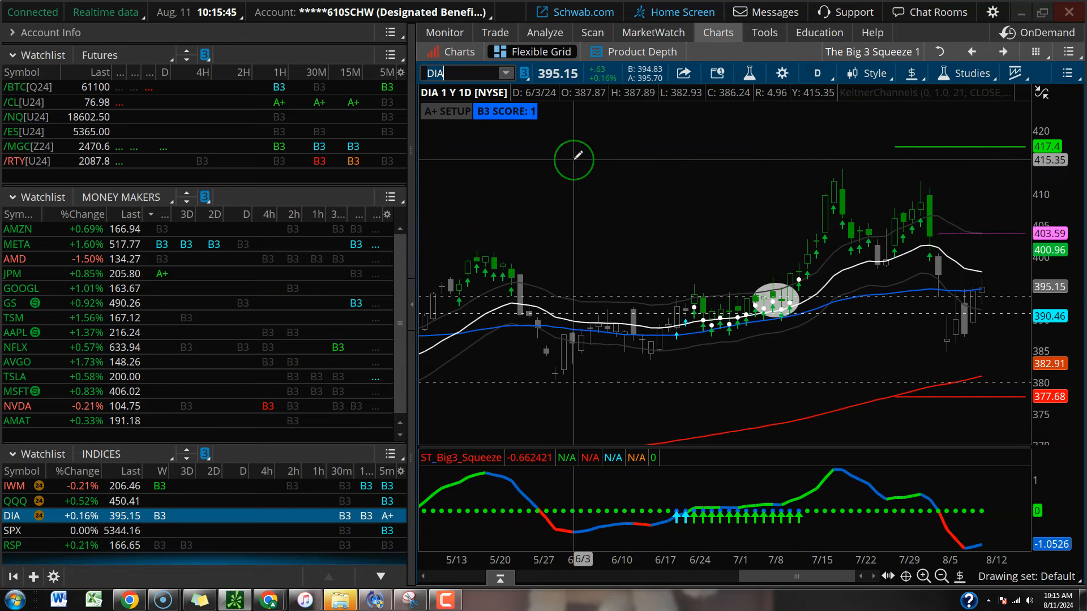
pyautogui.moveTo(582, 150)
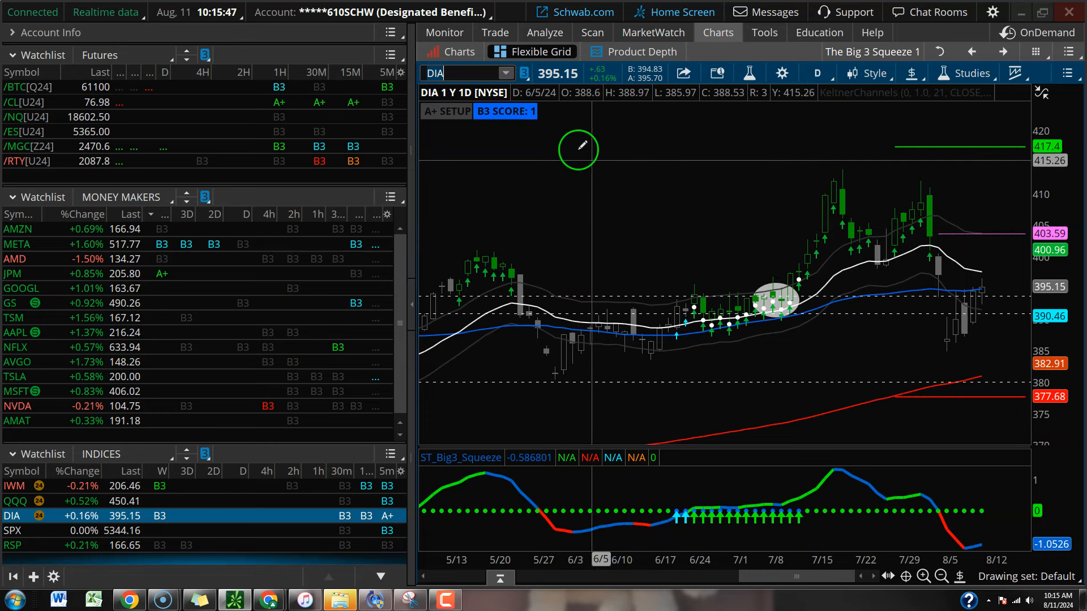
pyautogui.moveTo(568, 125)
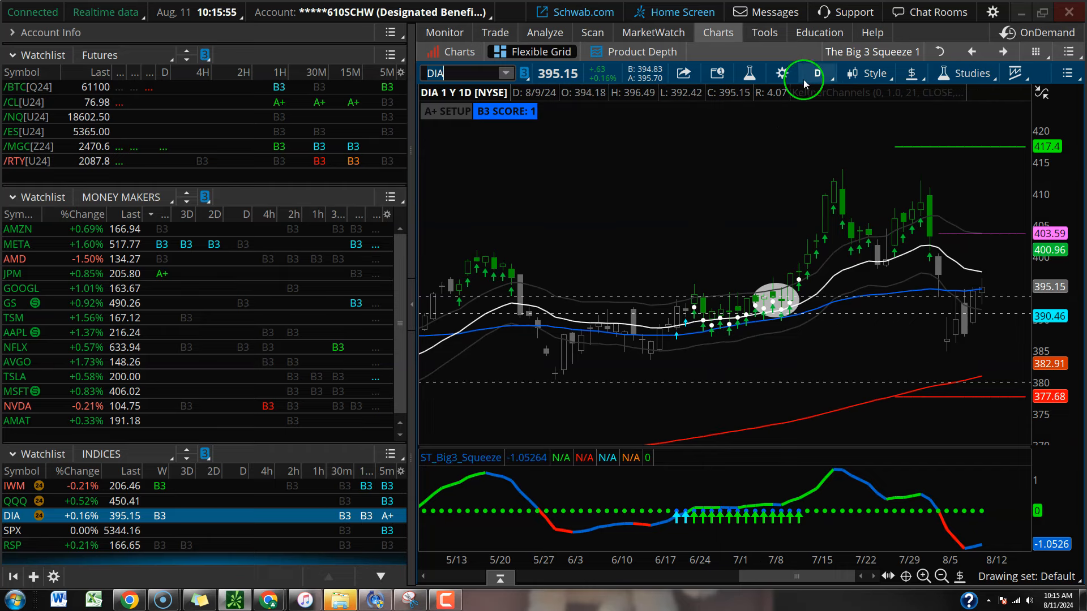
pyautogui.click(817, 72)
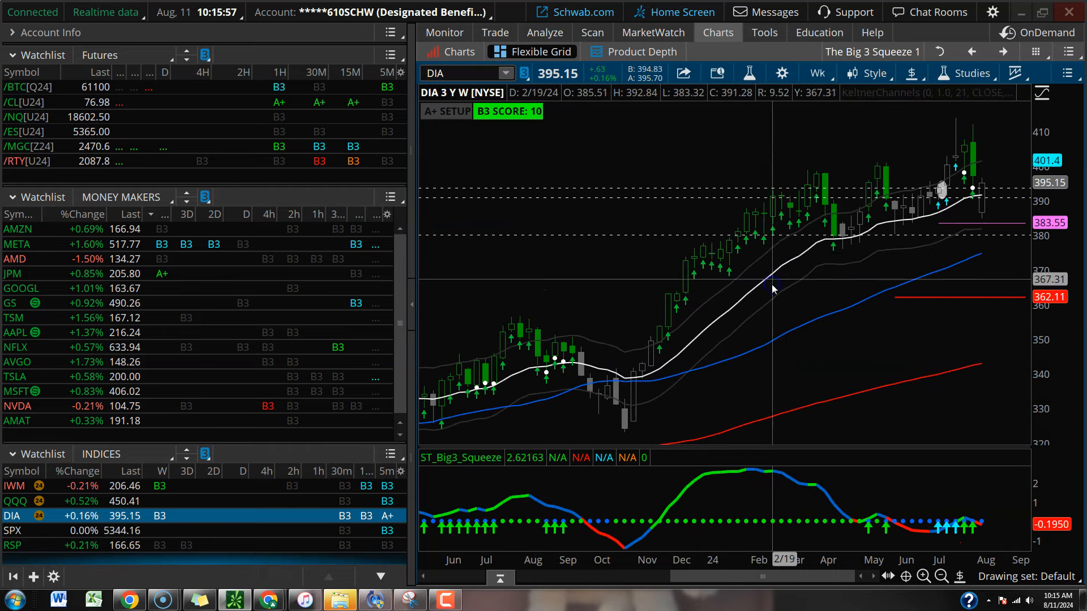
pyautogui.moveTo(791, 249)
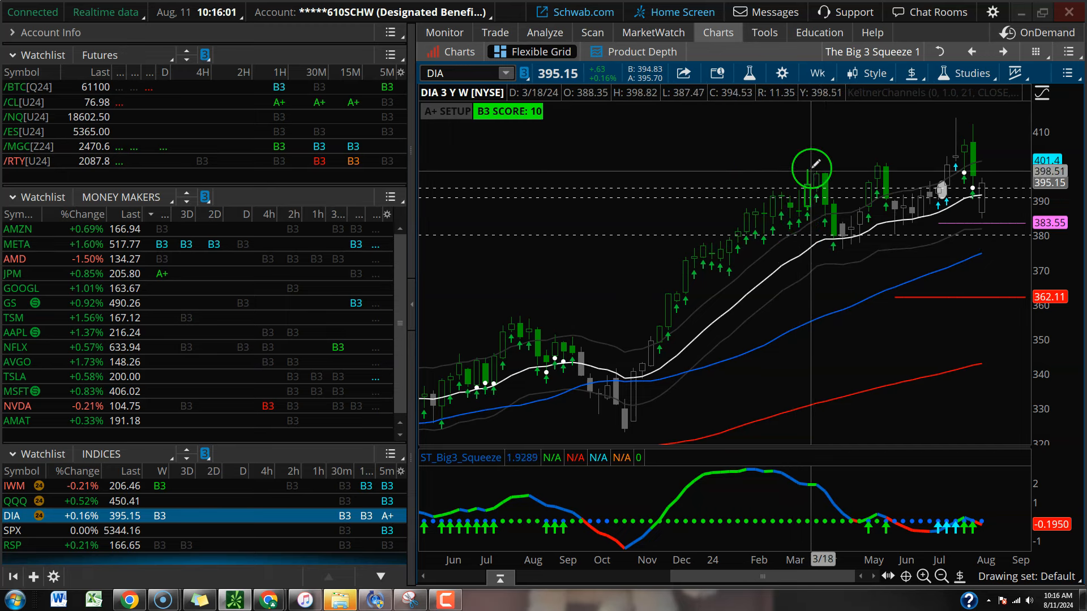
pyautogui.click(816, 74)
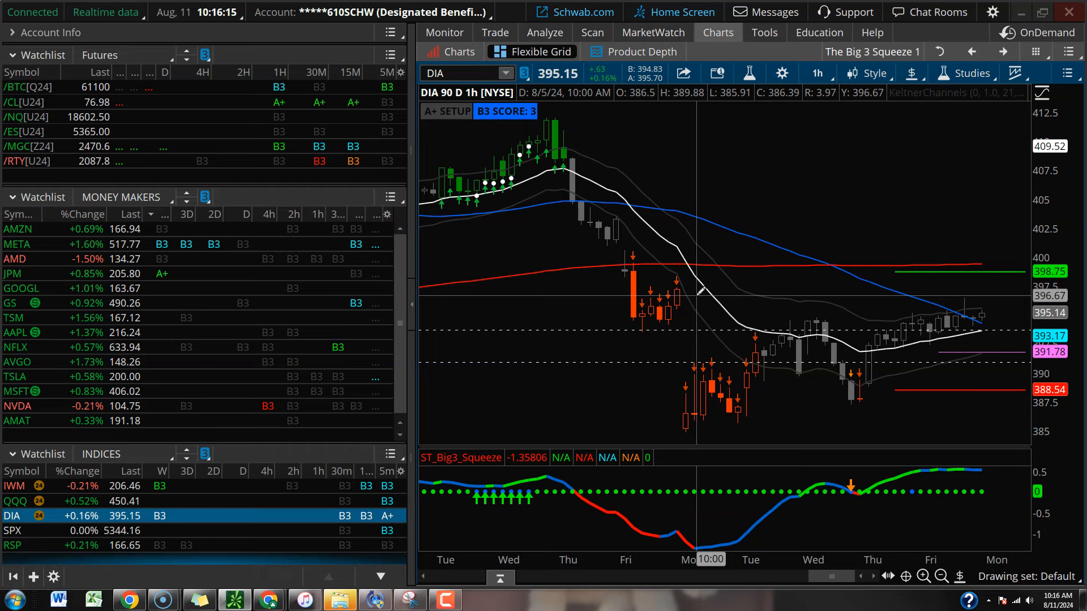
pyautogui.moveTo(742, 148)
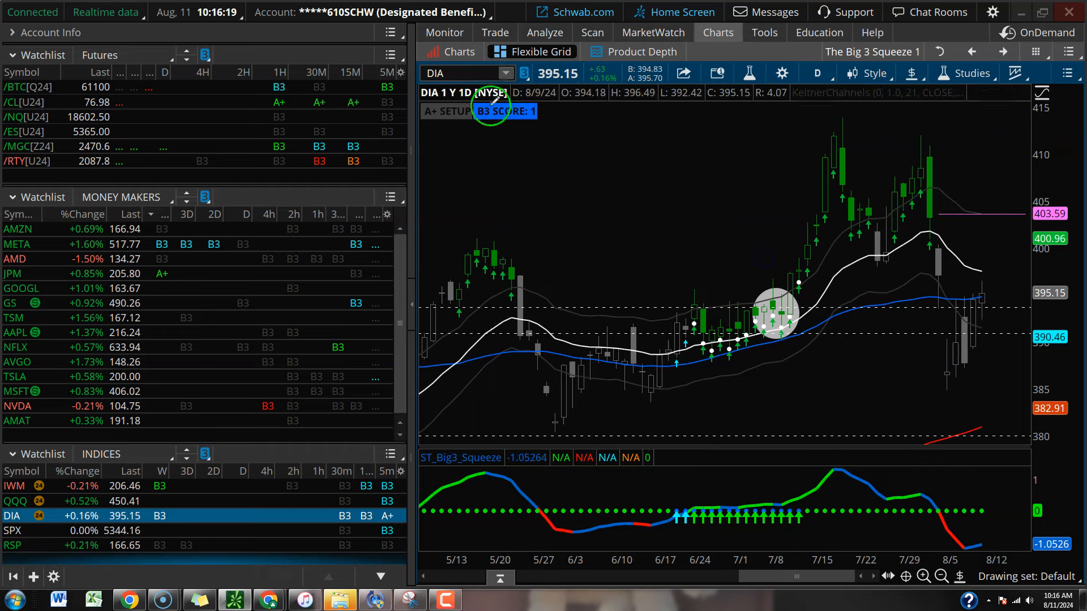
# Step: Load IWM from the Indices watchlist, check 90D:1h, and return it to 1 Y : 1D
pyautogui.click(464, 72)
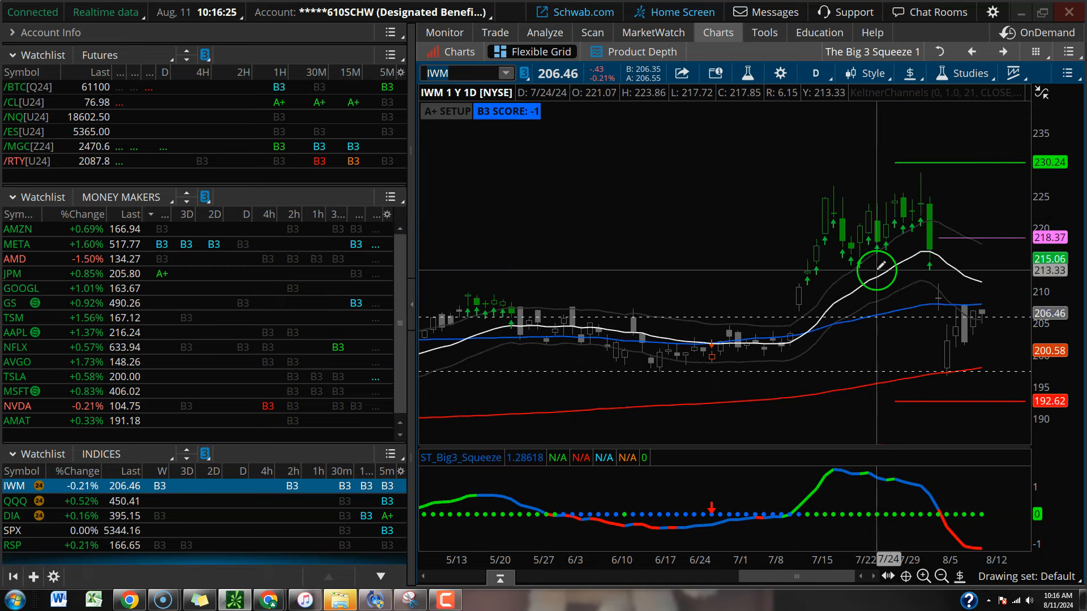
pyautogui.moveTo(905, 326)
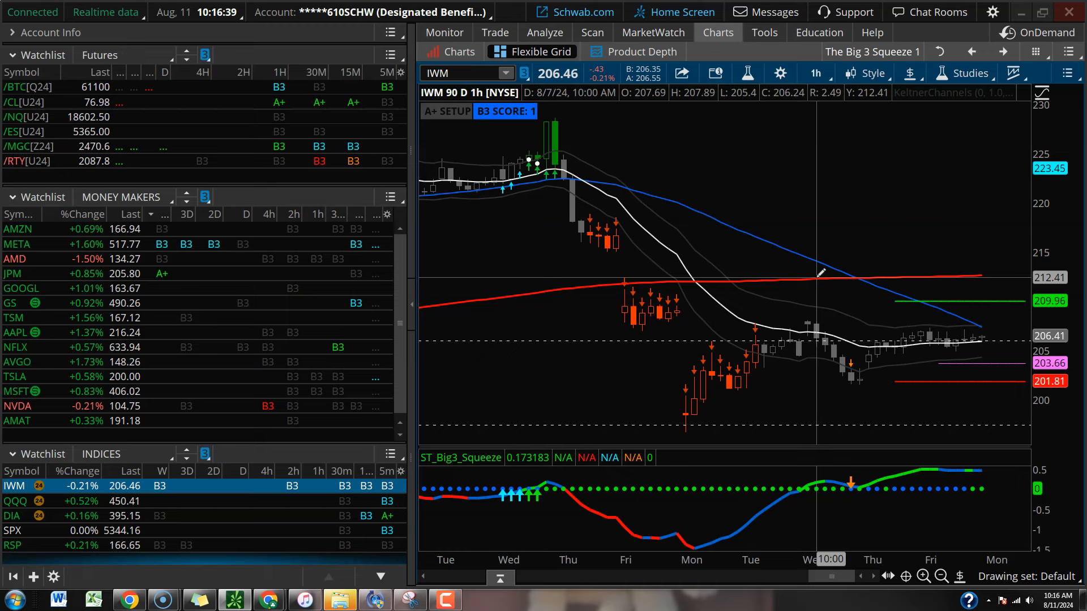
pyautogui.click(814, 73)
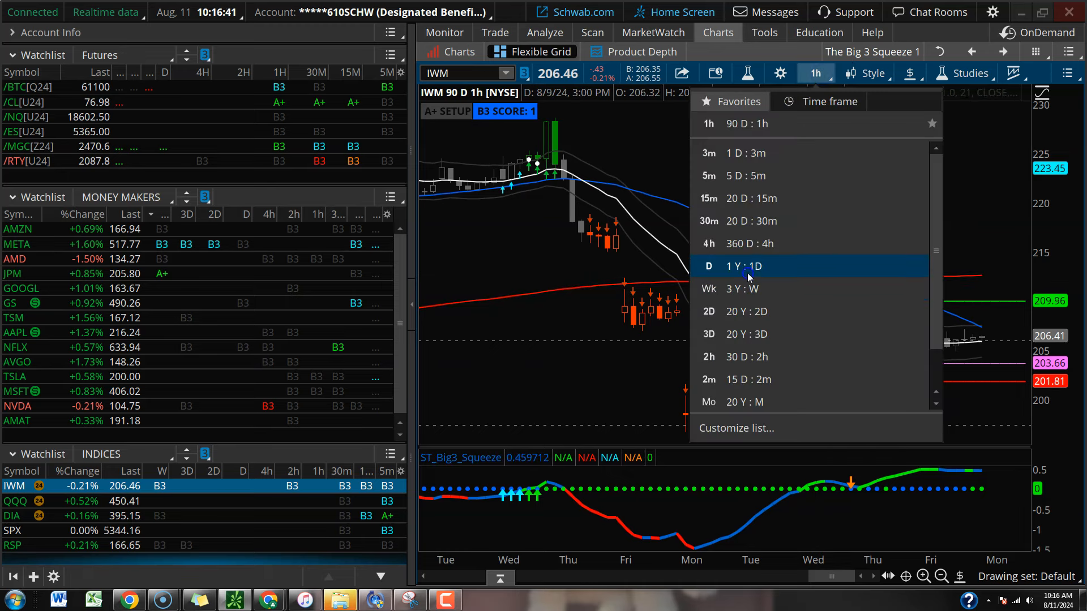
pyautogui.click(743, 266)
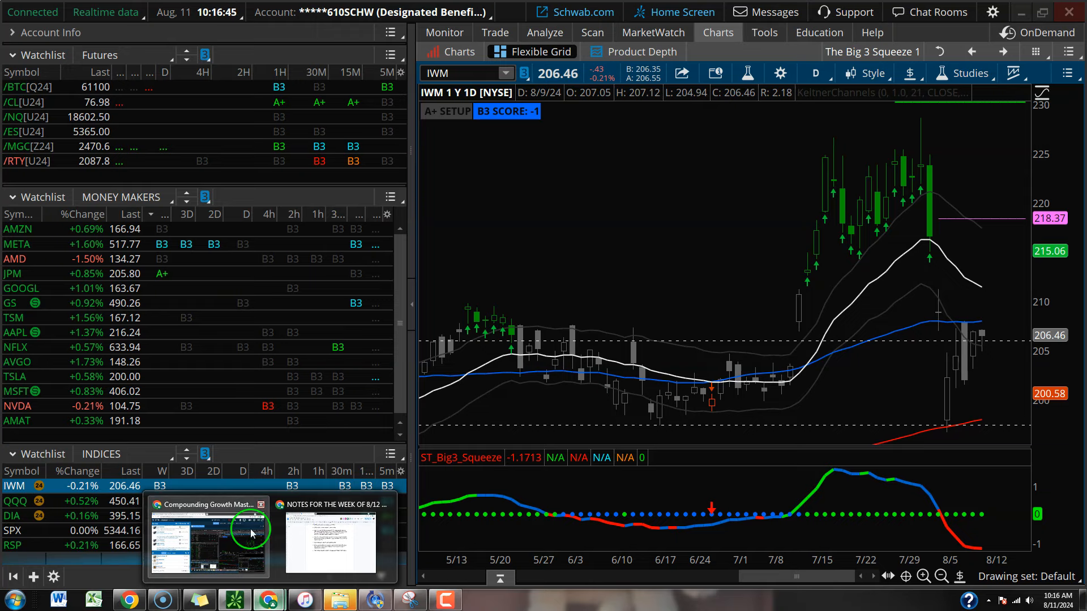
# Step: Glance at the weekly notes, then return to thinkorswim with XLP on the 1Y 1D chart
pyautogui.click(331, 537)
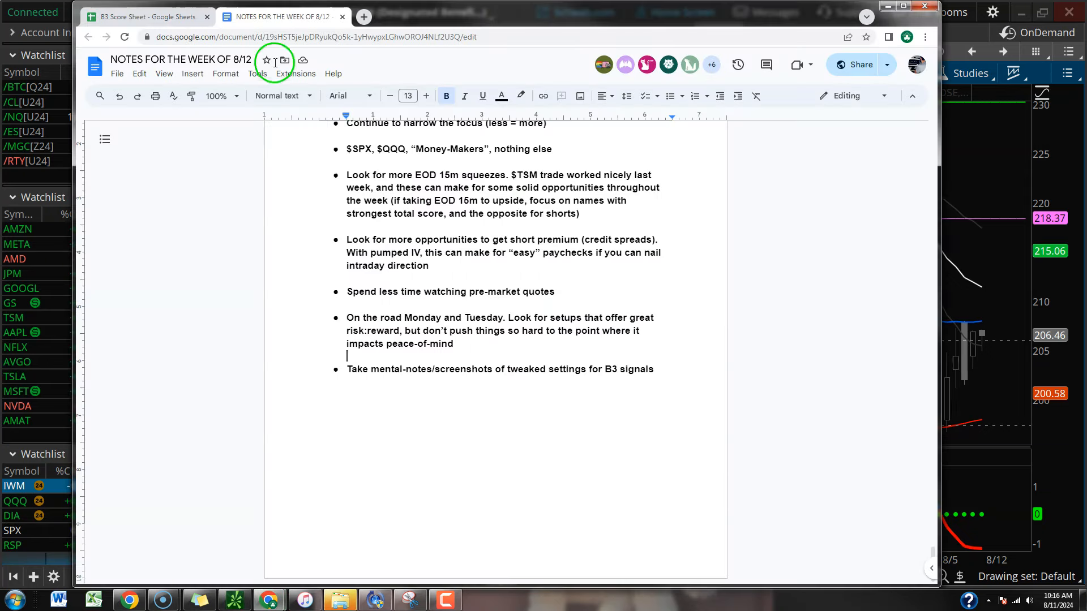
pyautogui.click(142, 17)
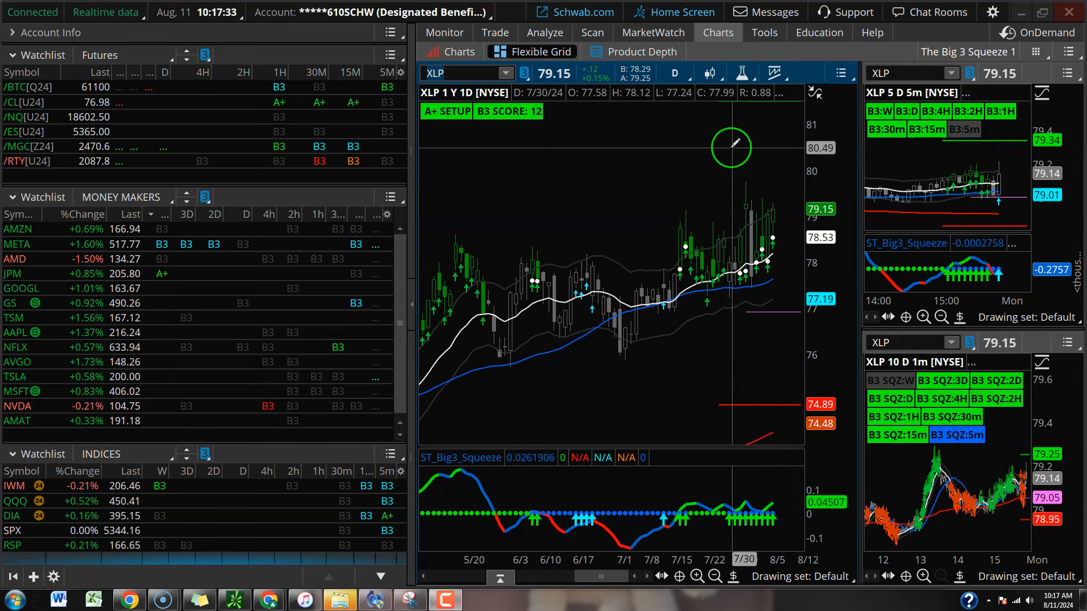
pyautogui.click(673, 72)
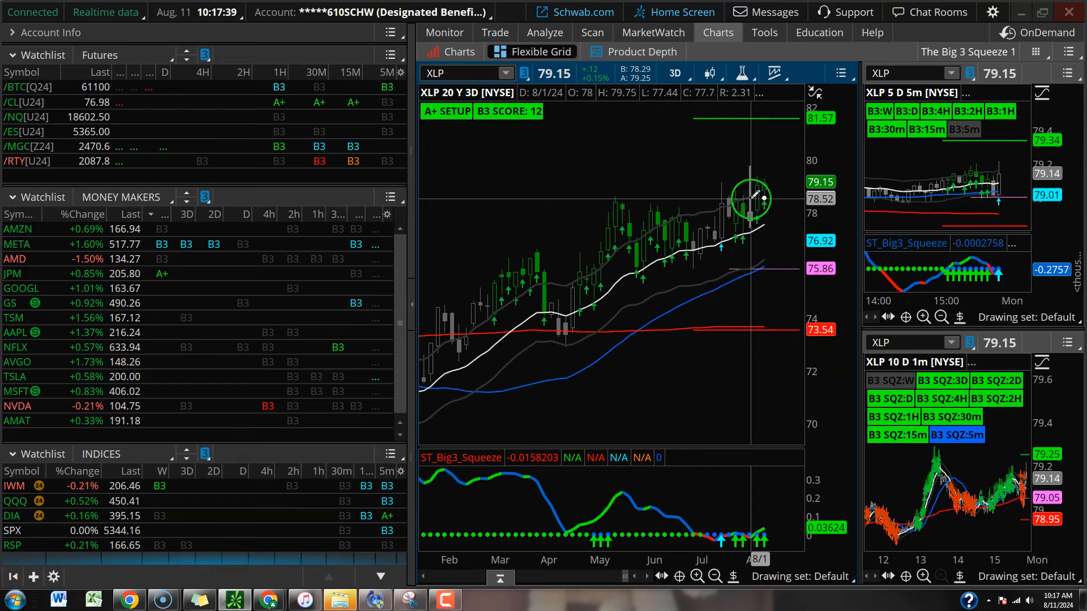
pyautogui.click(673, 73)
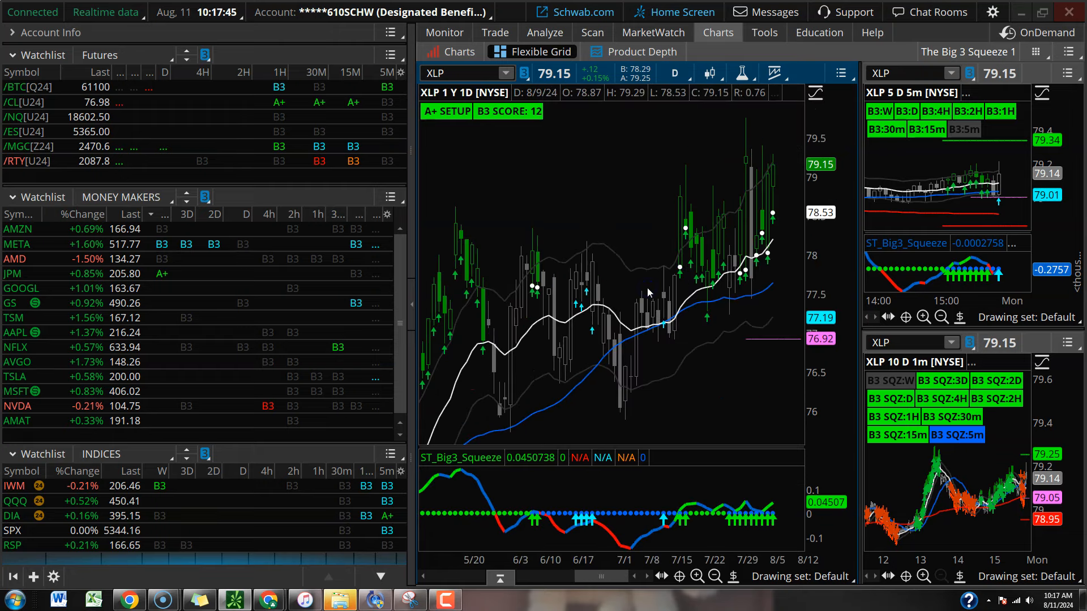
pyautogui.click(673, 73)
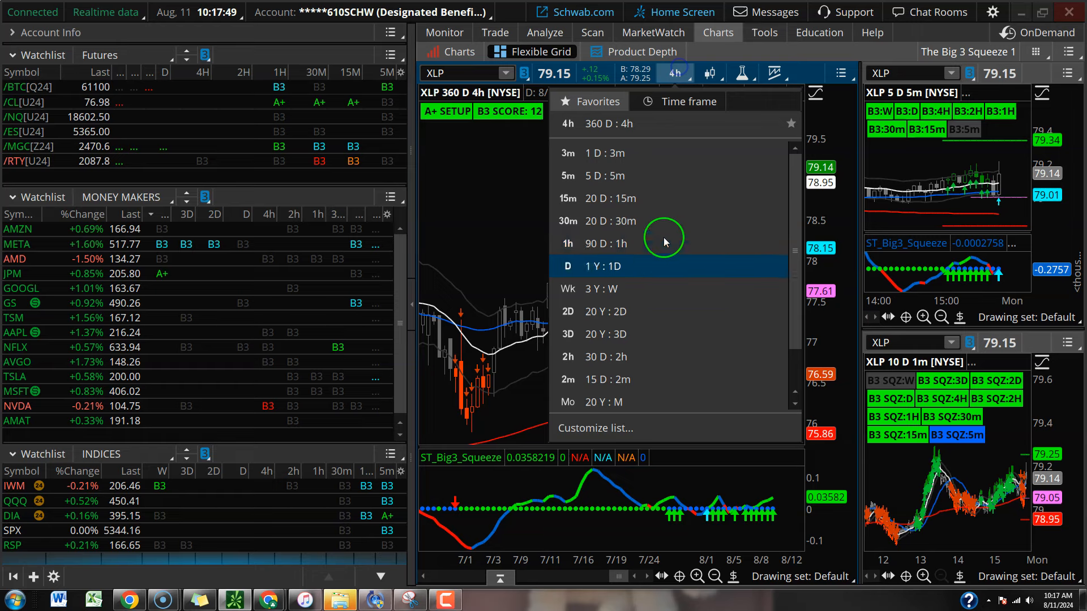
pyautogui.click(567, 357)
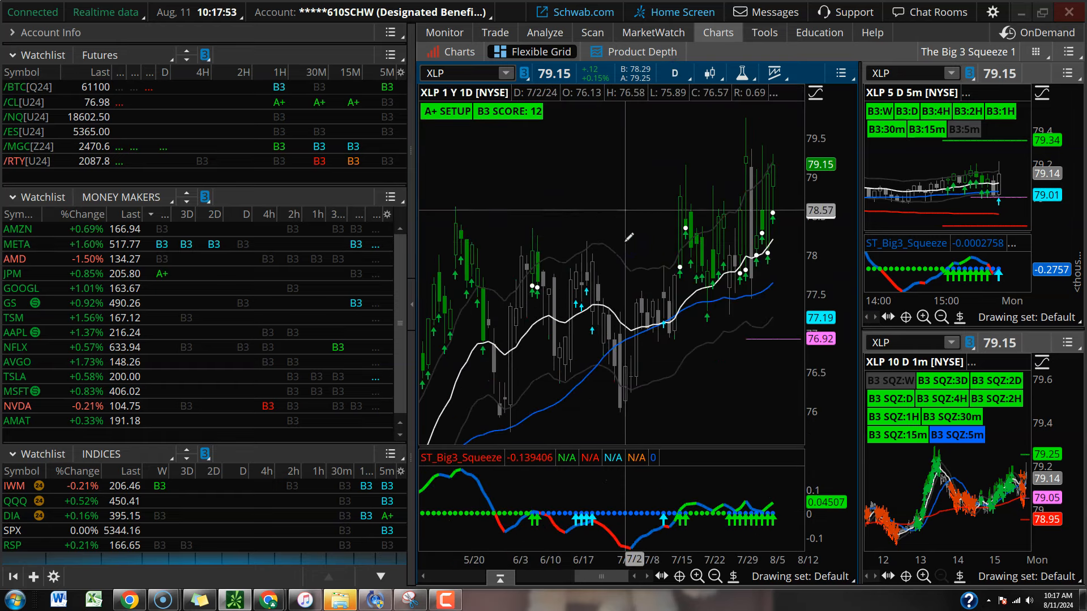
pyautogui.click(673, 72)
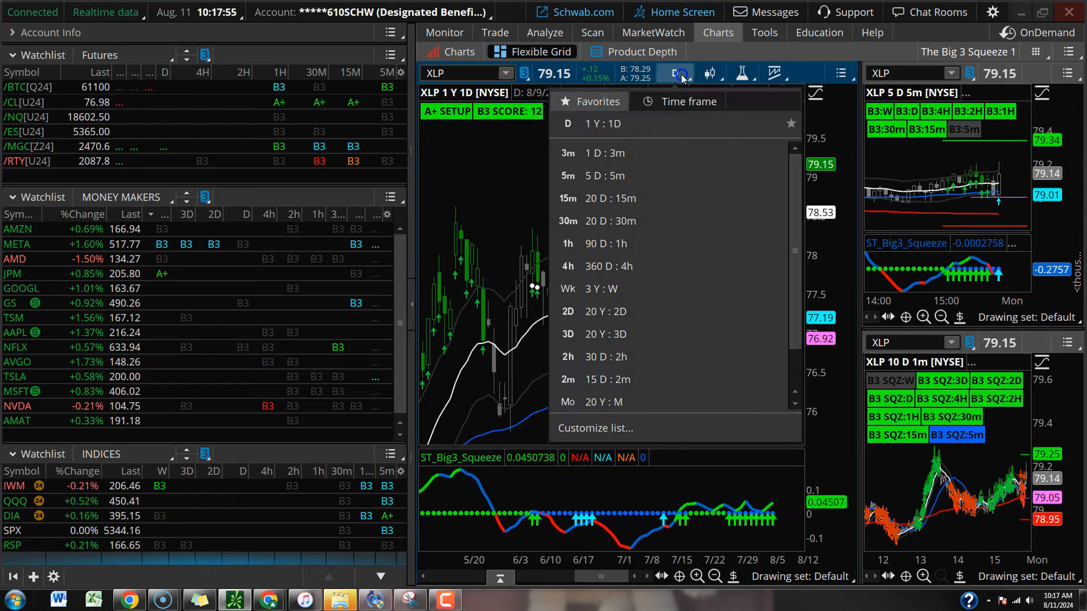
pyautogui.click(567, 244)
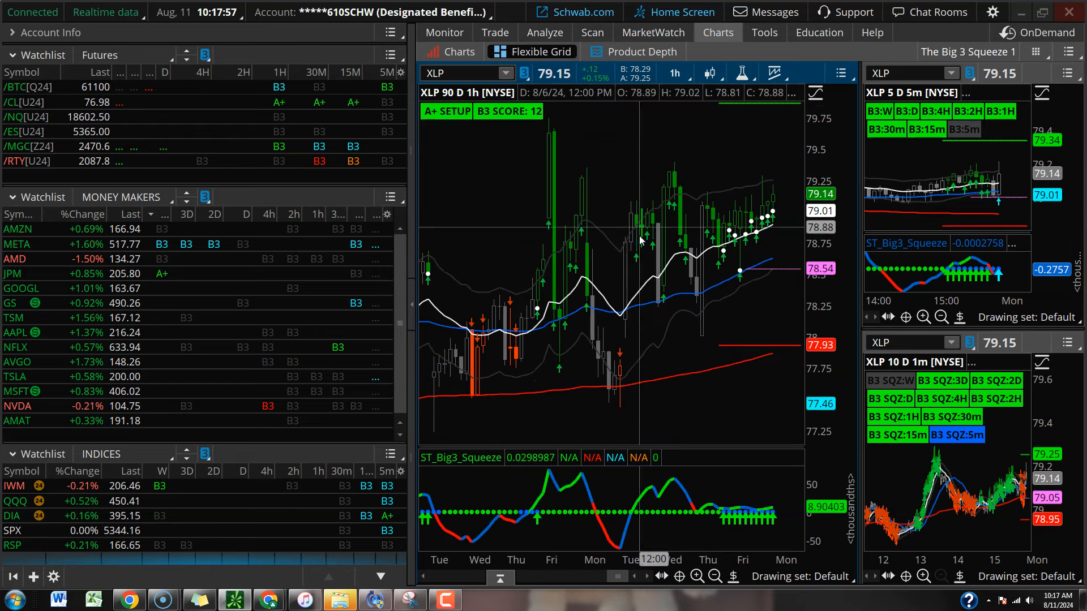
pyautogui.click(673, 73)
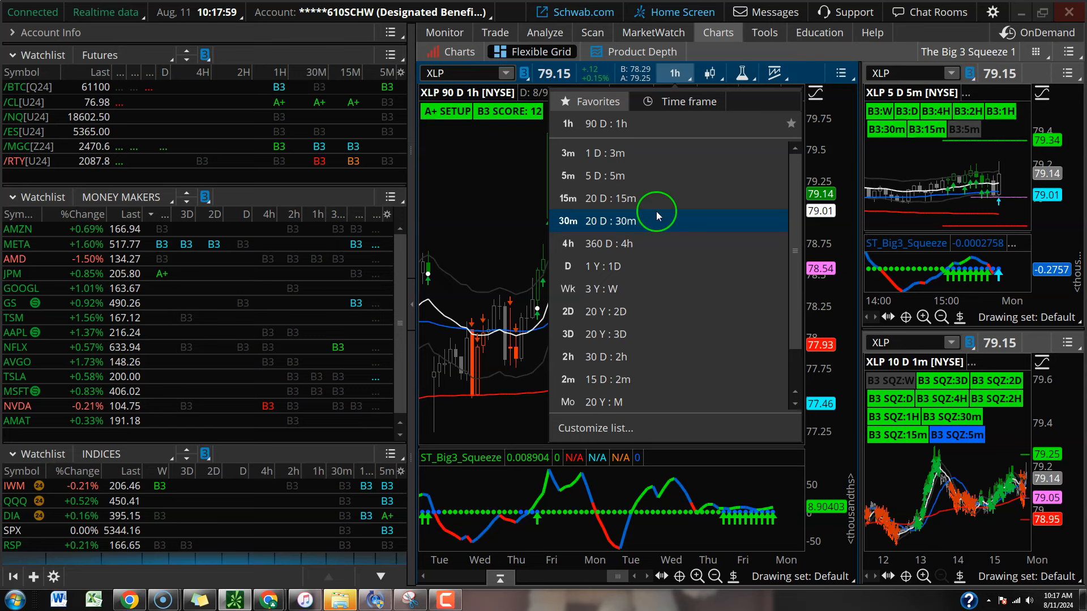
pyautogui.click(568, 221)
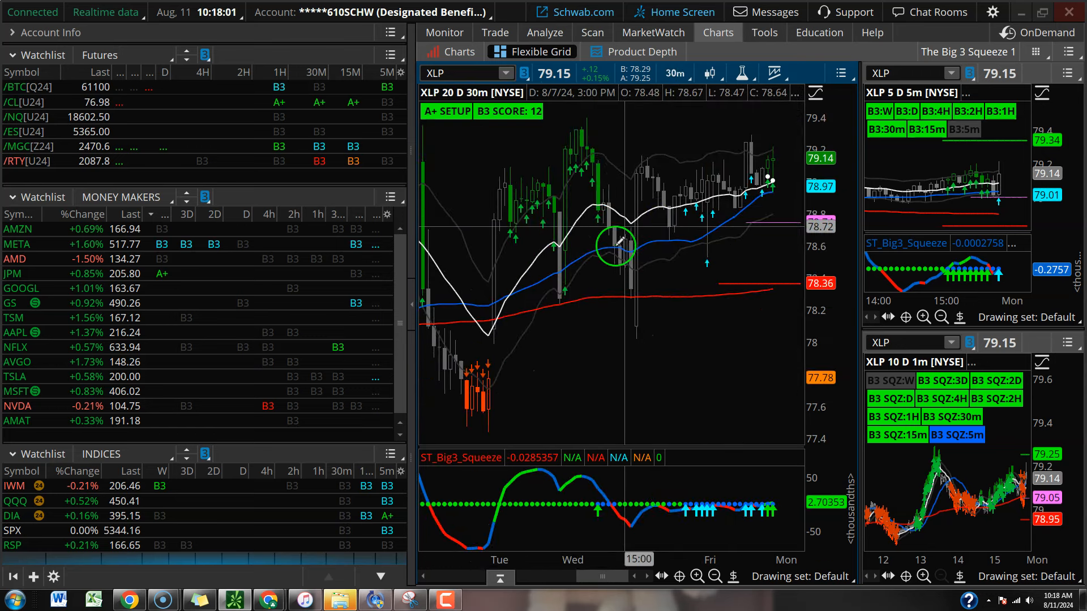
pyautogui.click(673, 73)
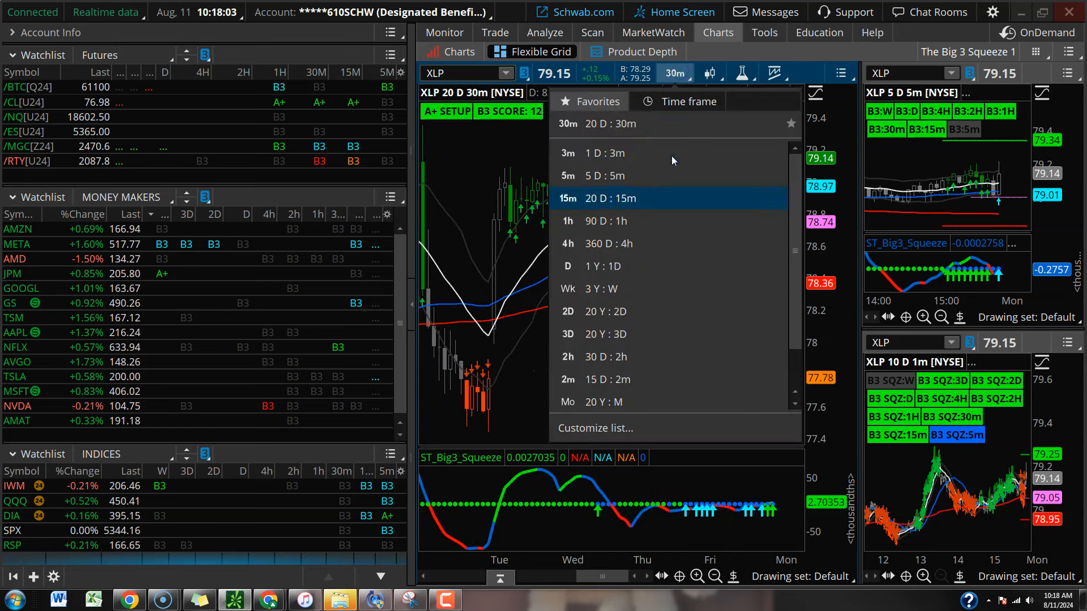
pyautogui.click(567, 198)
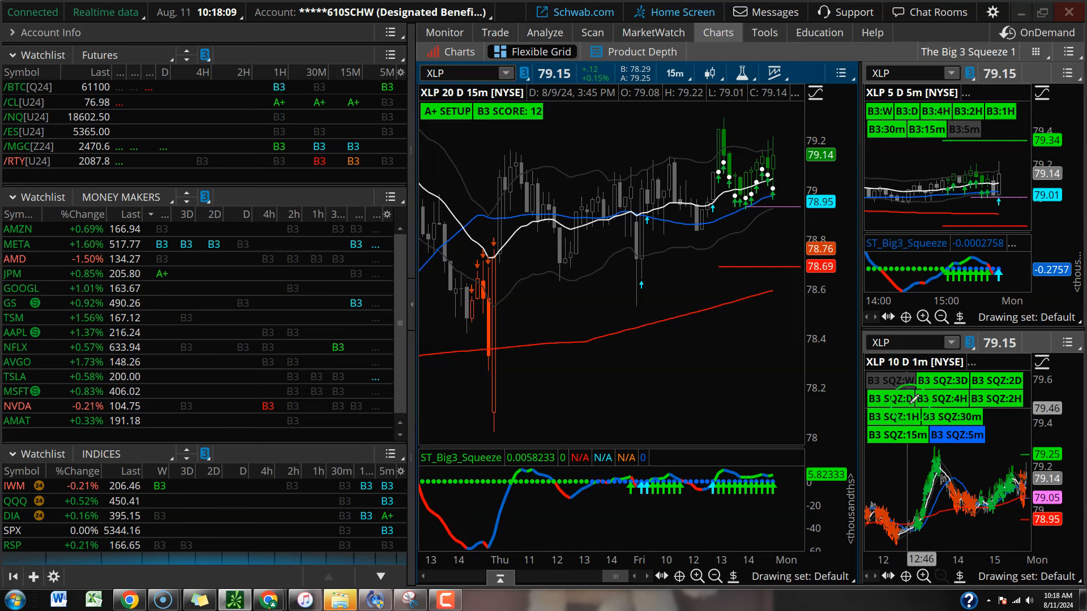
pyautogui.moveTo(901, 416)
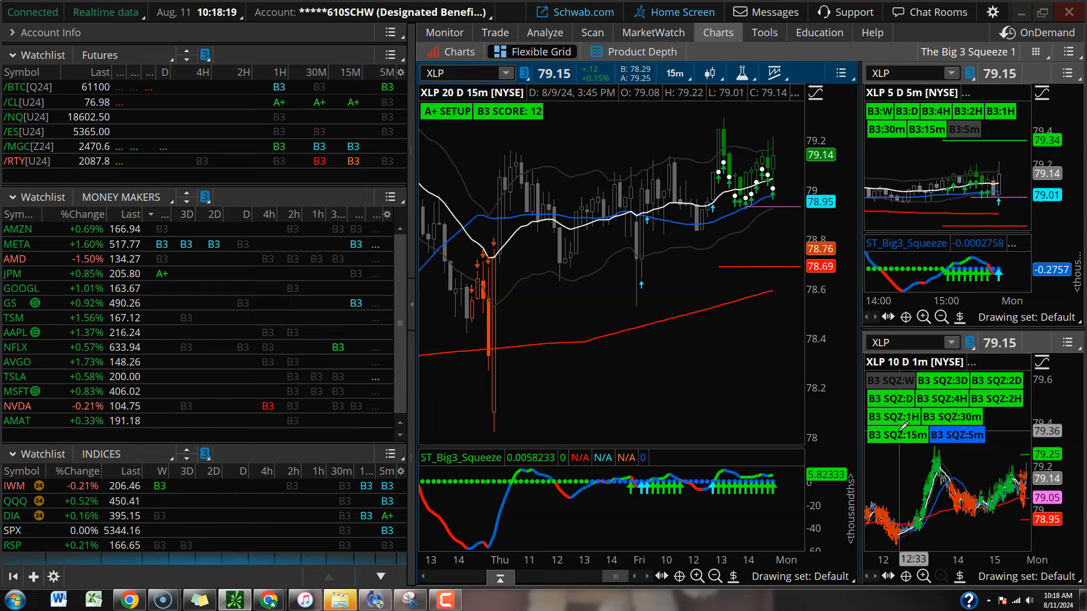
pyautogui.moveTo(740, 533)
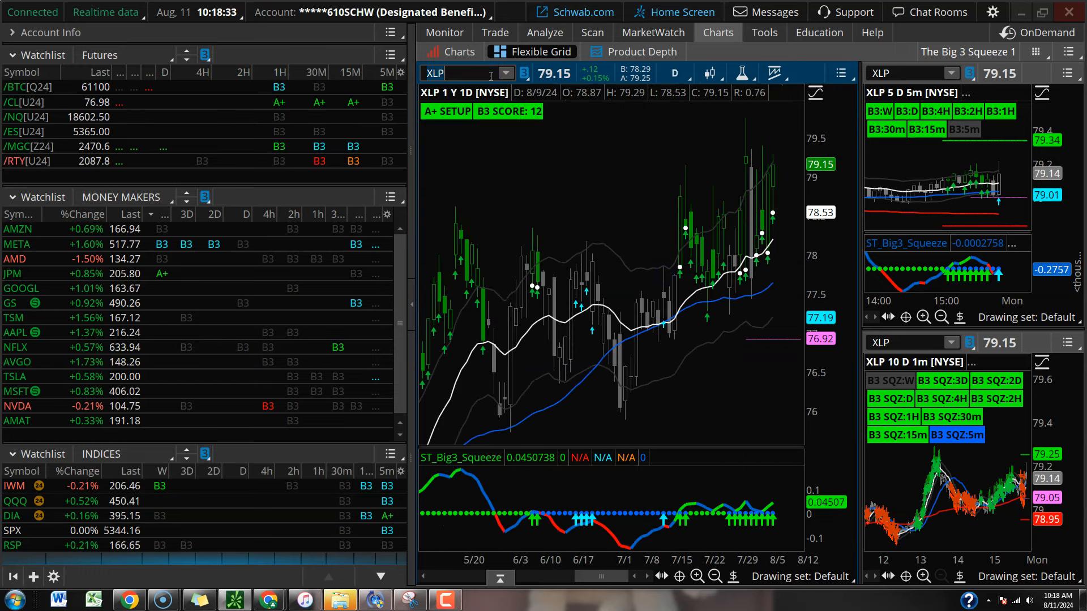
pyautogui.write('XLK')
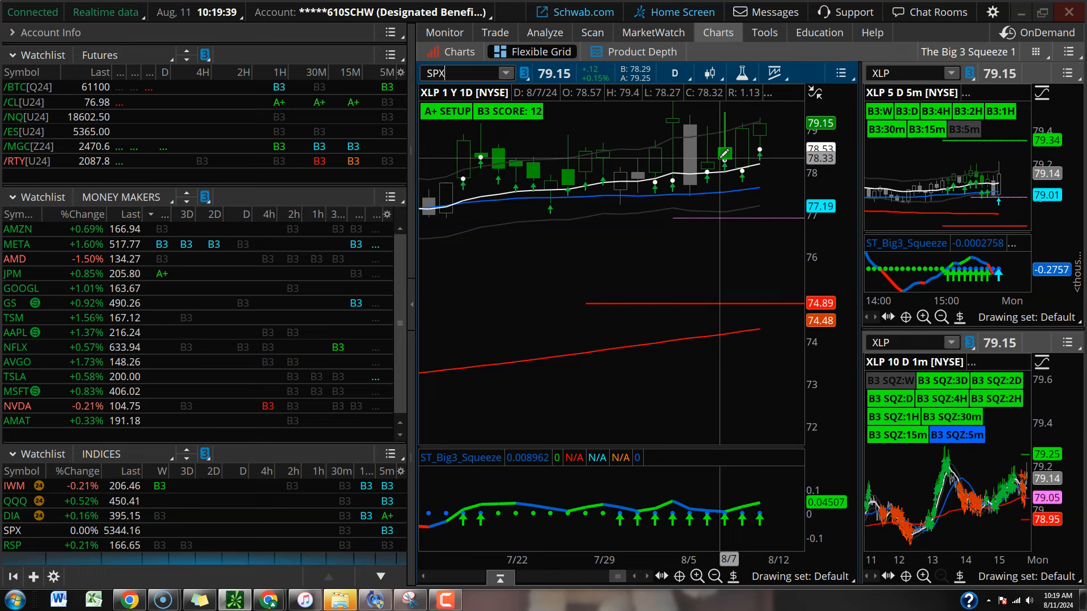
# Step: Load SPX from the Indices watchlist and mark a horizontal price level near 5,395
pyautogui.click(14, 530)
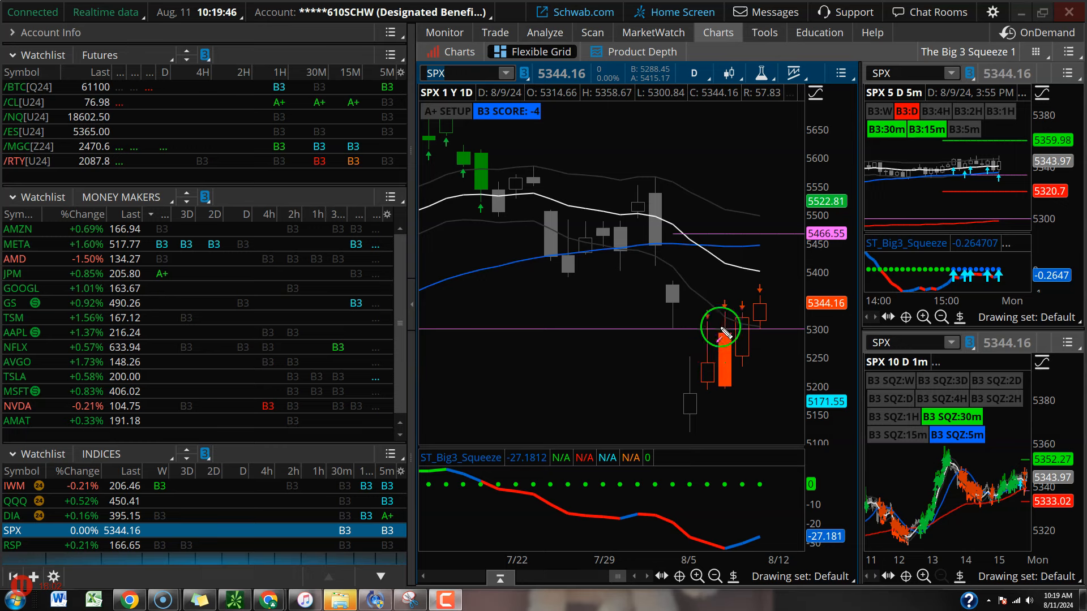
pyautogui.moveTo(715, 301)
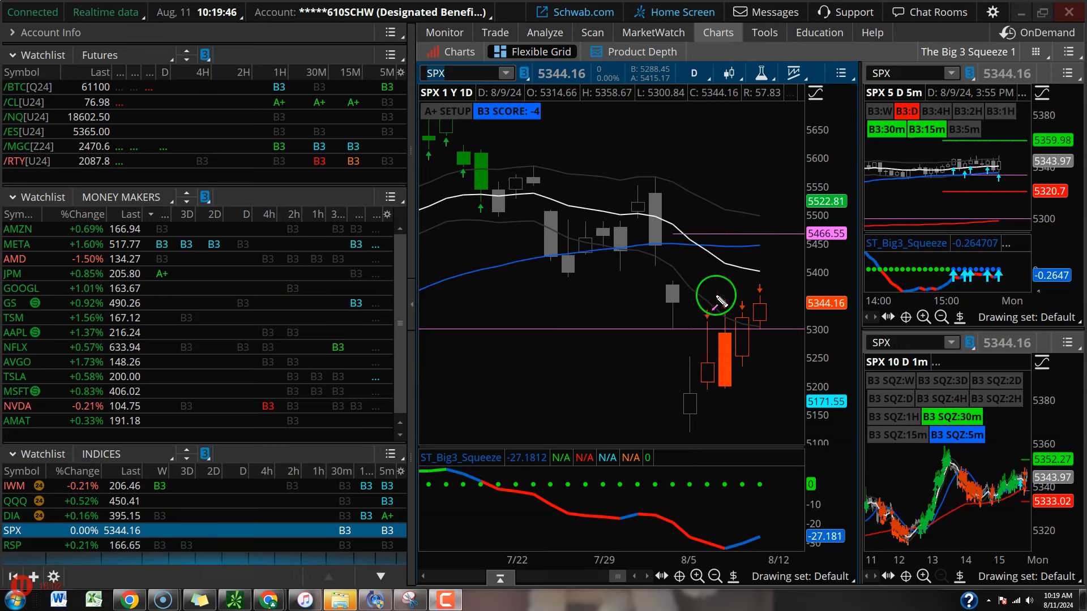
pyautogui.moveTo(715, 298); pyautogui.dragTo(733, 415)
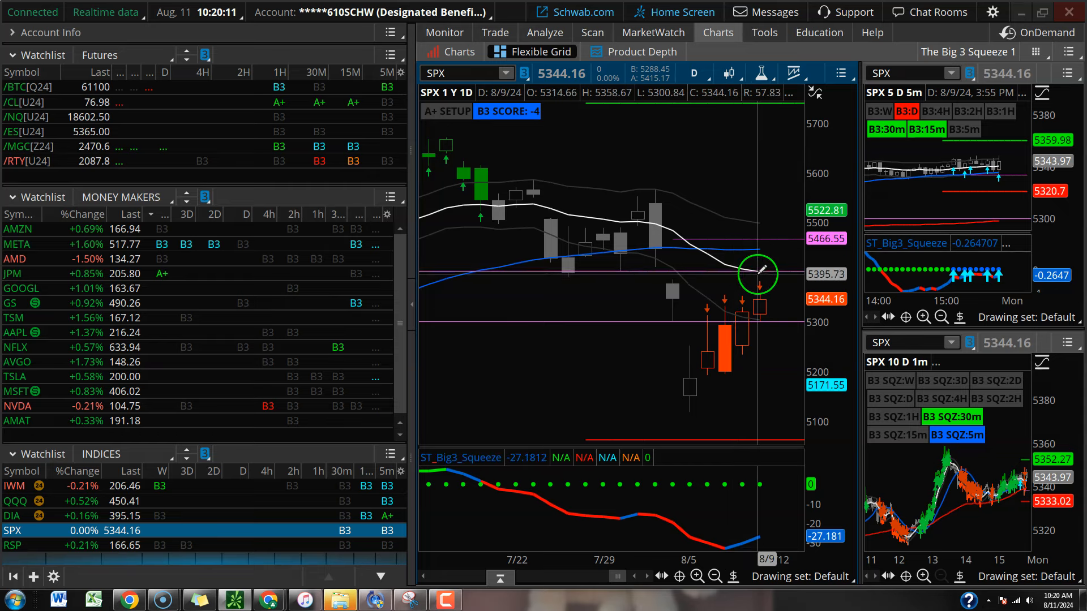
pyautogui.moveTo(742, 405)
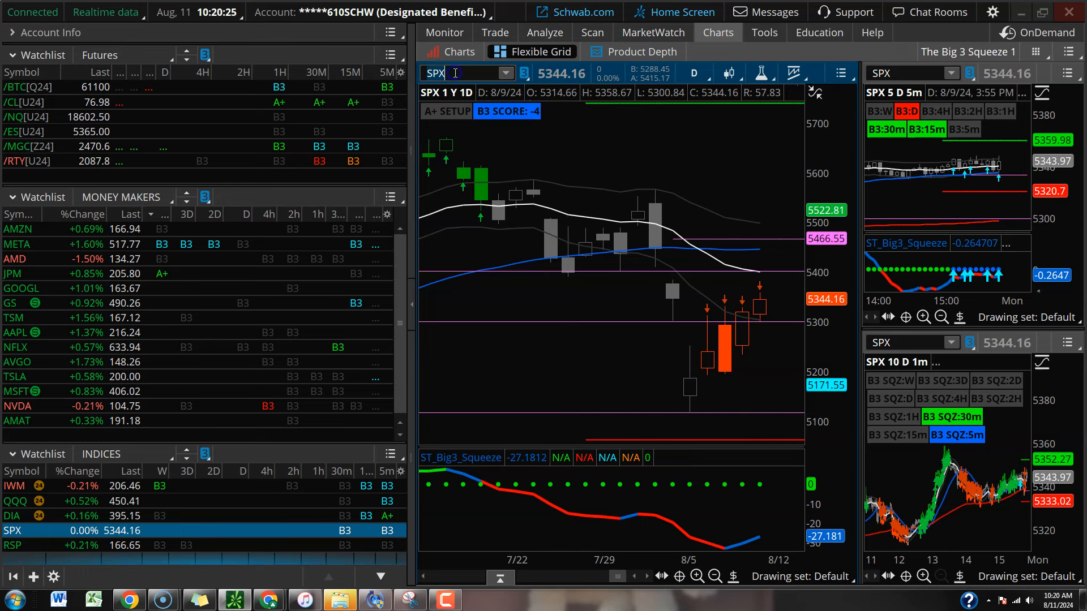
pyautogui.write('XLP')
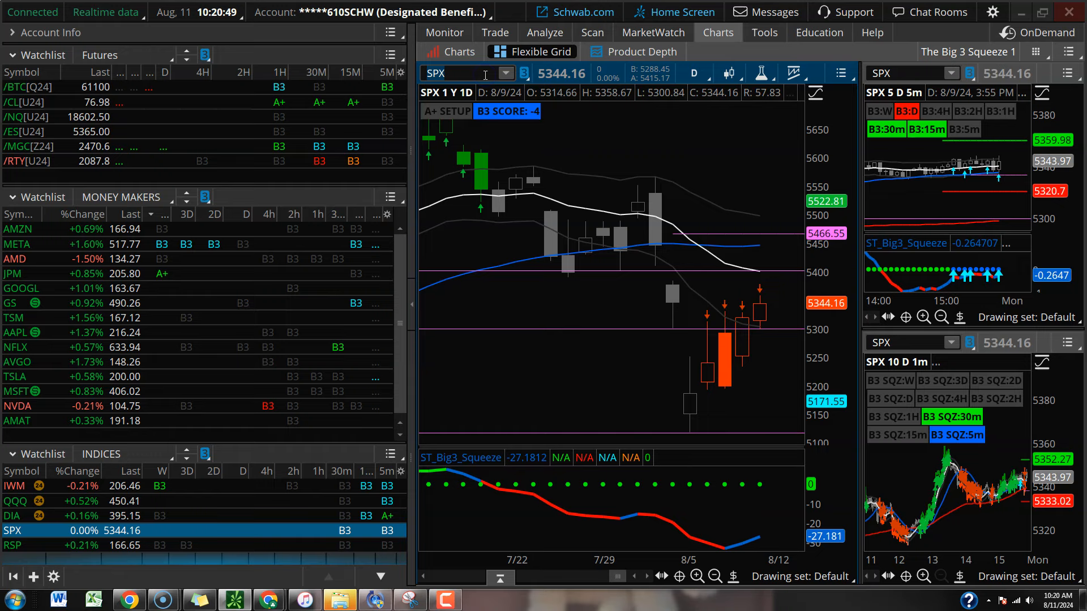
# Step: Chart XLP on 90-day hourly bars, then return it to the one-year daily view
pyautogui.write('XLP')
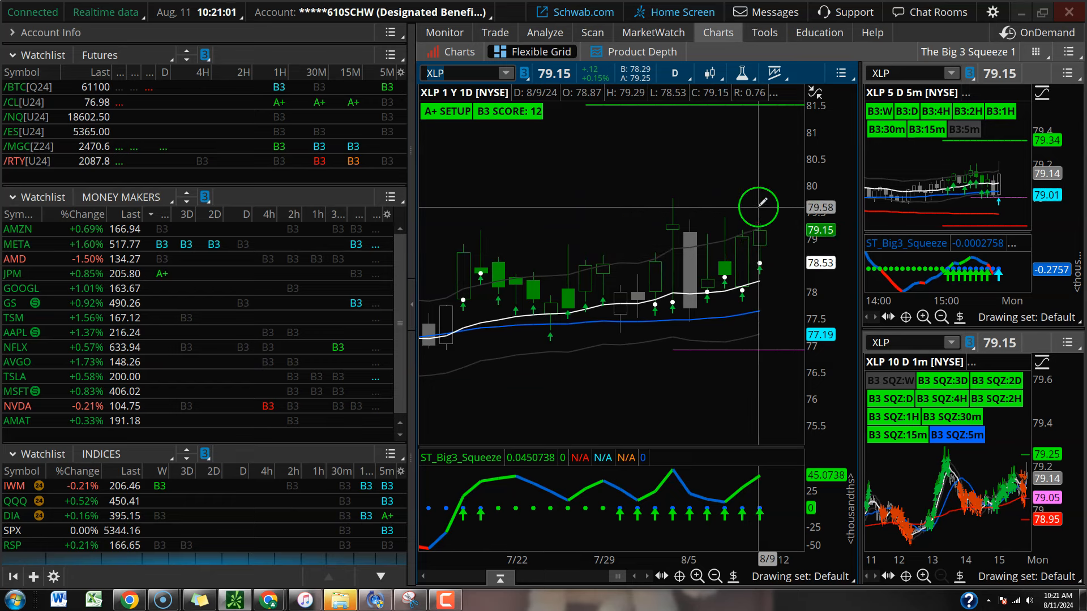
pyautogui.click(673, 72)
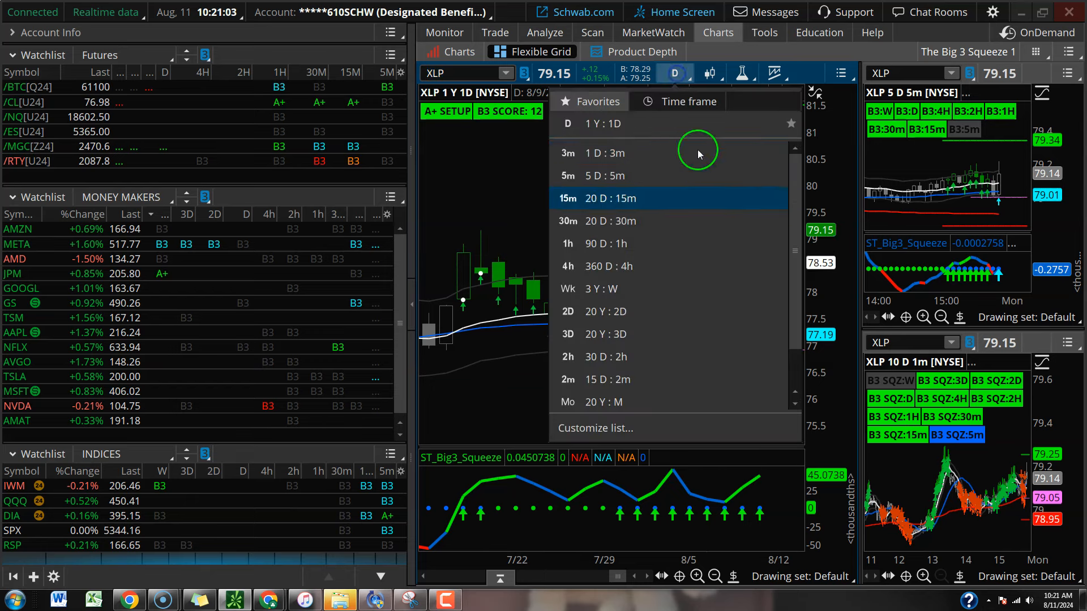
pyautogui.click(567, 244)
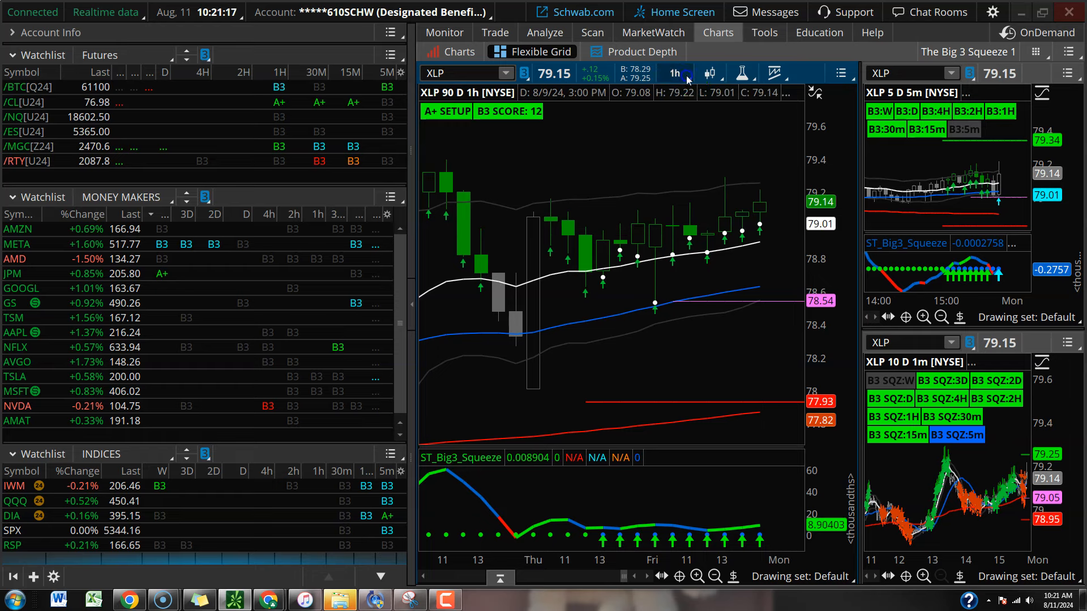
pyautogui.click(672, 73)
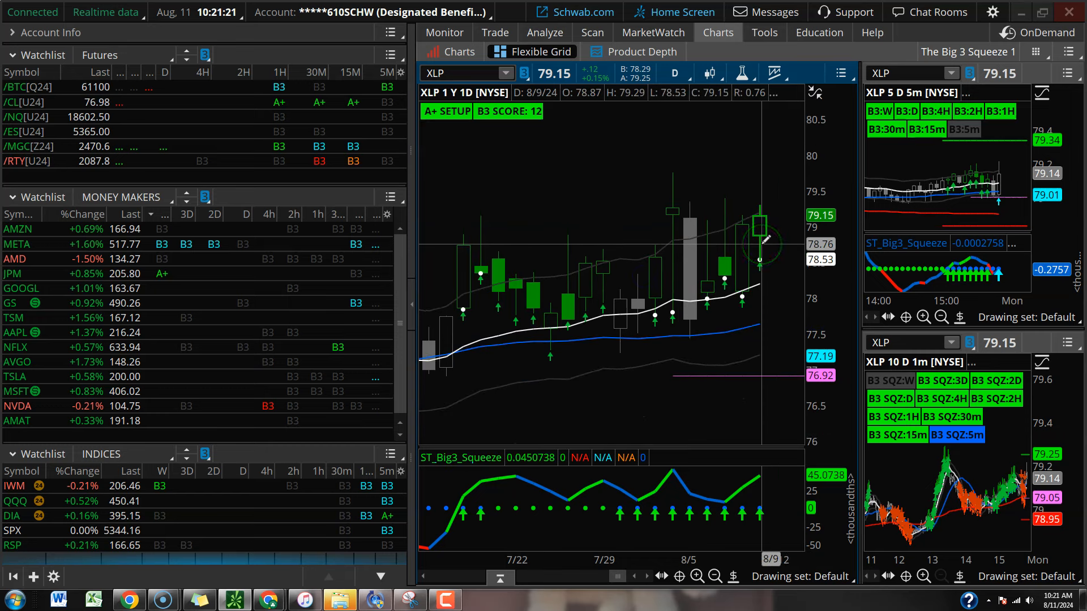
# Step: Load PG and review it on two-day and two-hour bars
pyautogui.click(465, 74)
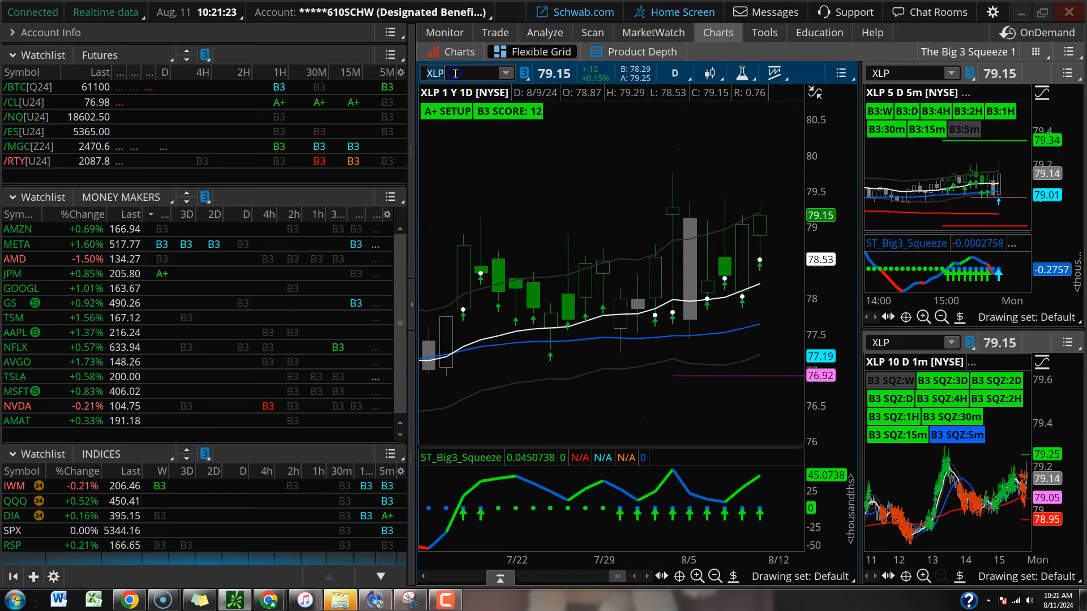
pyautogui.write('PG')
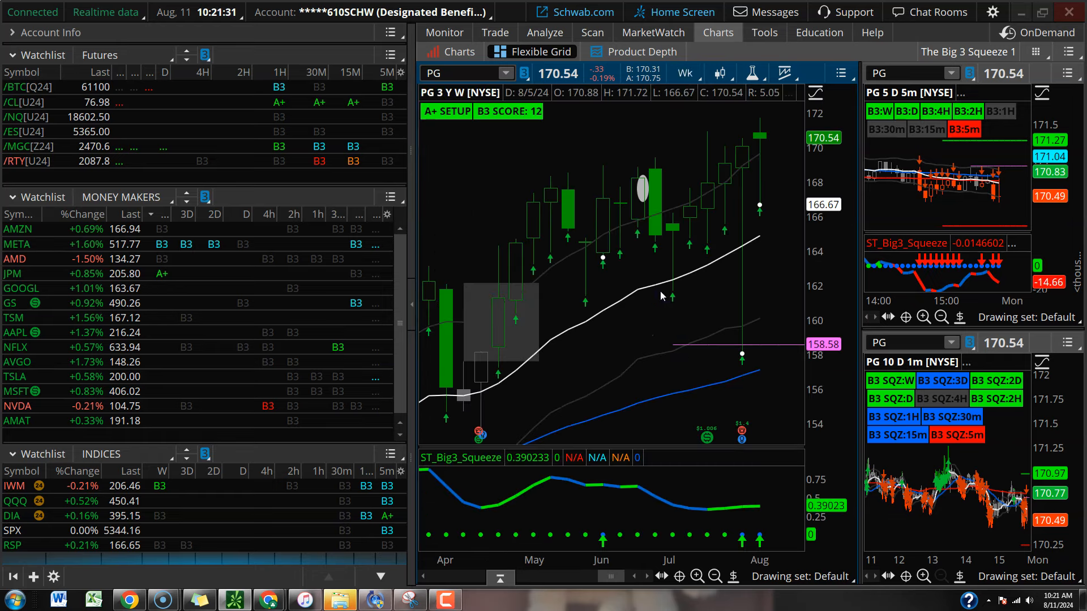
pyautogui.click(683, 73)
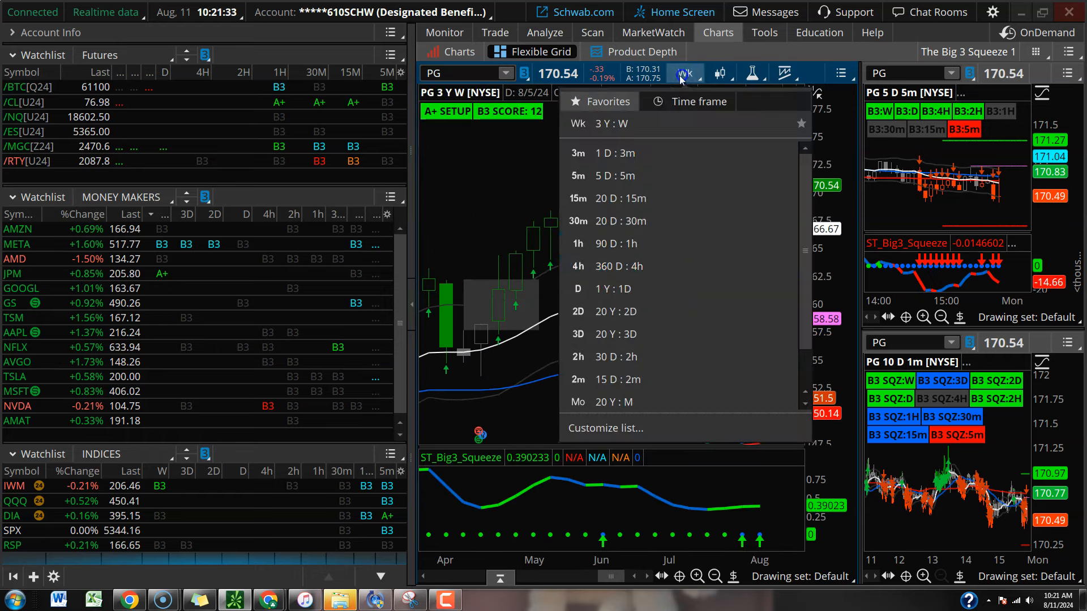
pyautogui.click(579, 312)
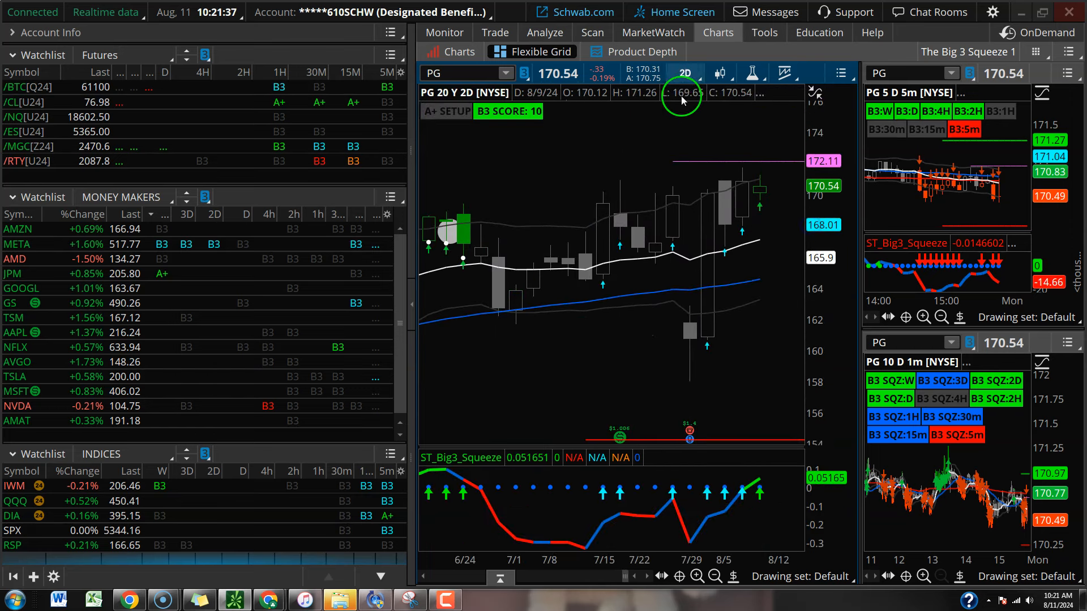
pyautogui.click(685, 72)
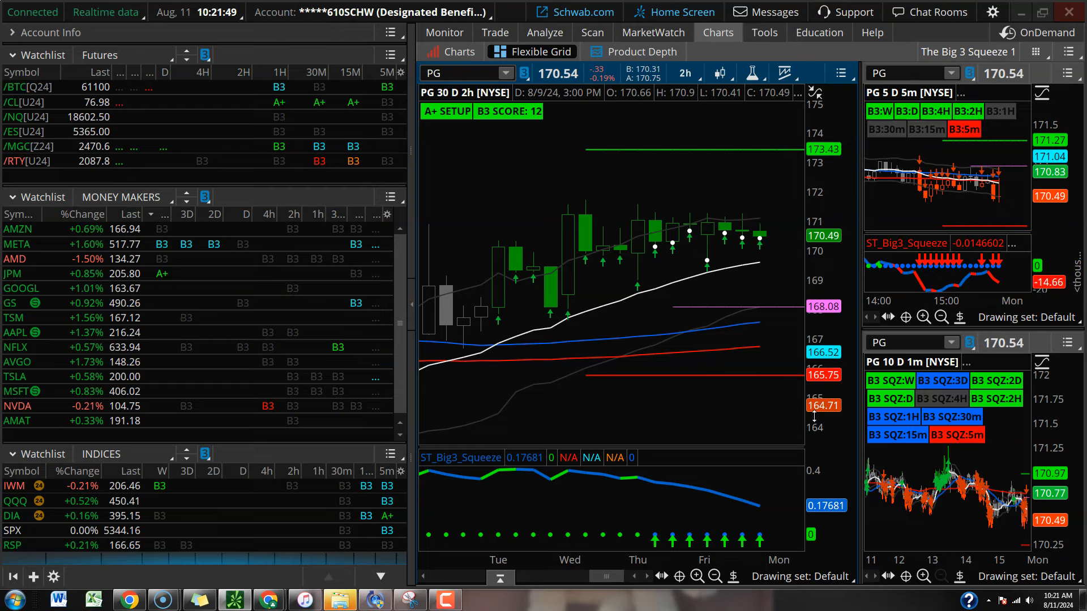
# Step: Show PG over one year of daily bars
pyautogui.click(680, 72)
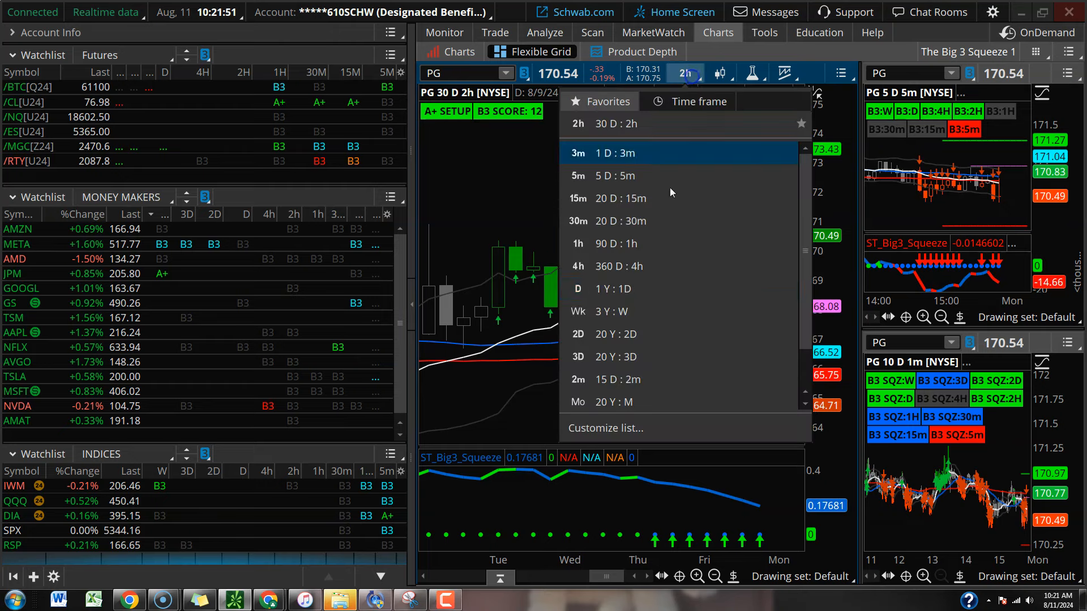
pyautogui.click(577, 289)
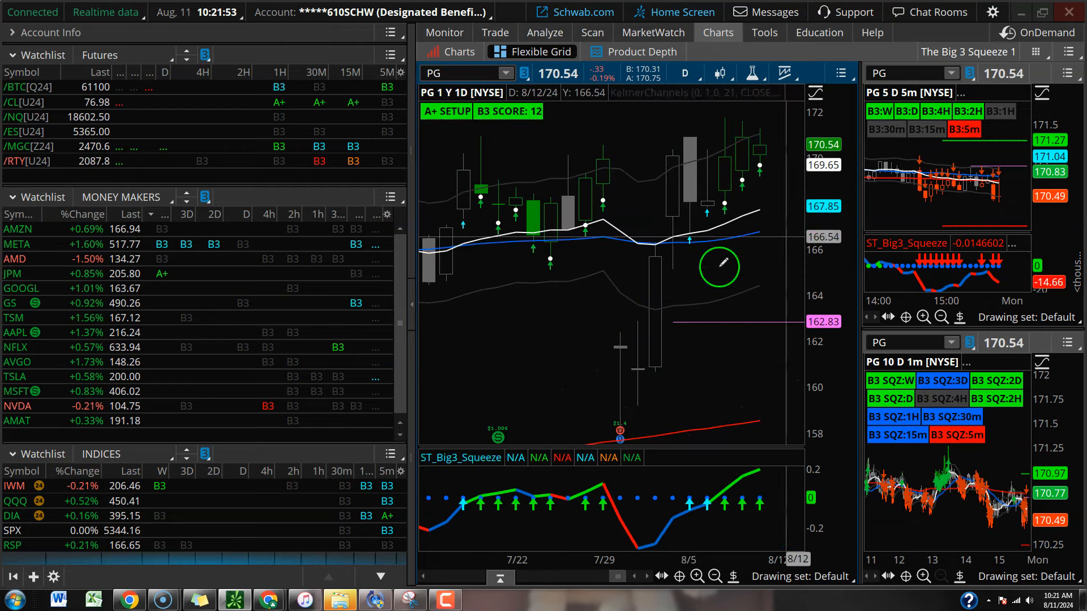
pyautogui.click(461, 73)
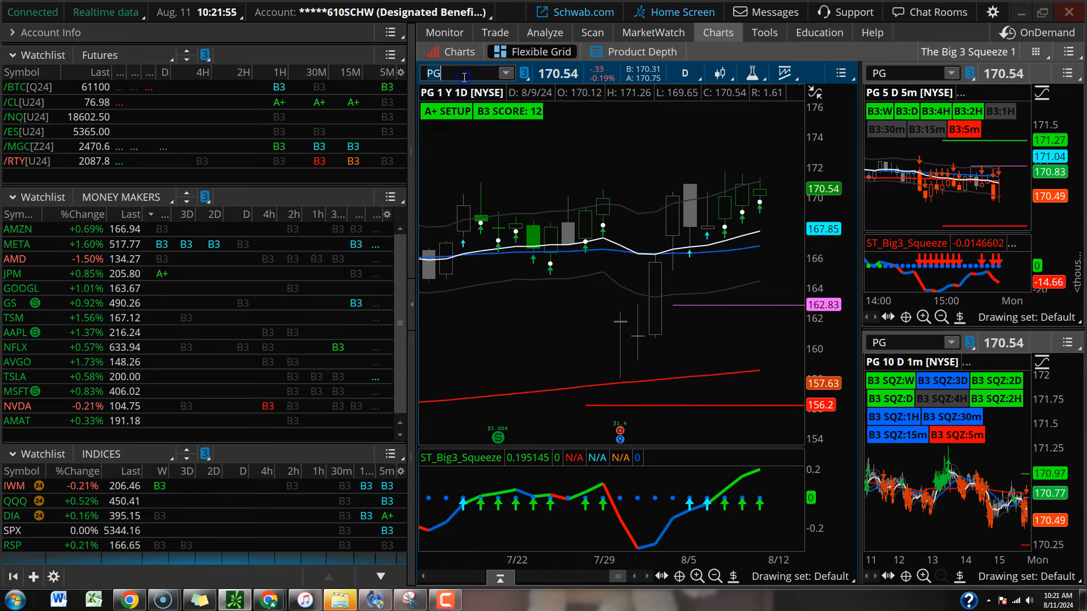
# Step: Review sector ETFs IYR and XLU, then load GLD on the one-year daily chart
pyautogui.write('IYR')
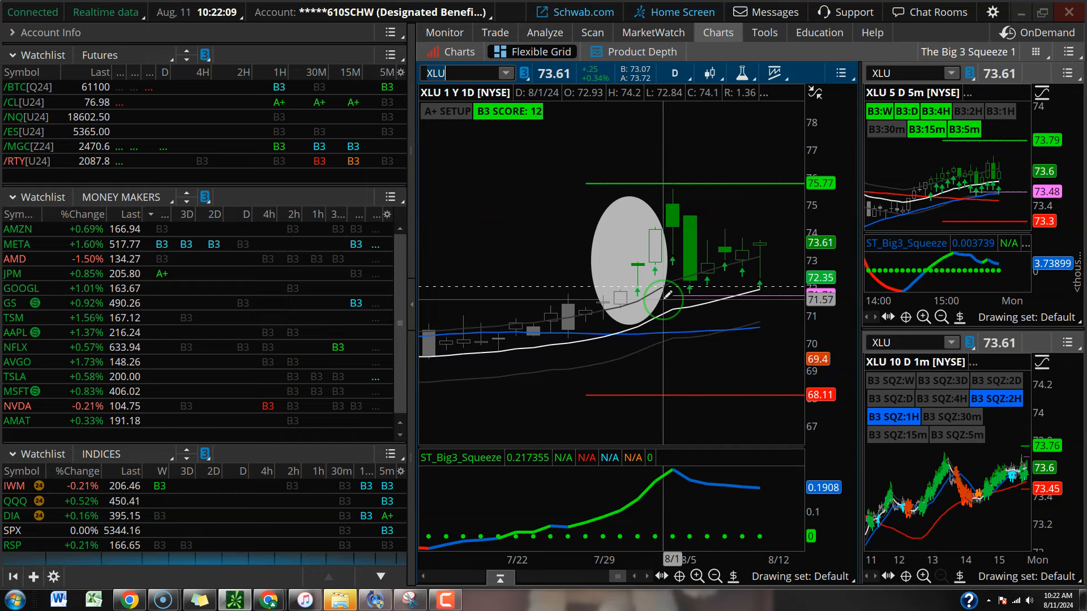
pyautogui.moveTo(703, 280)
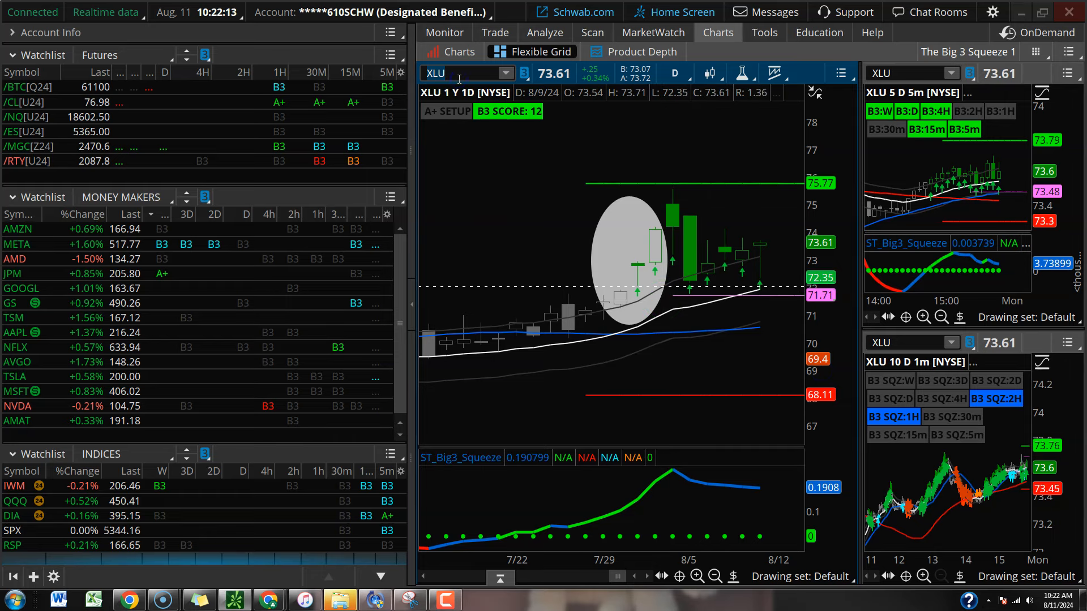
pyautogui.click(458, 74)
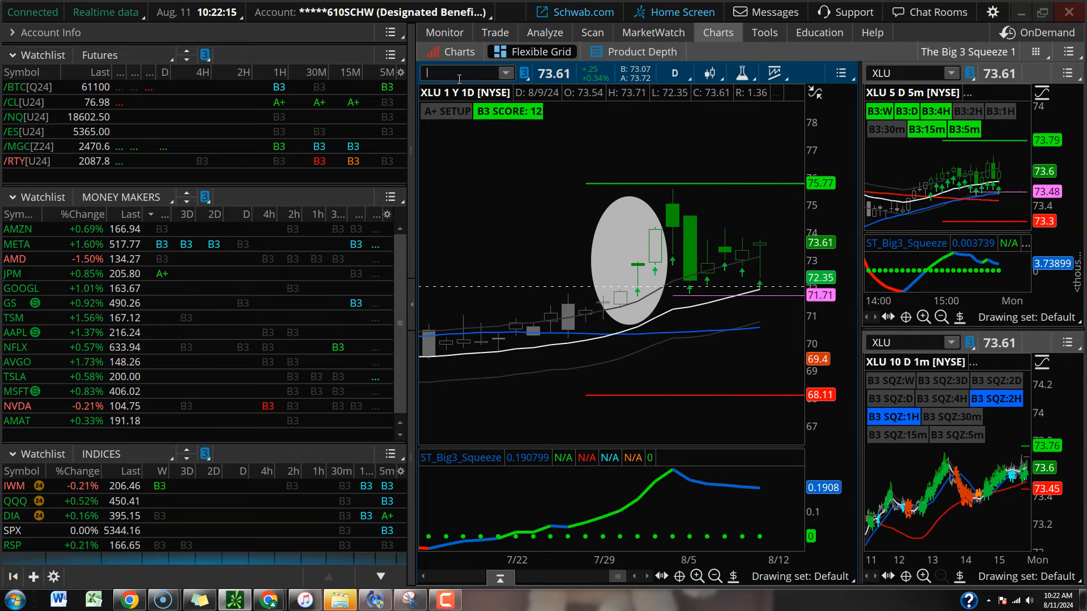
pyautogui.write('GLD')
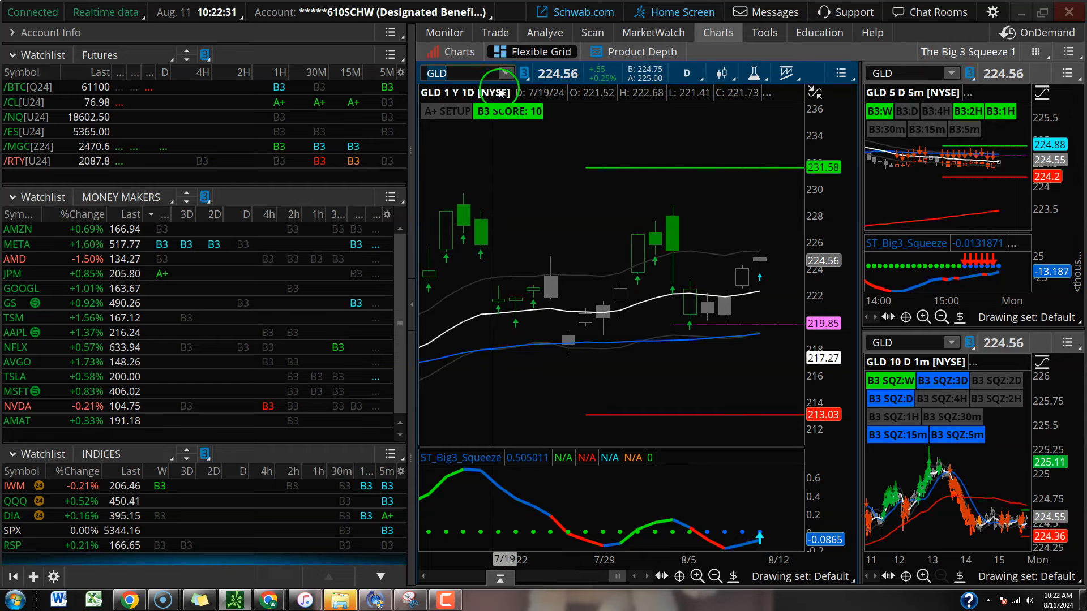
# Step: Chart /GC on three years of weekly bars with a stretched price scale, ending on one-year daily
pyautogui.write('/GC')
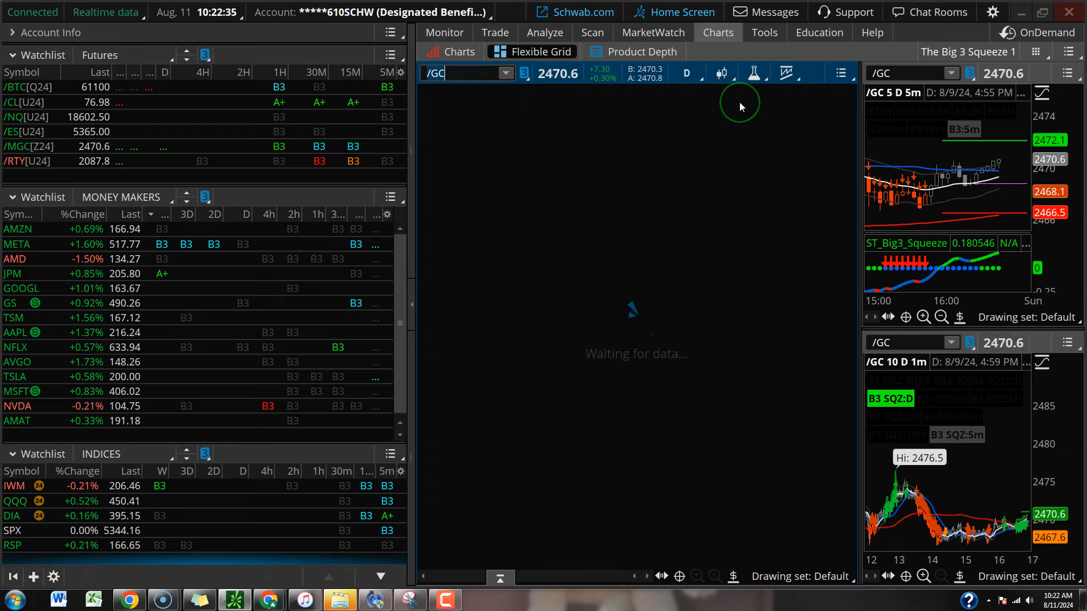
pyautogui.click(686, 73)
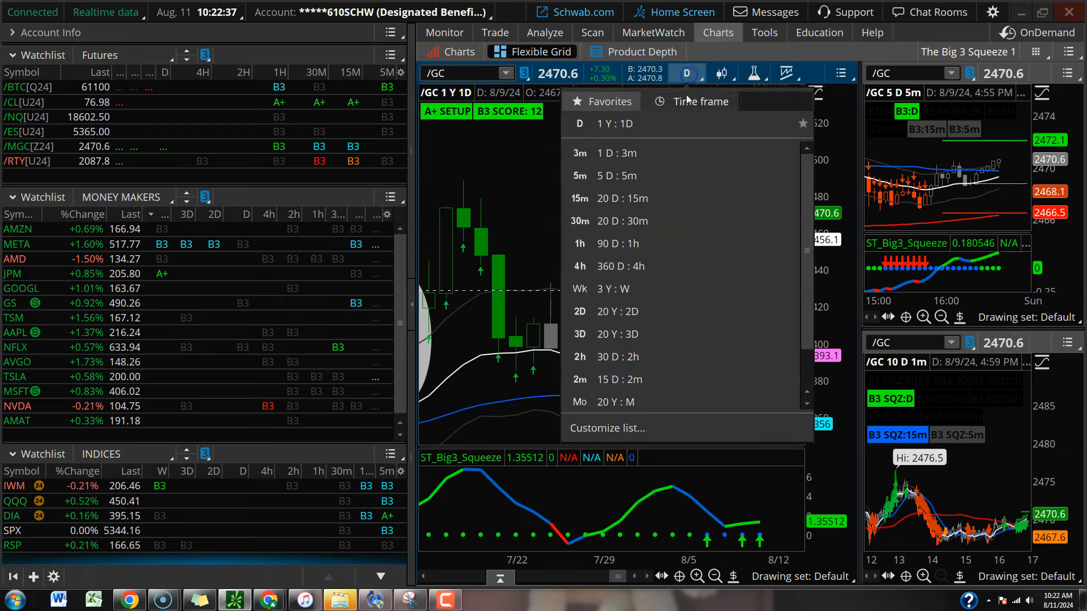
pyautogui.click(610, 289)
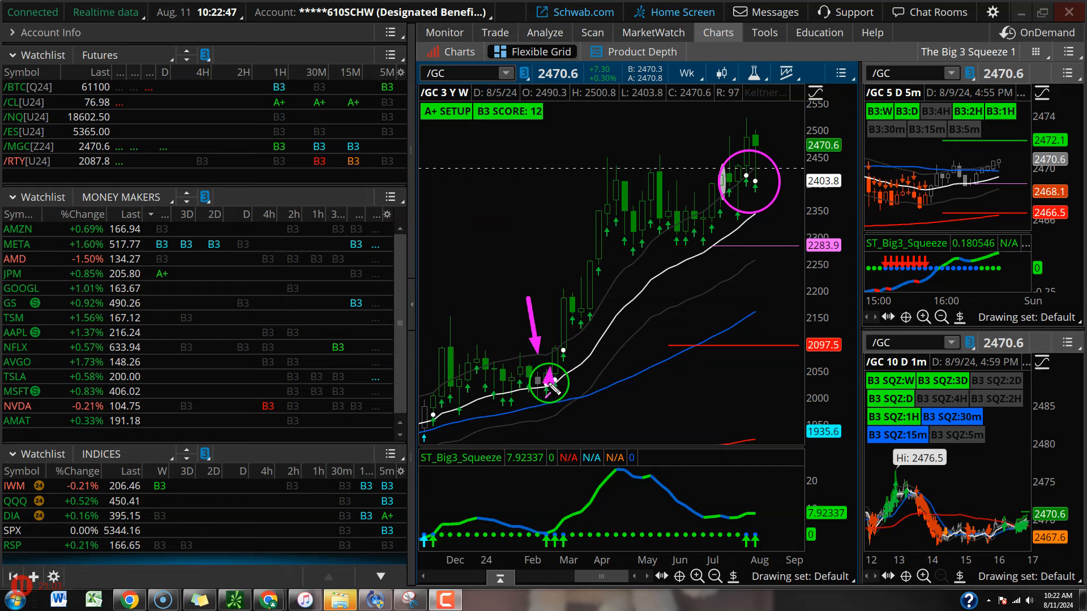
pyautogui.moveTo(548, 385); pyautogui.dragTo(607, 163)
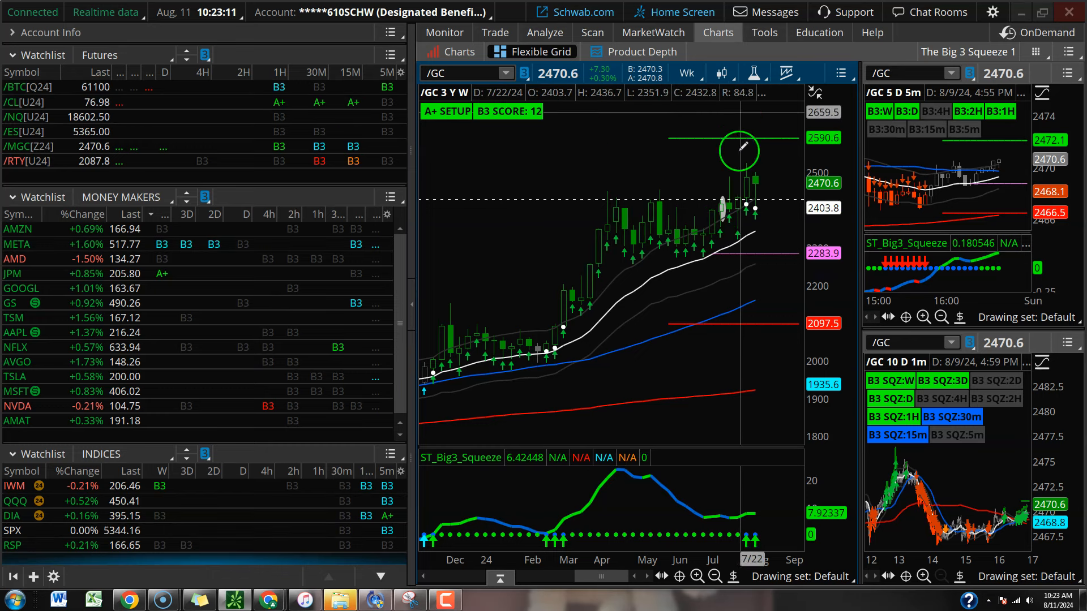
pyautogui.click(685, 73)
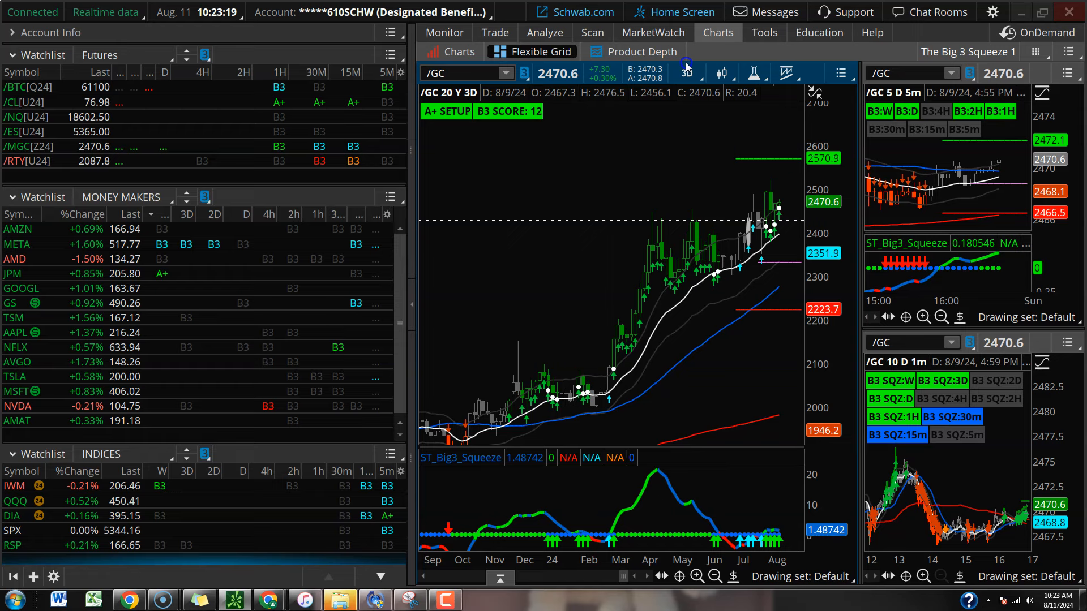
pyautogui.click(686, 73)
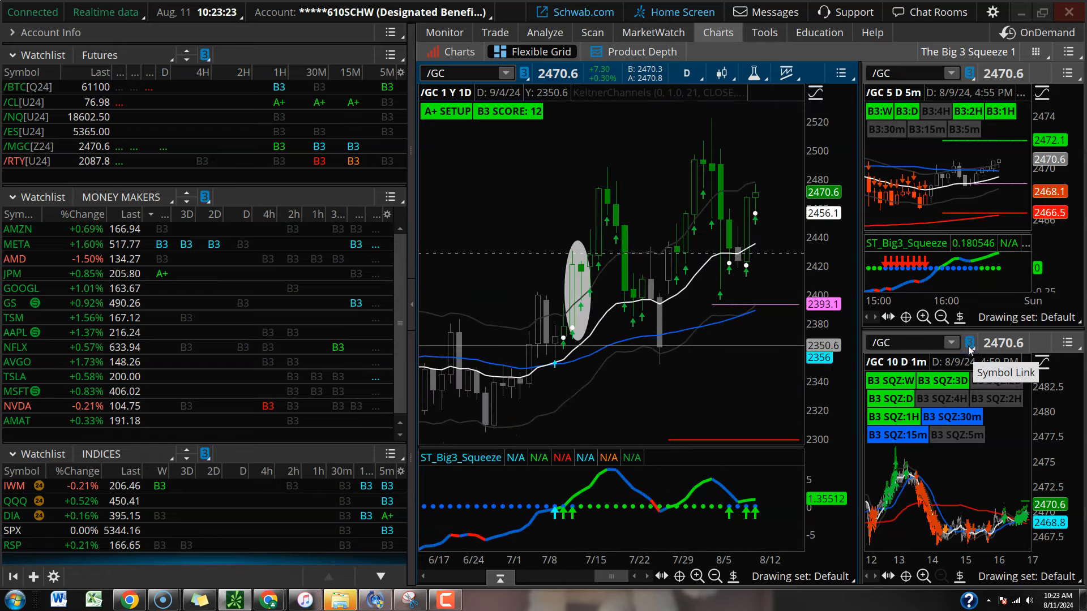
# Step: View /GC on 90 days of hourly bars, then return to the three-year weekly chart
pyautogui.click(686, 74)
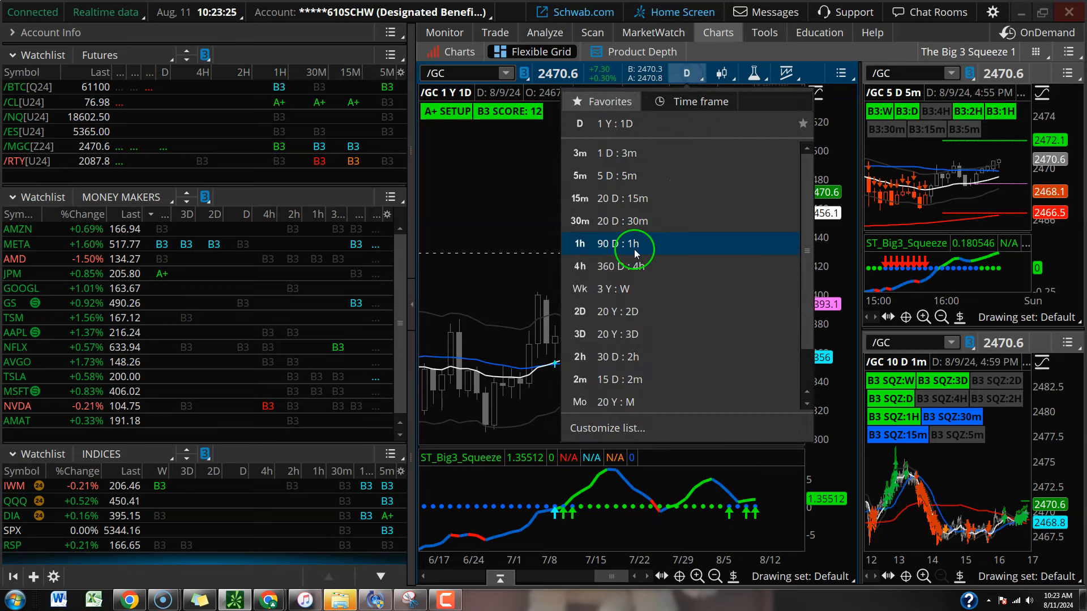
pyautogui.click(613, 245)
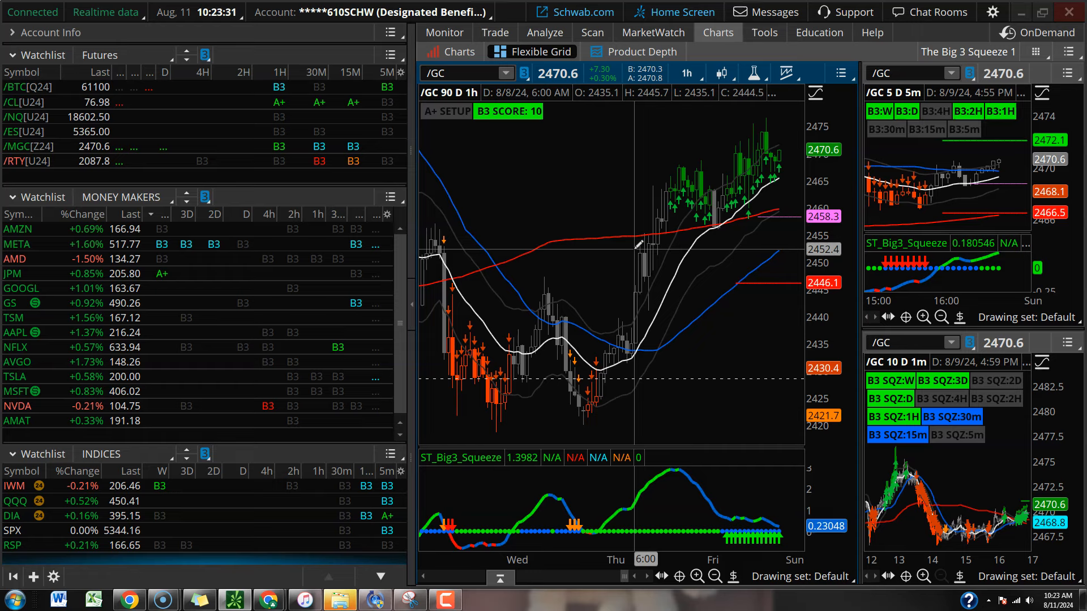
pyautogui.moveTo(523, 183)
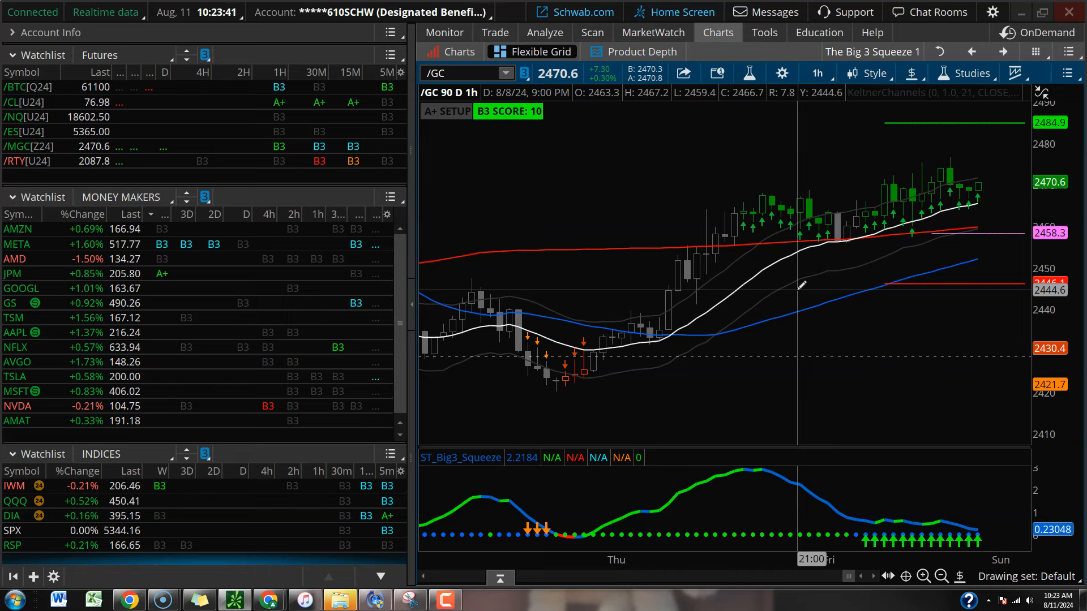
pyautogui.moveTo(802, 285)
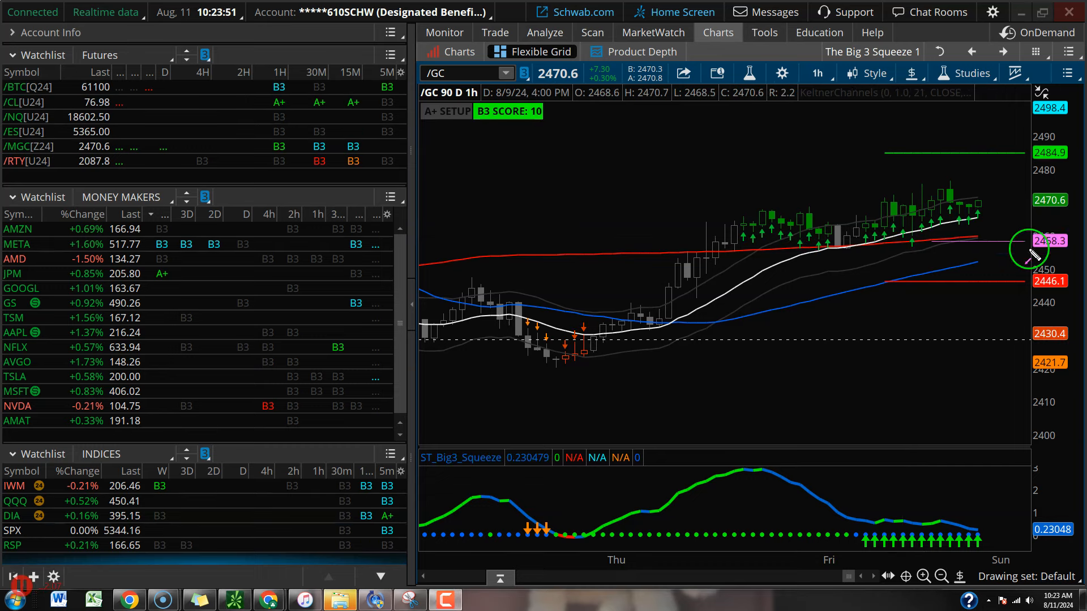
pyautogui.moveTo(977, 202)
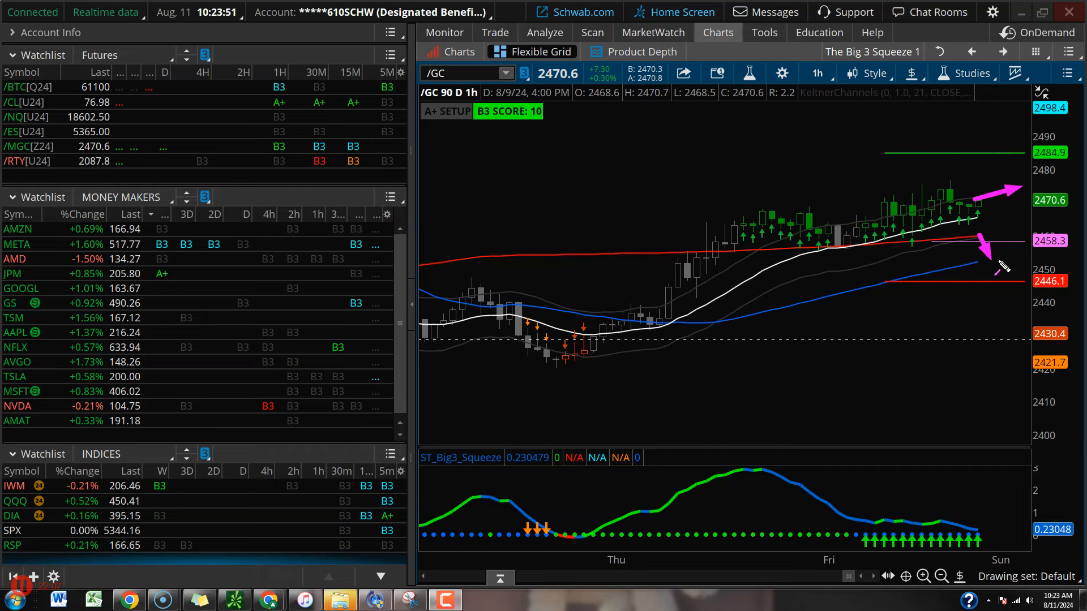
pyautogui.click(817, 73)
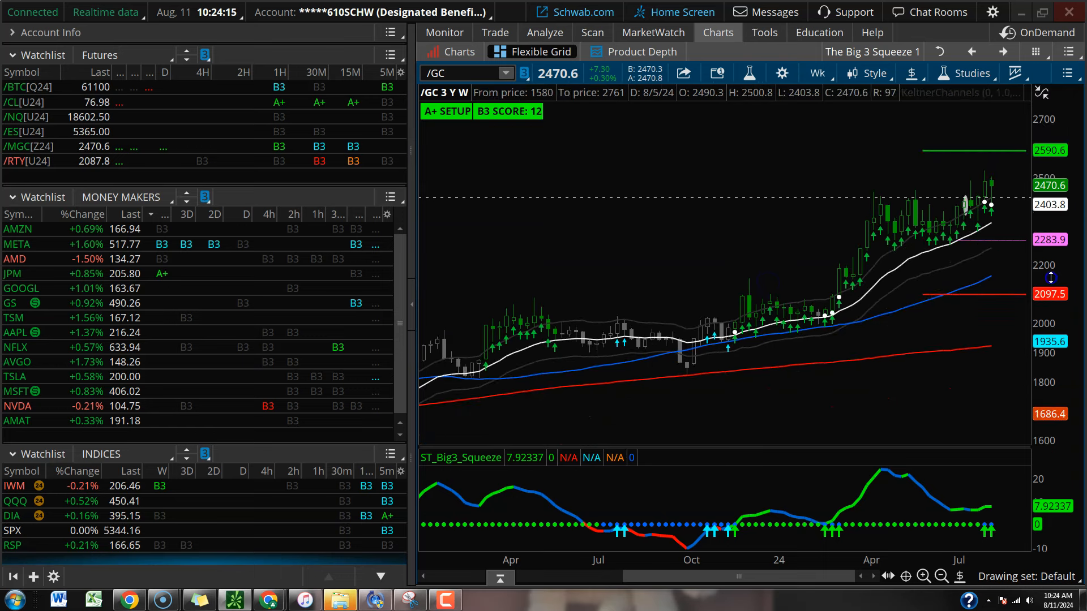
pyautogui.moveTo(977, 202)
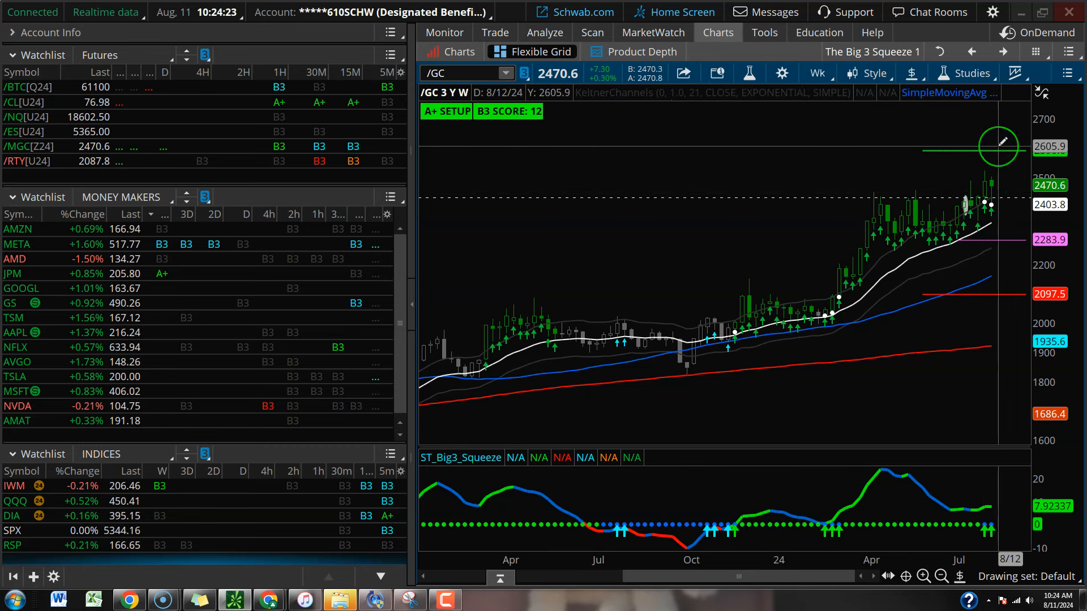
# Step: Switch /GC from three-year weekly to one-year daily bars
pyautogui.click(816, 73)
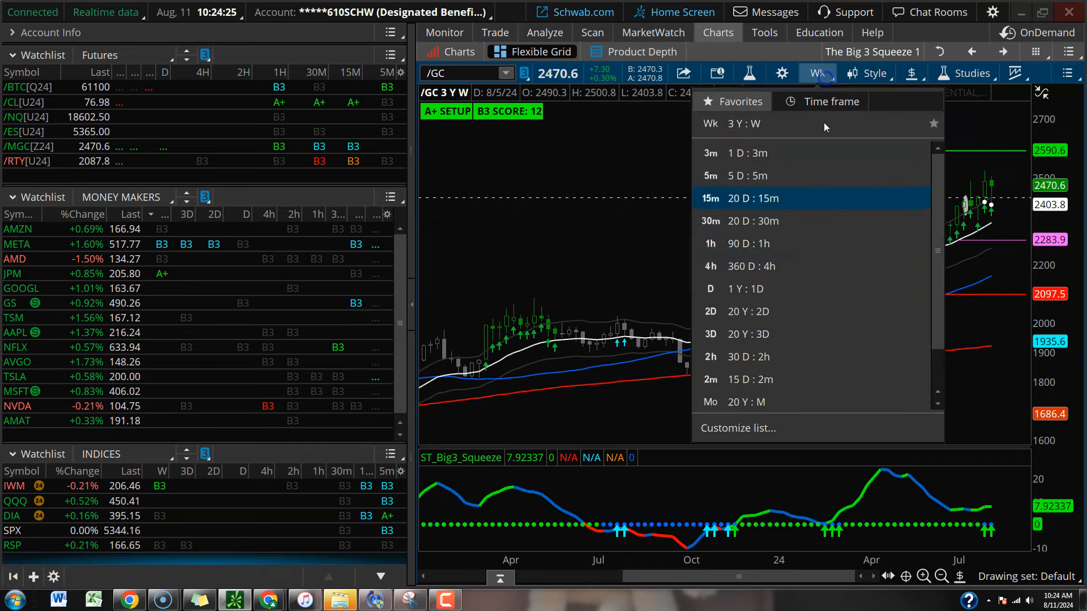
pyautogui.click(710, 288)
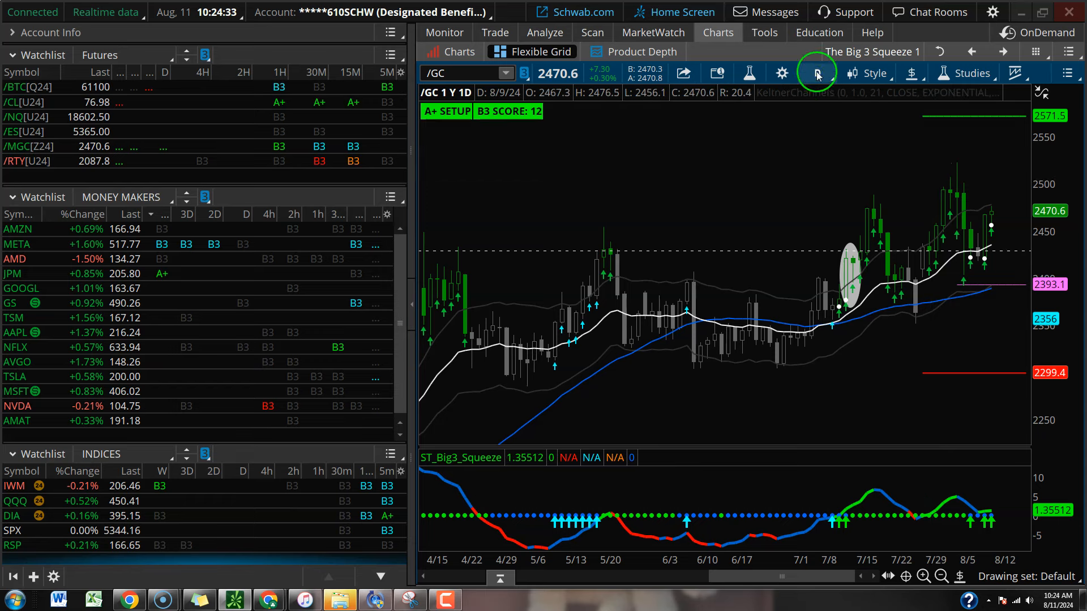
pyautogui.click(817, 72)
pyautogui.write('SP')
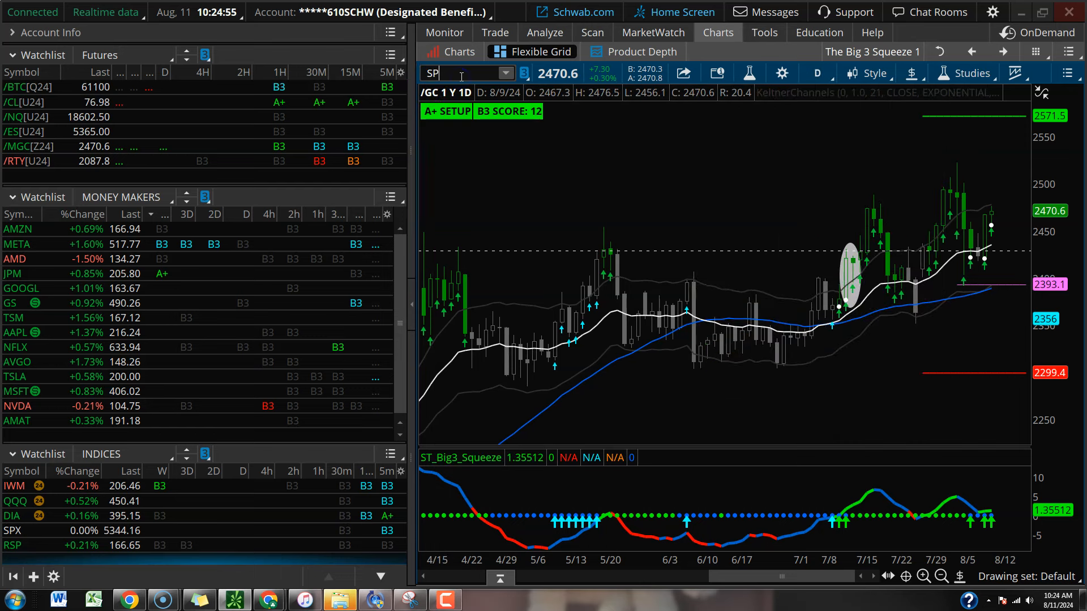
# Step: Load SPX from the Indices watchlist onto the chart
pyautogui.click(13, 530)
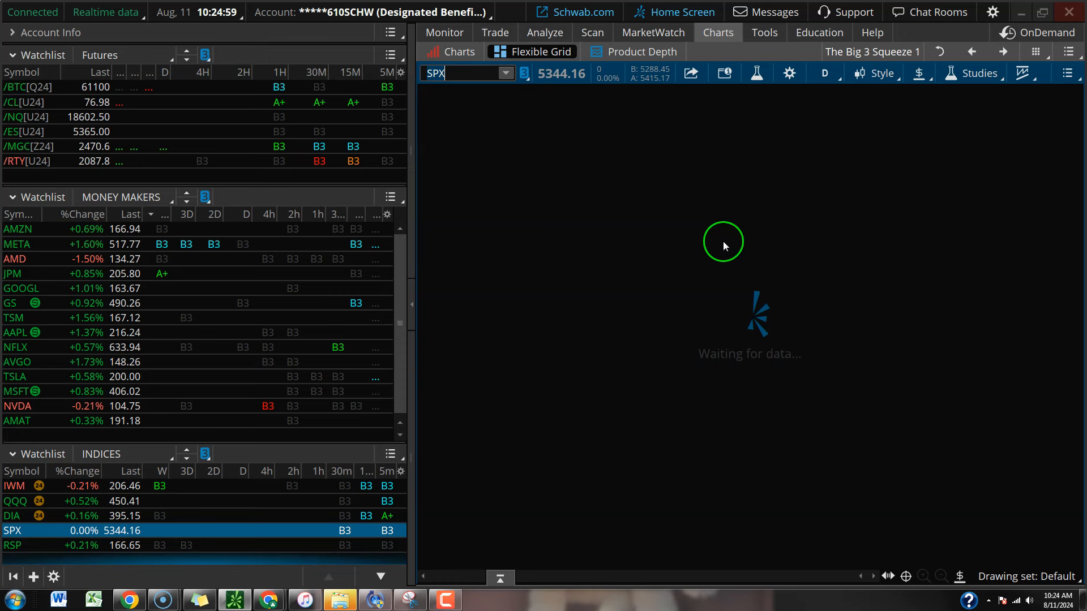
pyautogui.moveTo(751, 251)
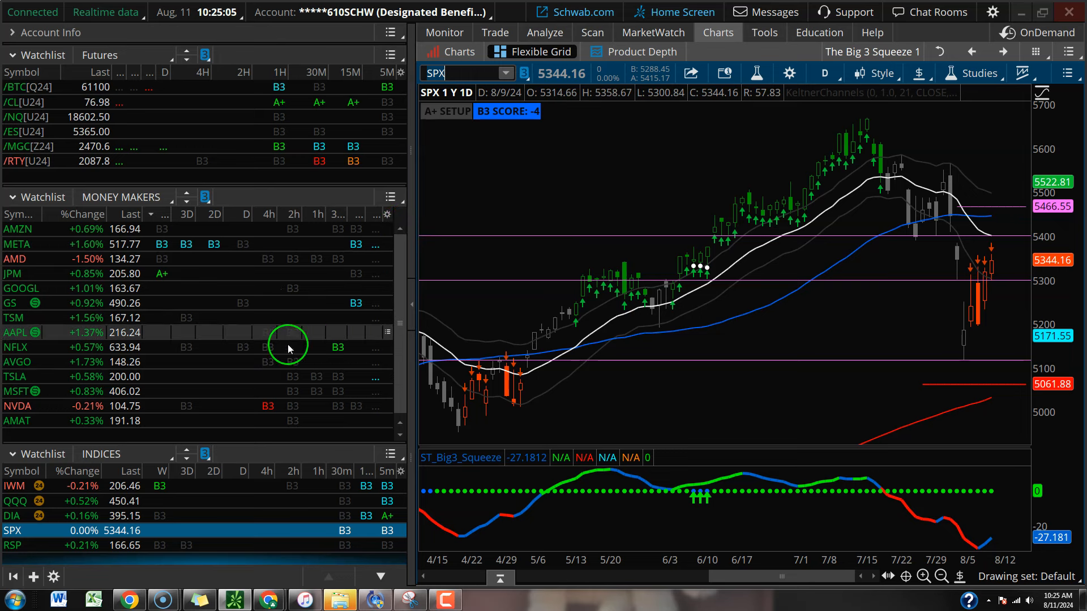
pyautogui.moveTo(291, 333)
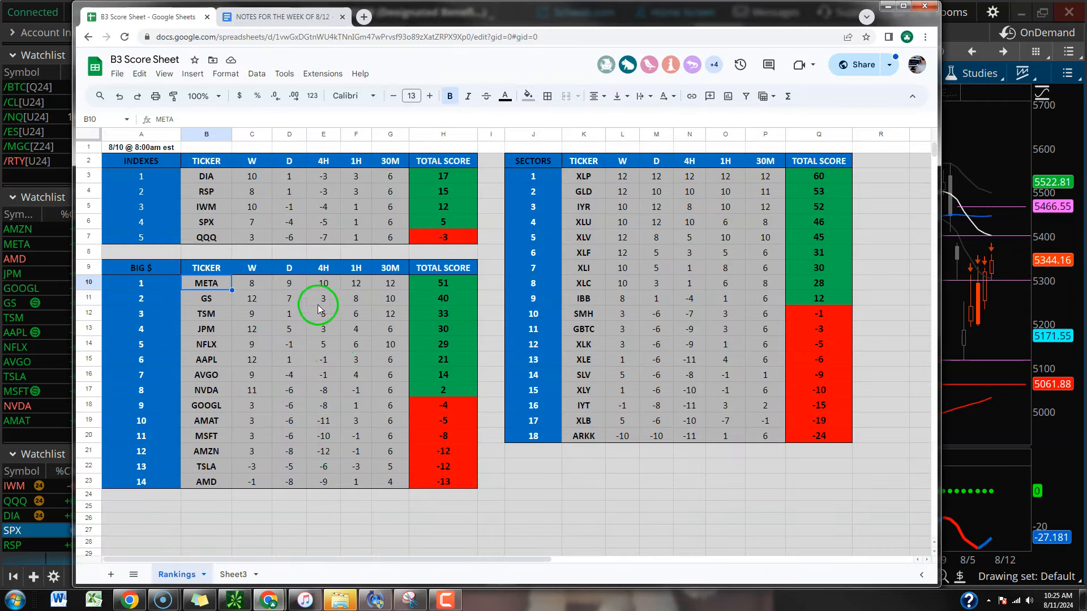
pyautogui.moveTo(412, 305)
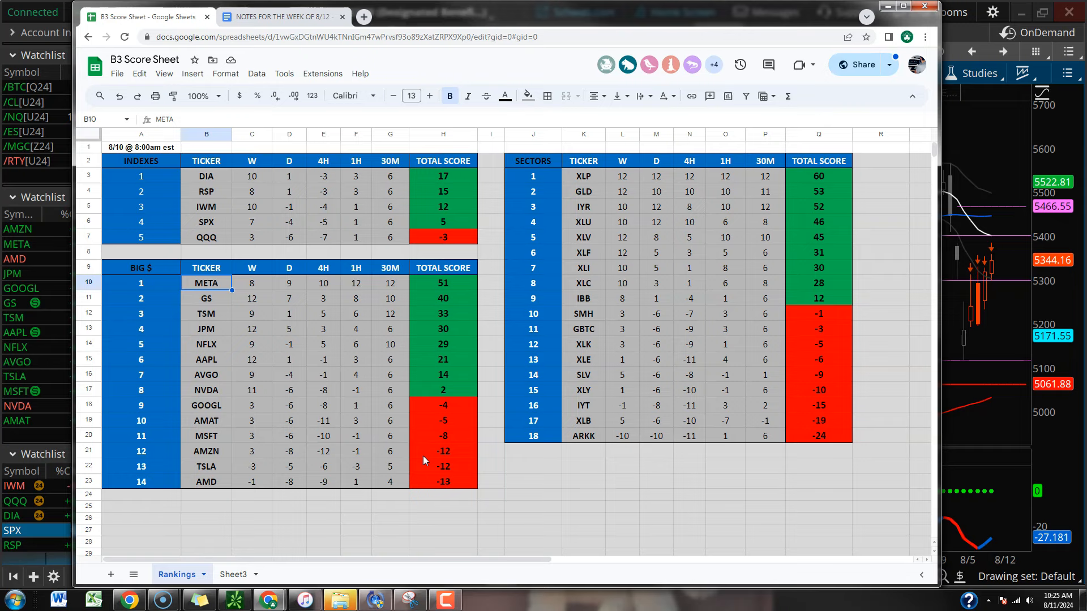
pyautogui.moveTo(977, 41)
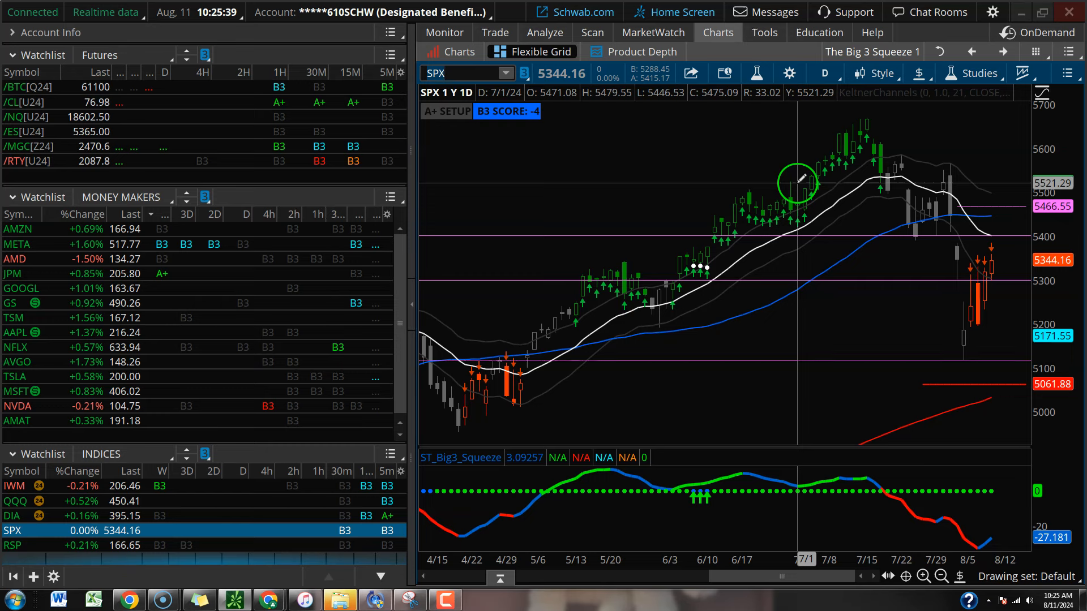
pyautogui.moveTo(796, 181)
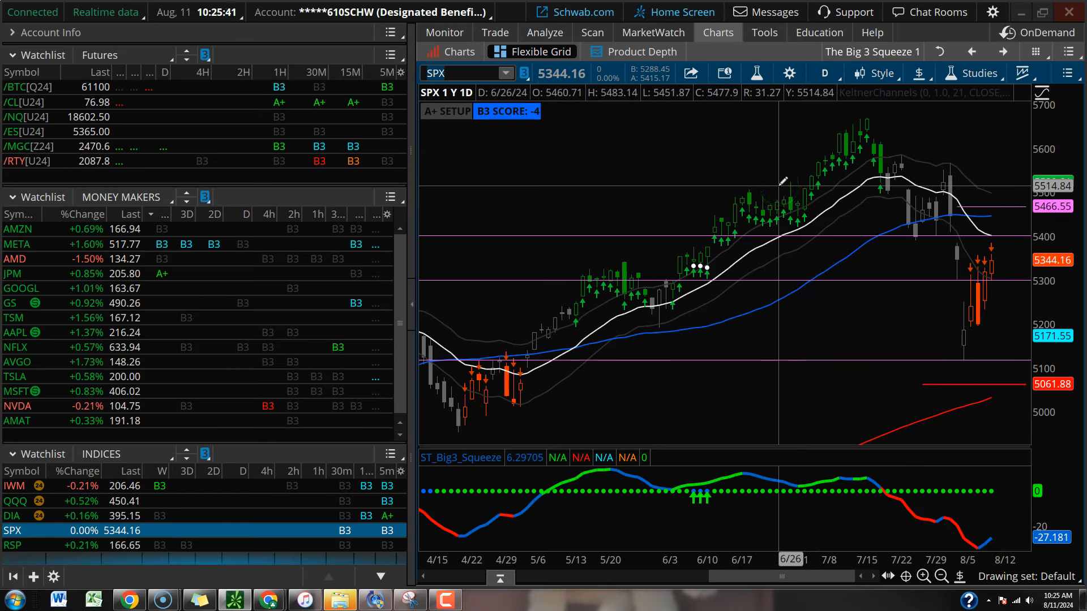
pyautogui.moveTo(932, 209)
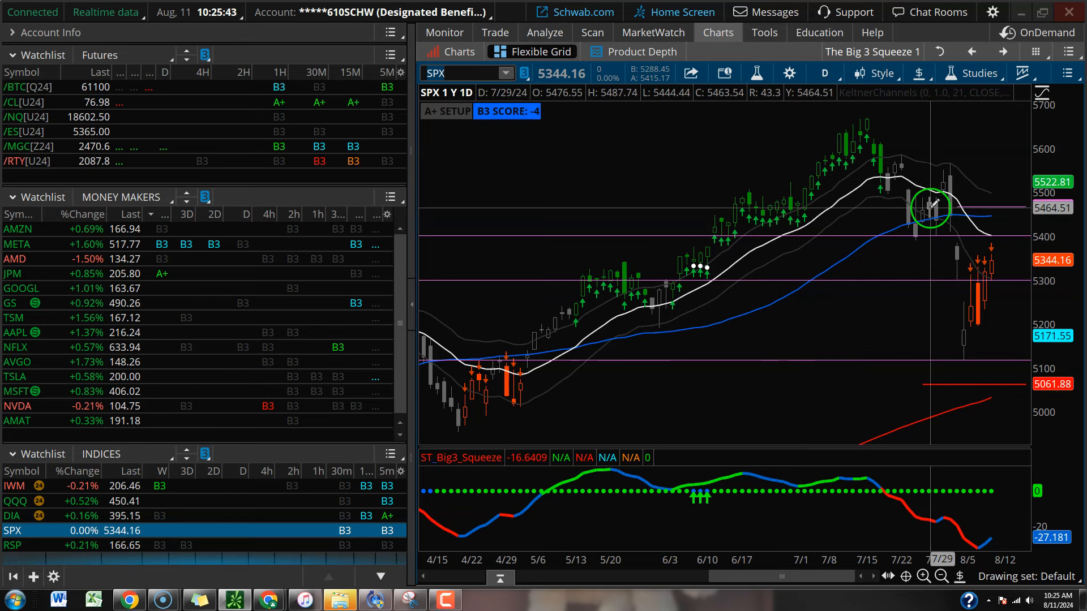
pyautogui.moveTo(943, 290)
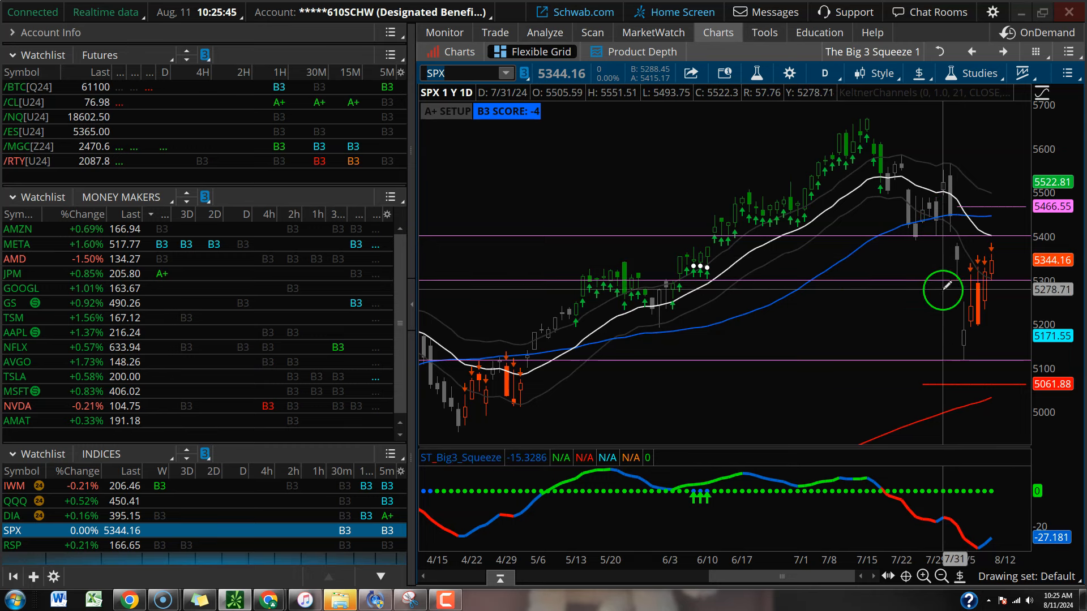
pyautogui.moveTo(954, 284)
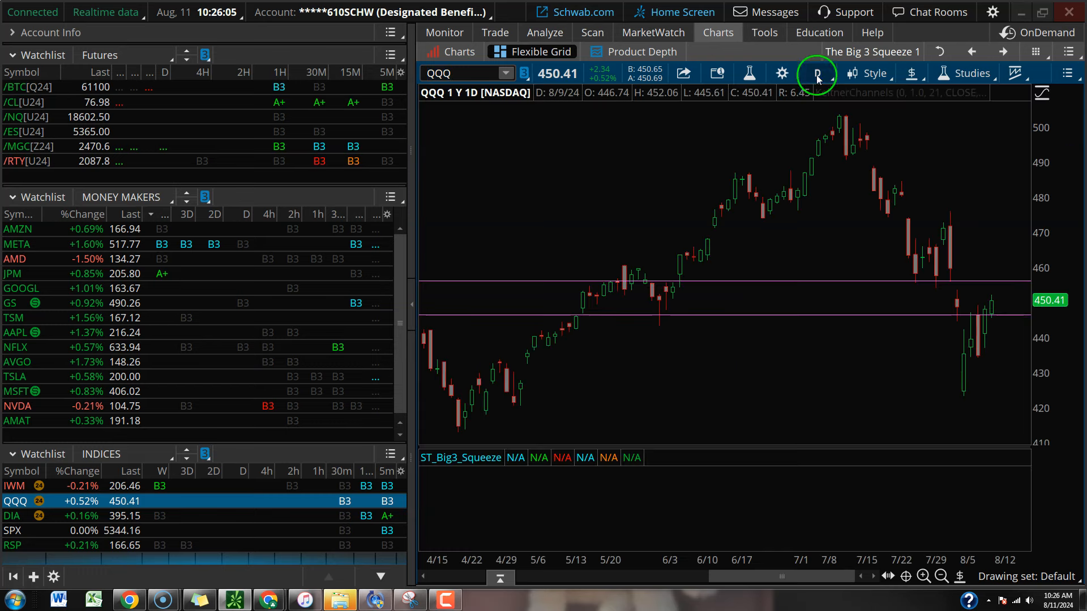
# Step: Show QQQ over three years of weekly bars
pyautogui.click(817, 74)
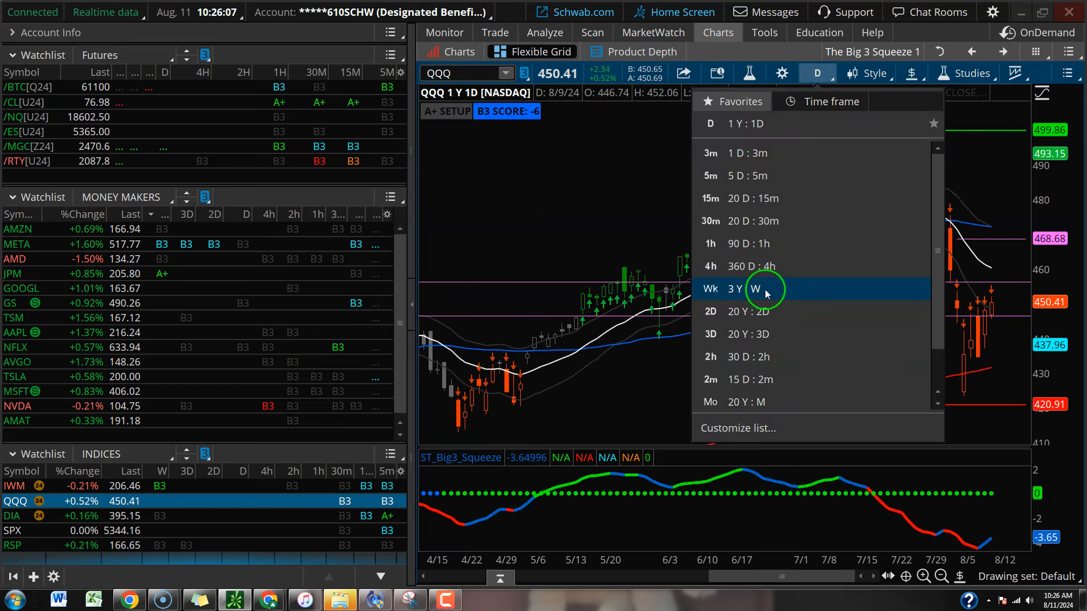
pyautogui.click(736, 289)
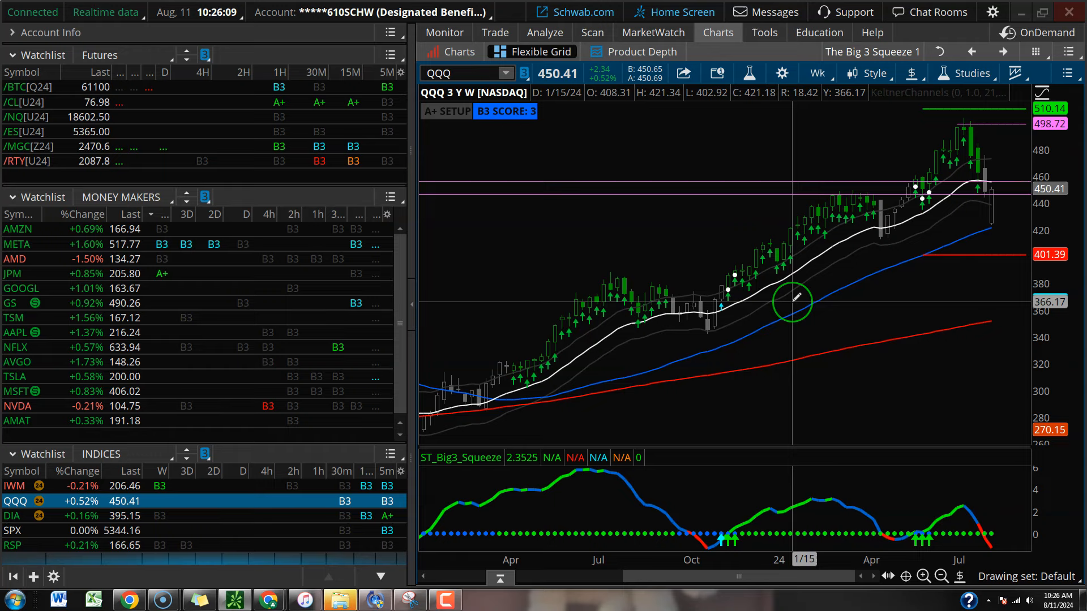
pyautogui.moveTo(711, 168)
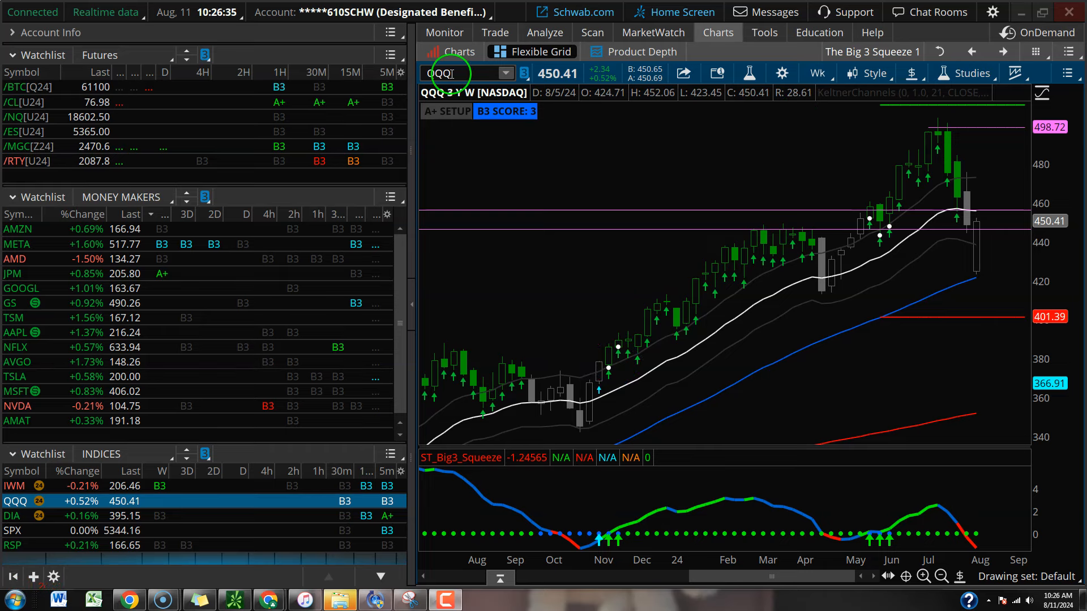
# Step: Chart TSM on one year of daily bars, then switch the chart to TSLA
pyautogui.click(13, 317)
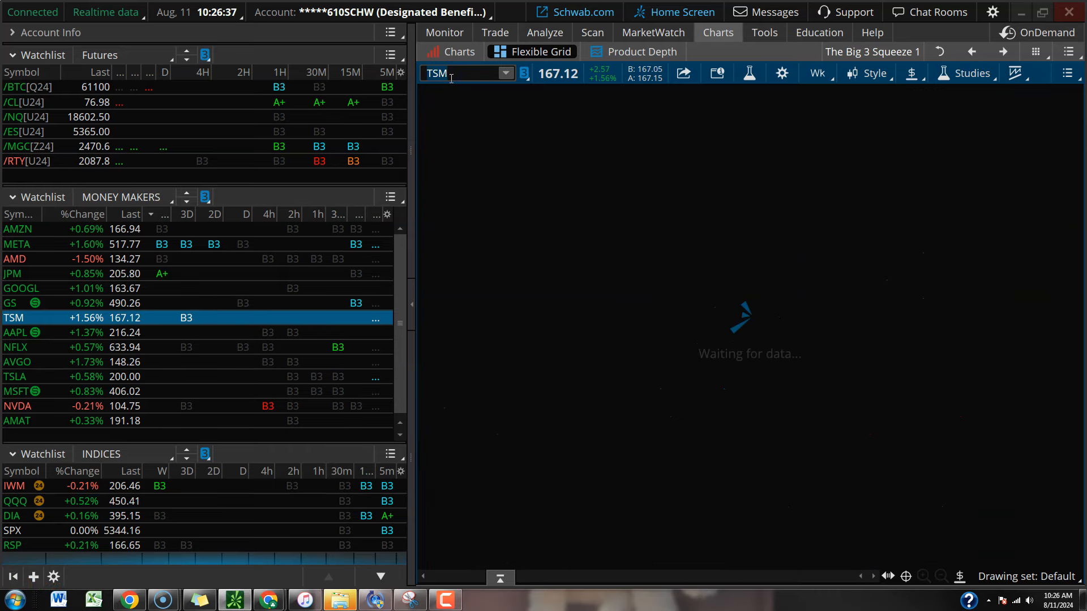
pyautogui.click(816, 72)
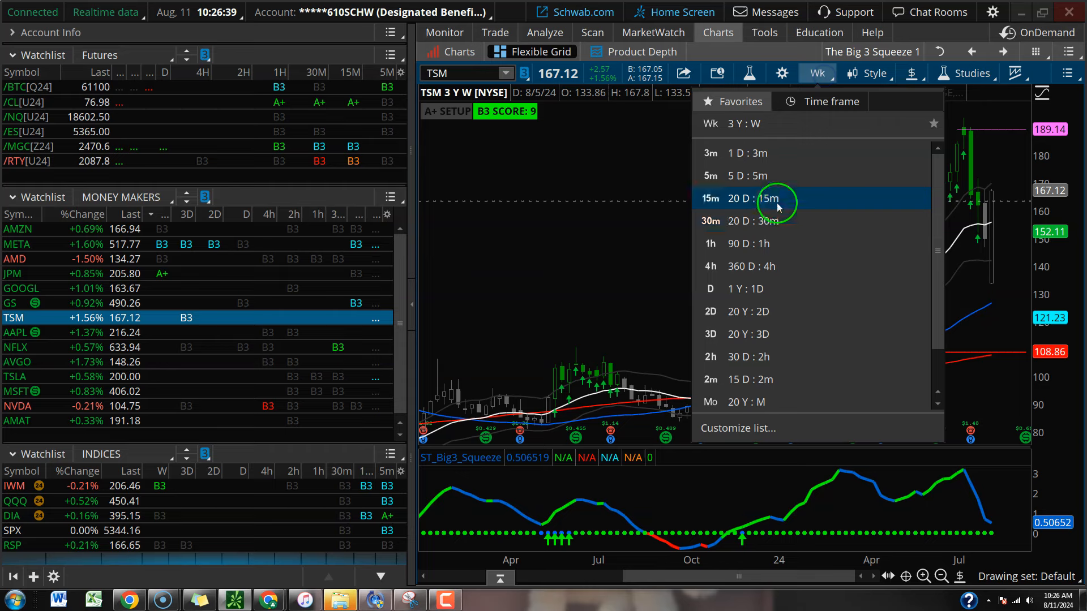
pyautogui.click(711, 199)
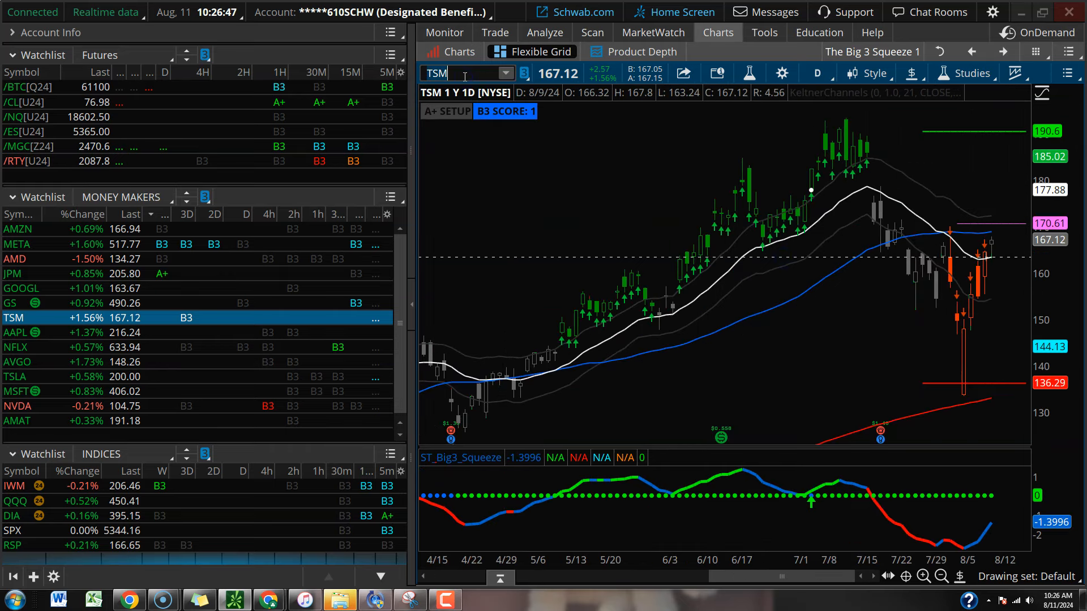
pyautogui.click(14, 376)
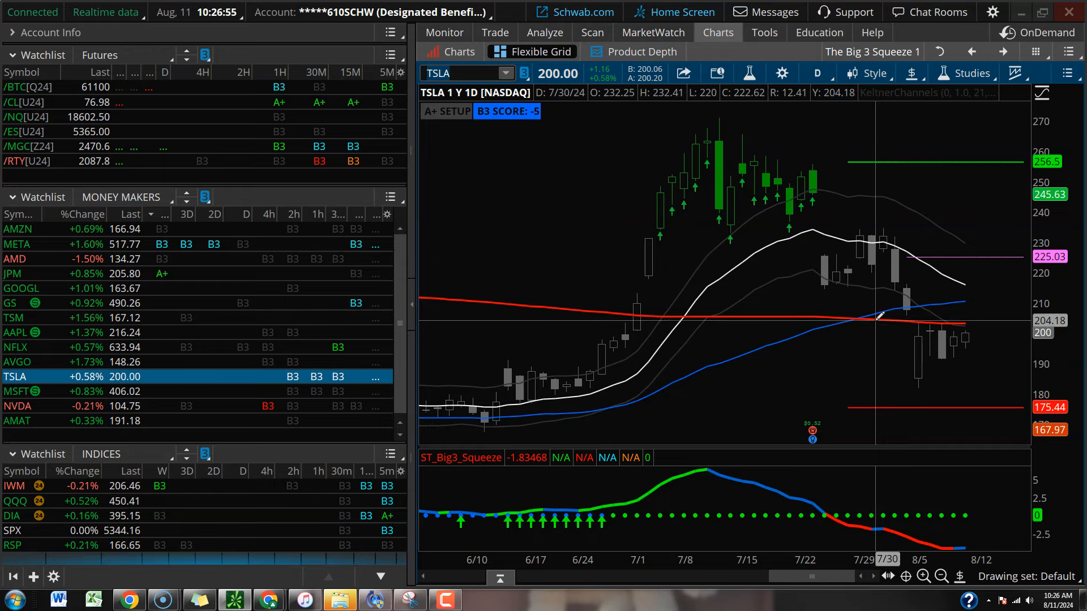
pyautogui.click(816, 72)
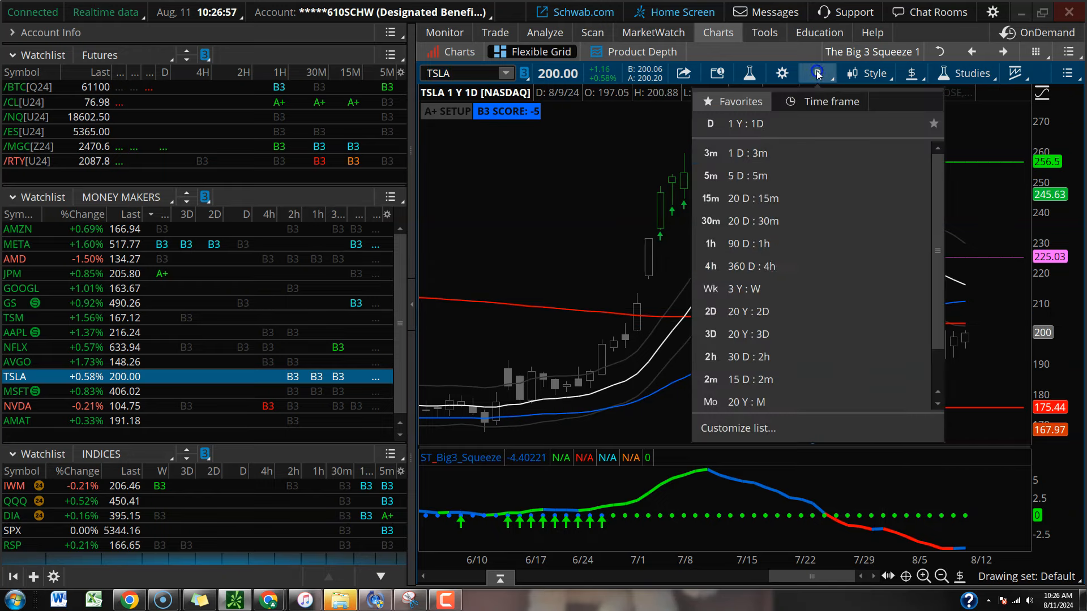
pyautogui.click(731, 289)
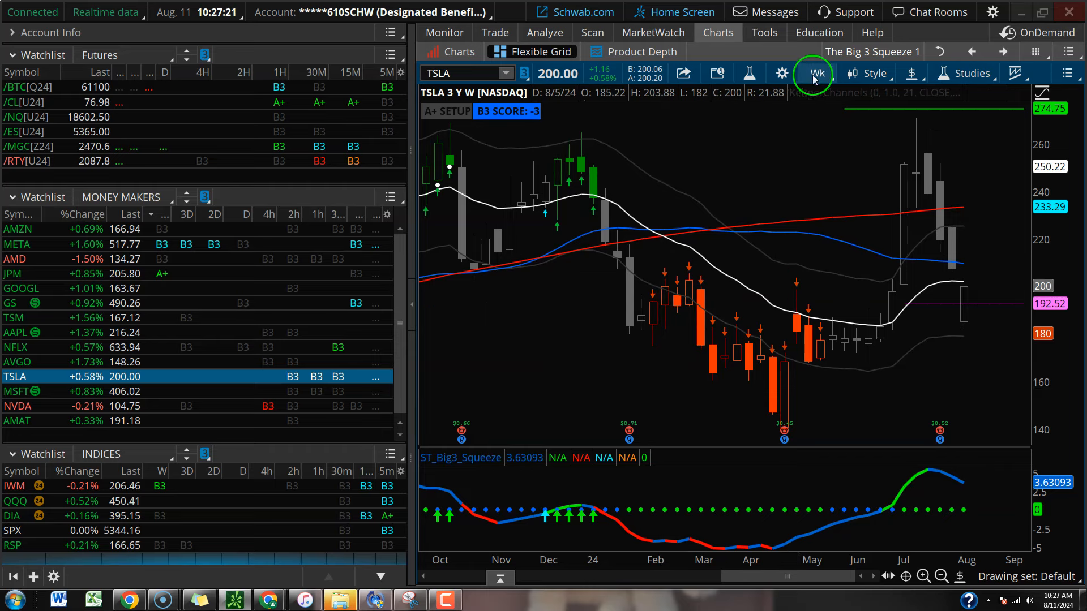
pyautogui.click(815, 72)
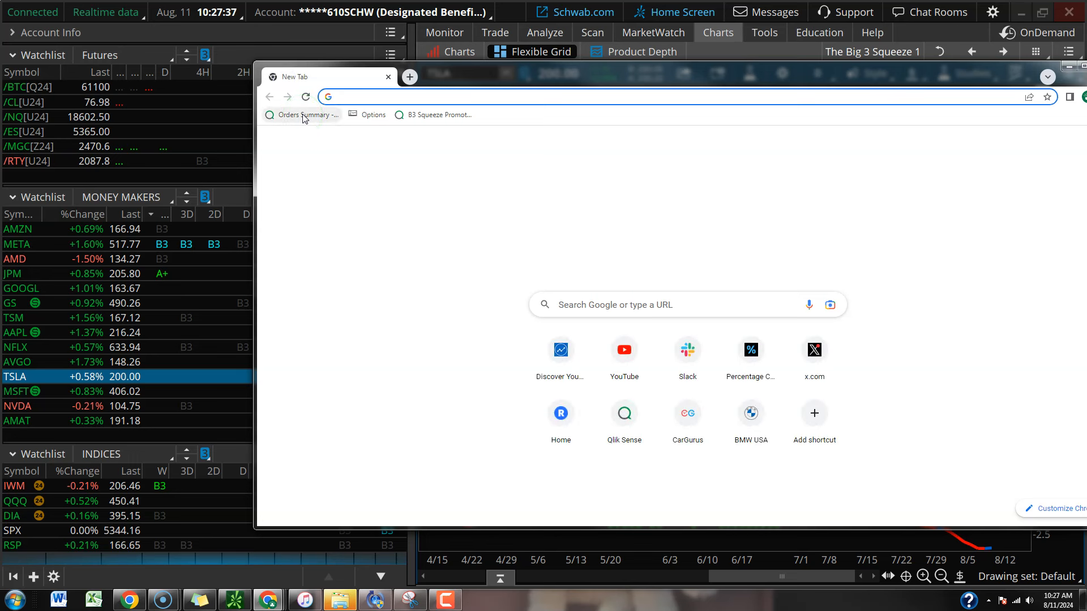
# Step: Load MarketWatch's U.S. Economic Calendar via the 'ec' address-bar suggestion
pyautogui.write('ec')
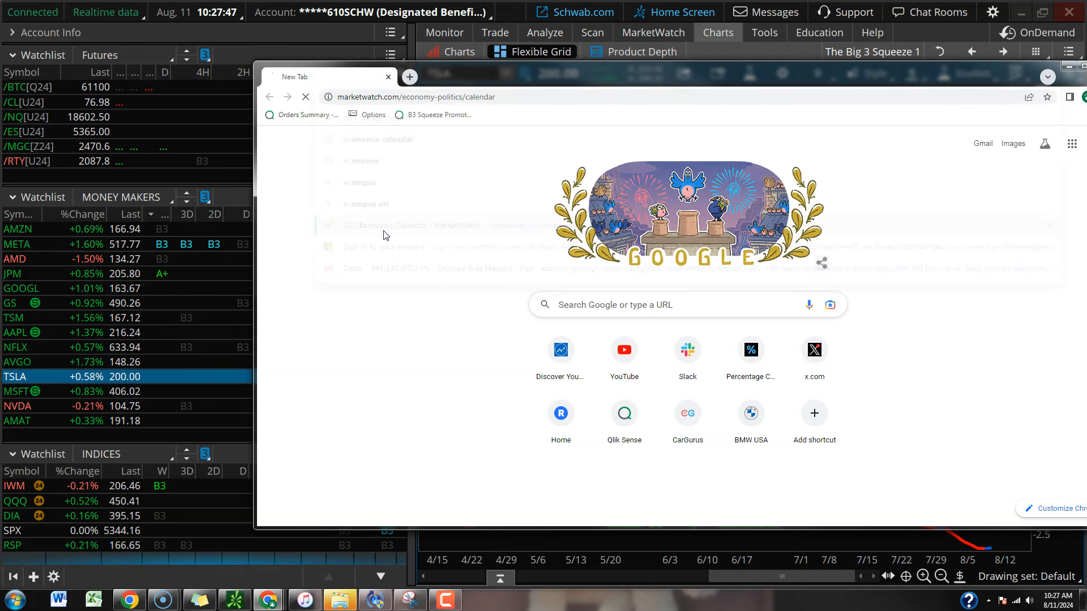
pyautogui.click(411, 225)
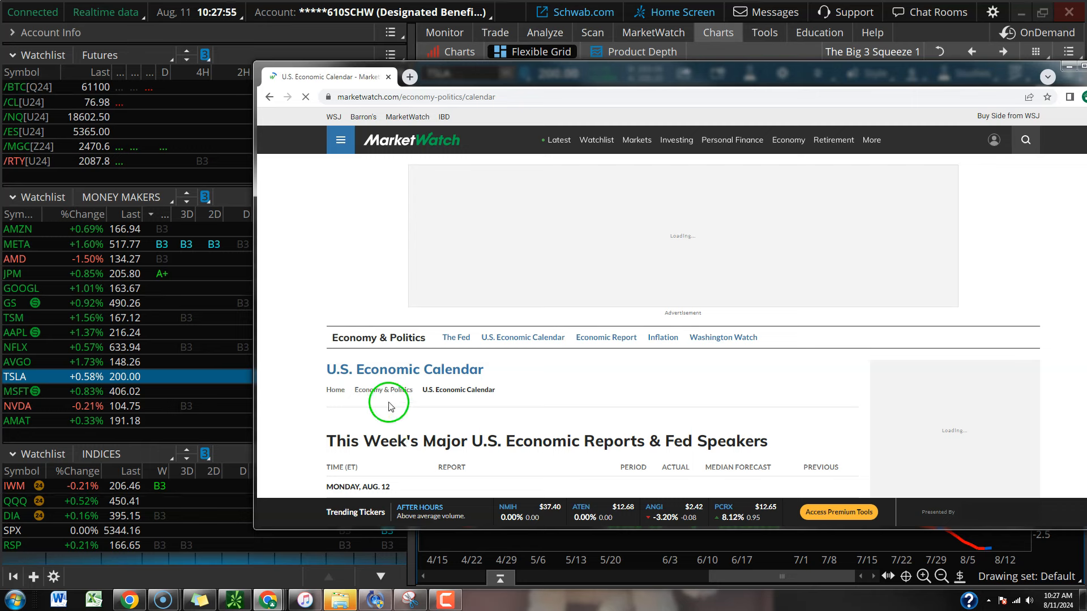
pyautogui.moveTo(341, 359)
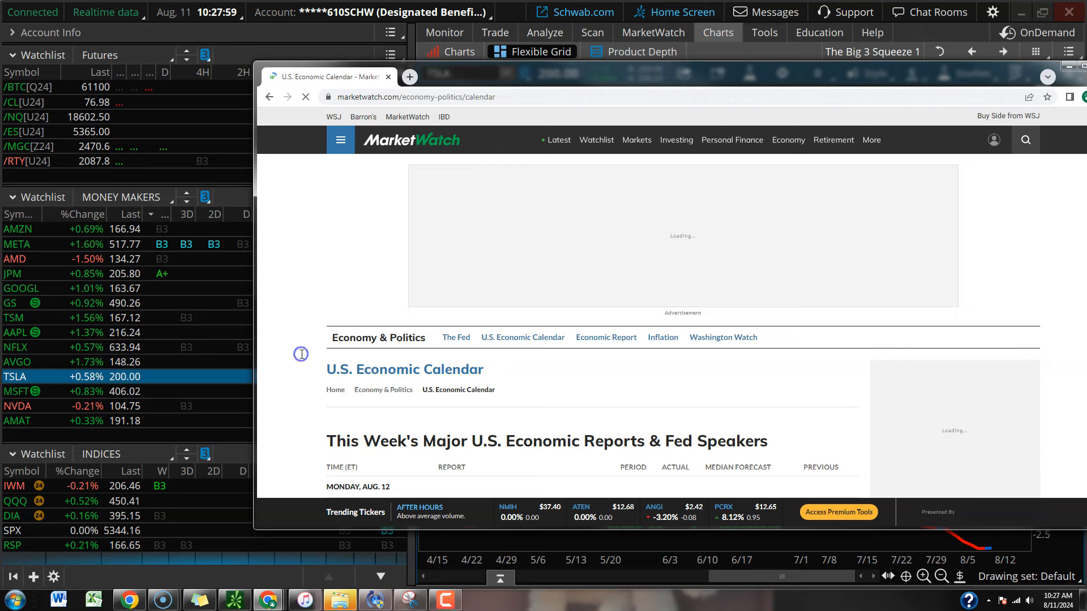
# Step: Scroll this week's major U.S. economic reports from Monday down to Friday, Aug. 16
pyautogui.scroll(-3)
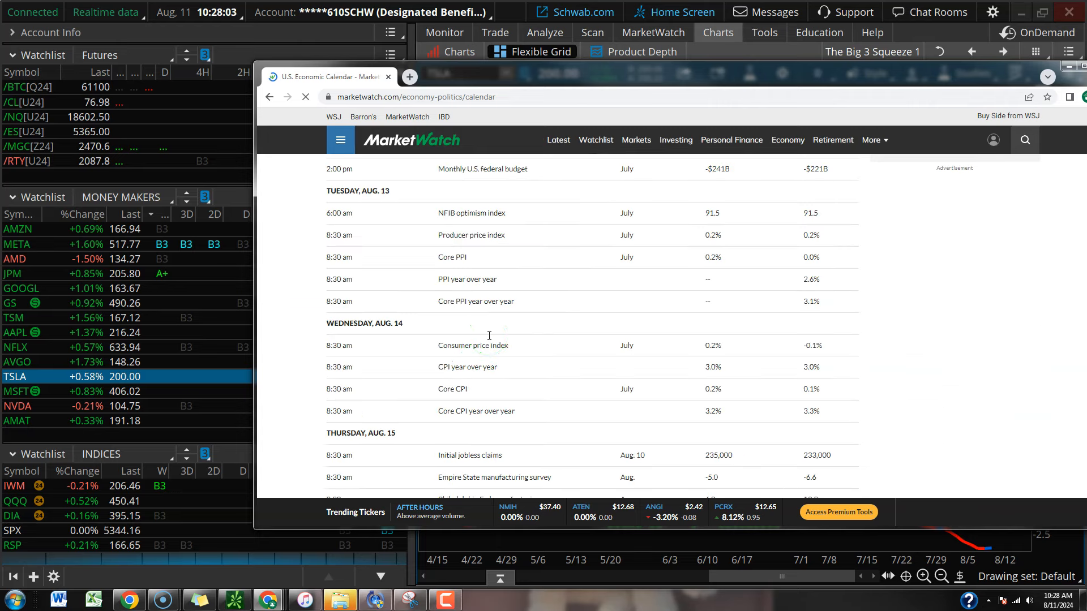
pyautogui.click(517, 292)
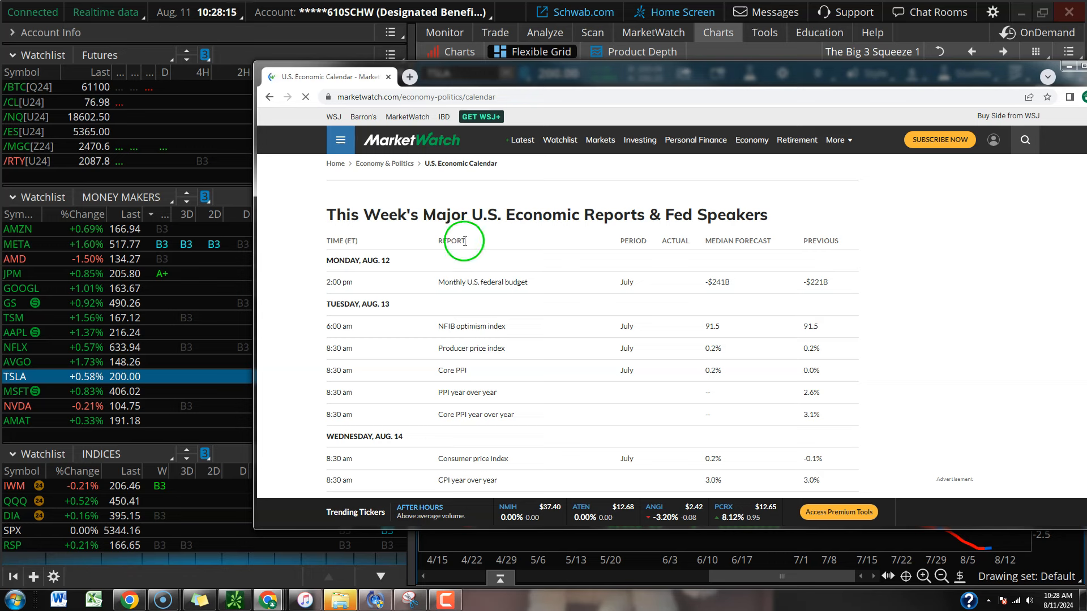
pyautogui.moveTo(493, 367)
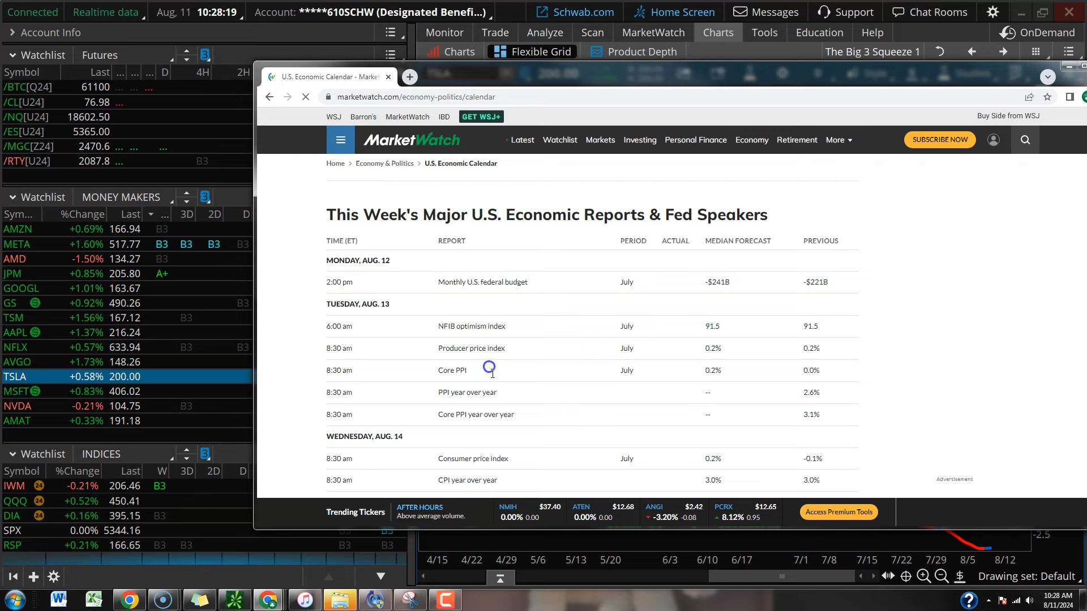
pyautogui.scroll(-3)
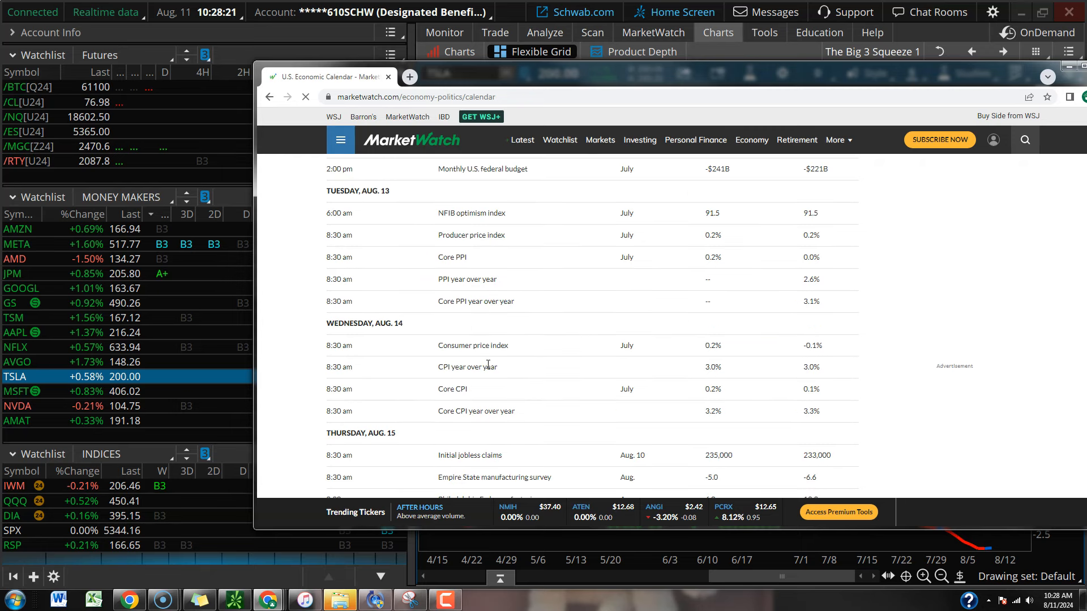
pyautogui.click(487, 356)
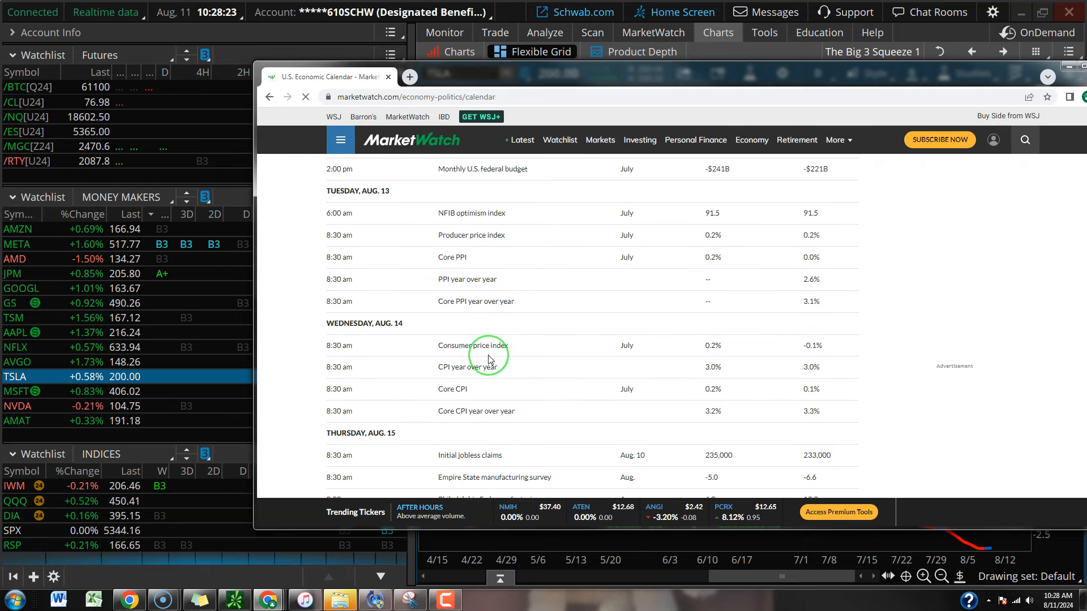
pyautogui.scroll(-3)
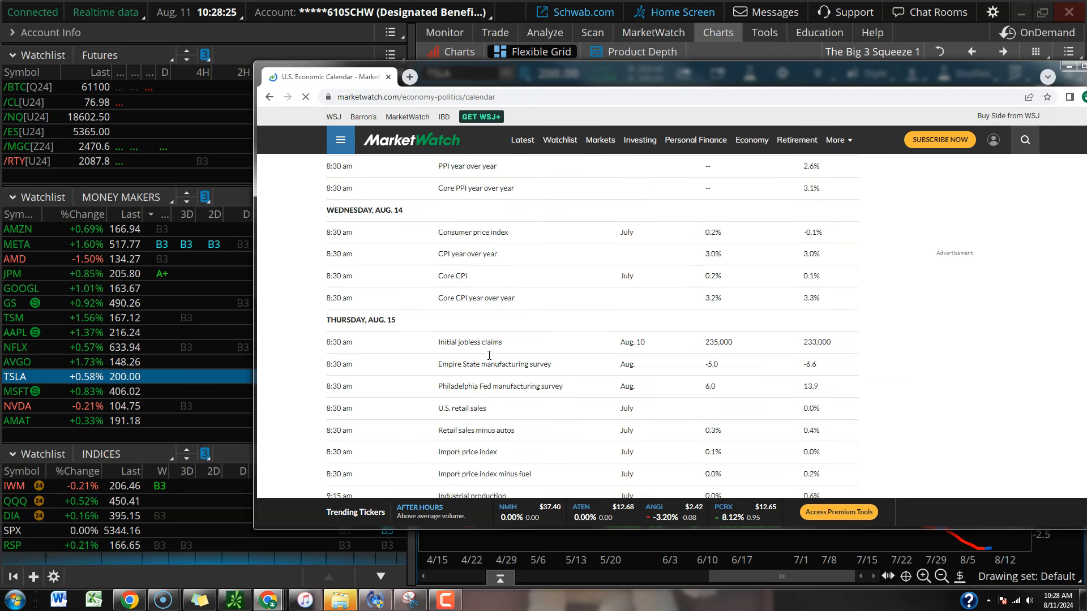
pyautogui.scroll(-3)
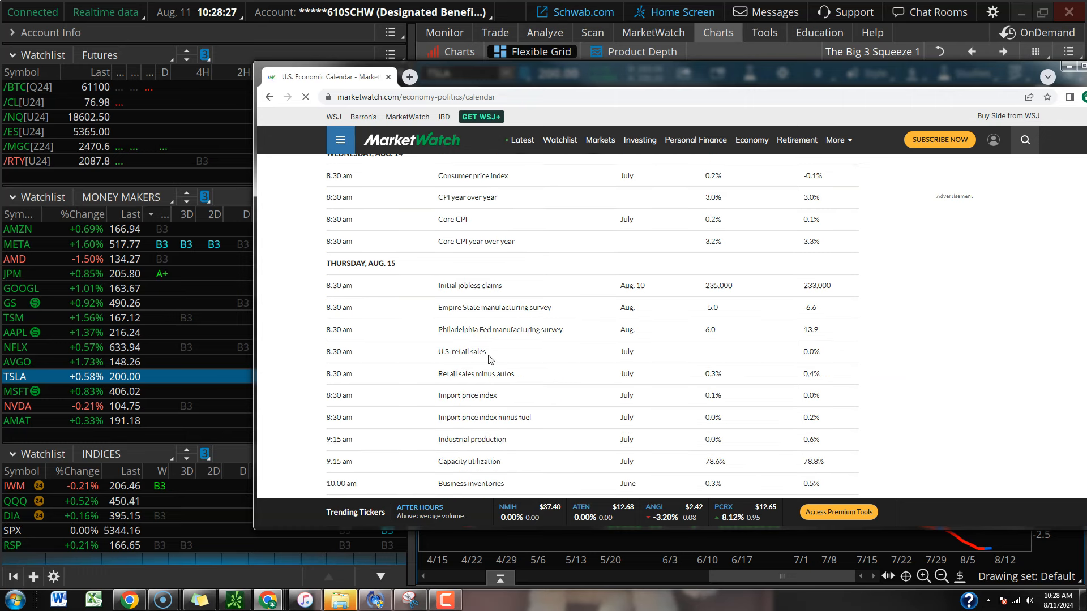
pyautogui.scroll(-3)
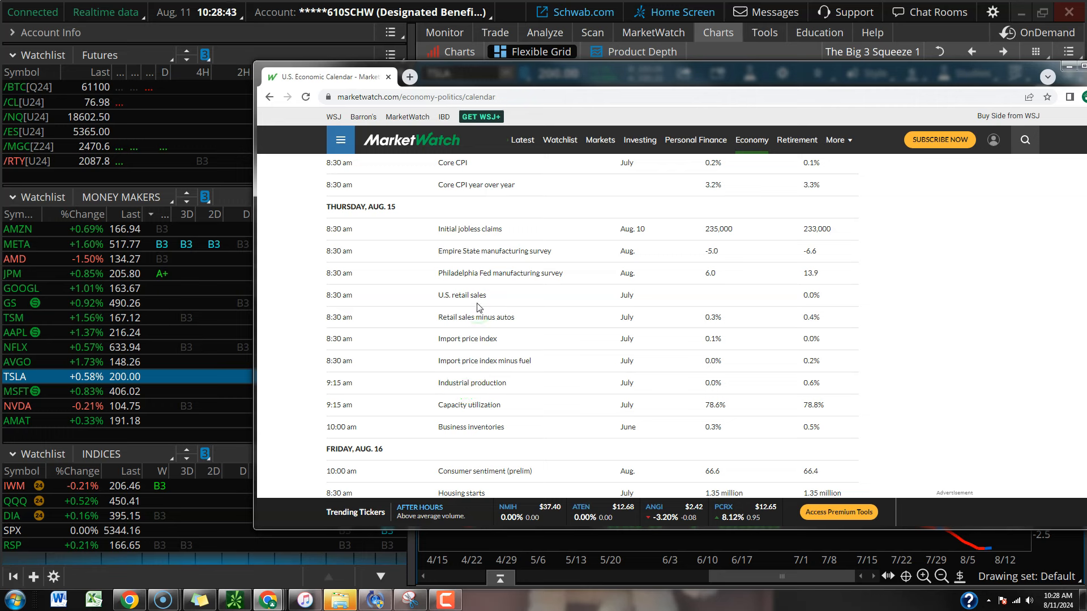
pyautogui.moveTo(285, 45)
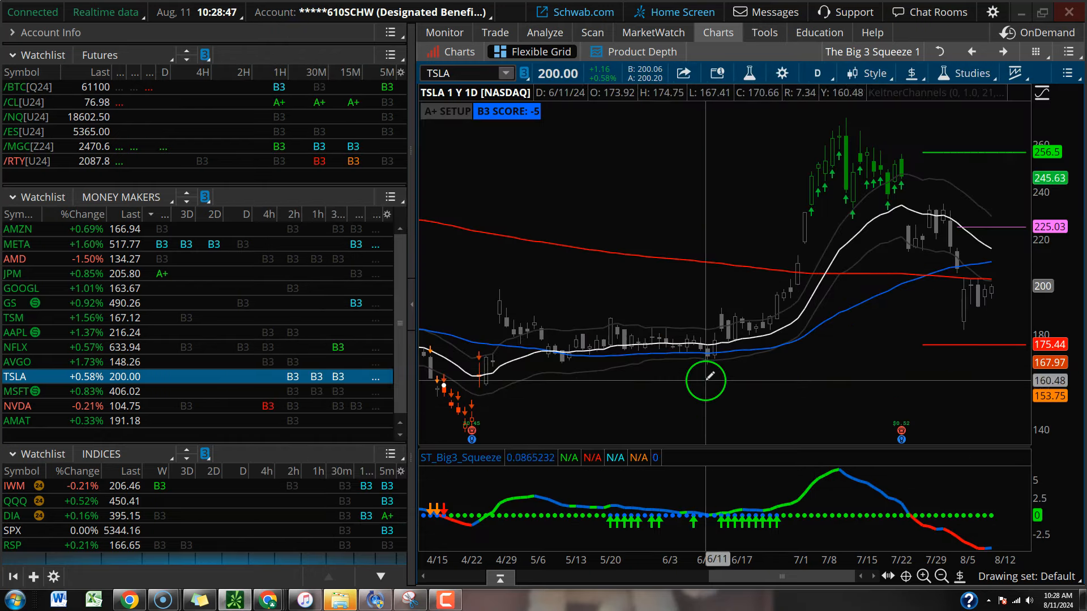
pyautogui.moveTo(634, 300)
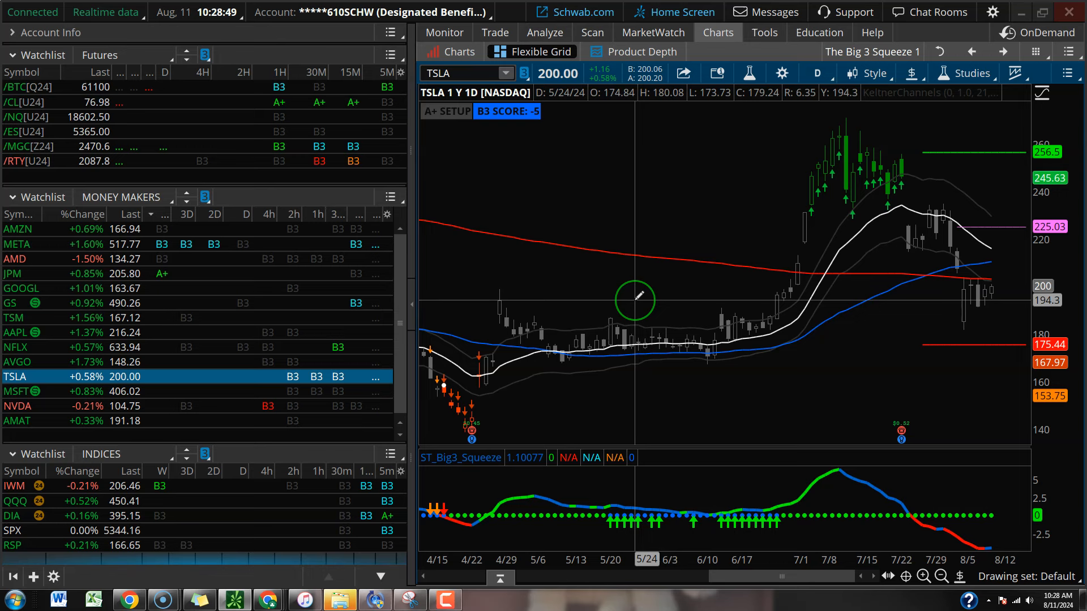